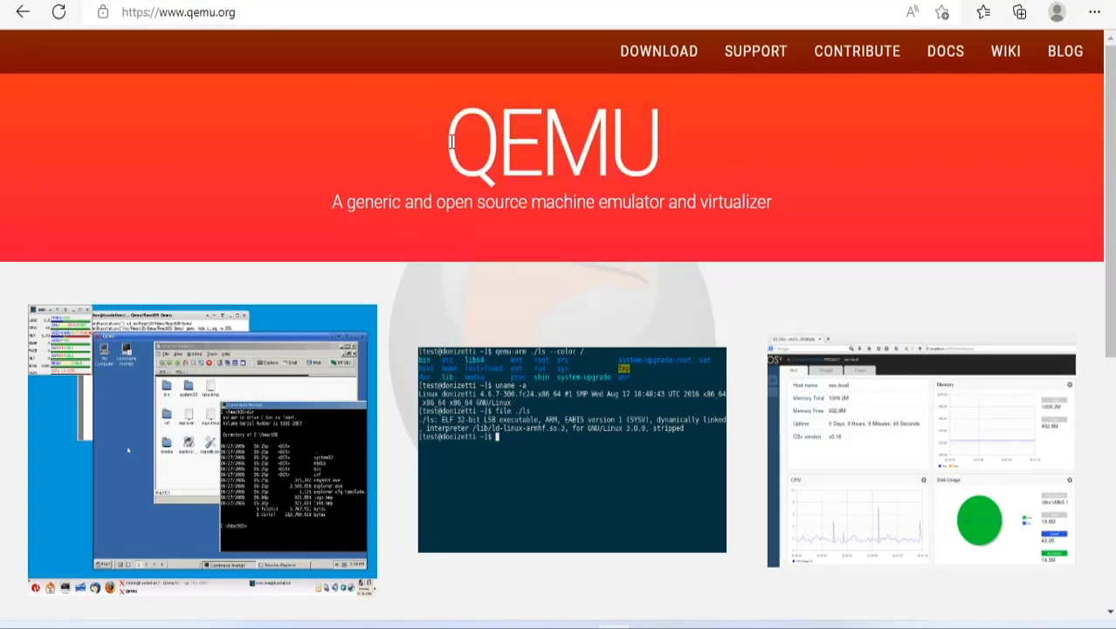
mouse_move(658, 51)
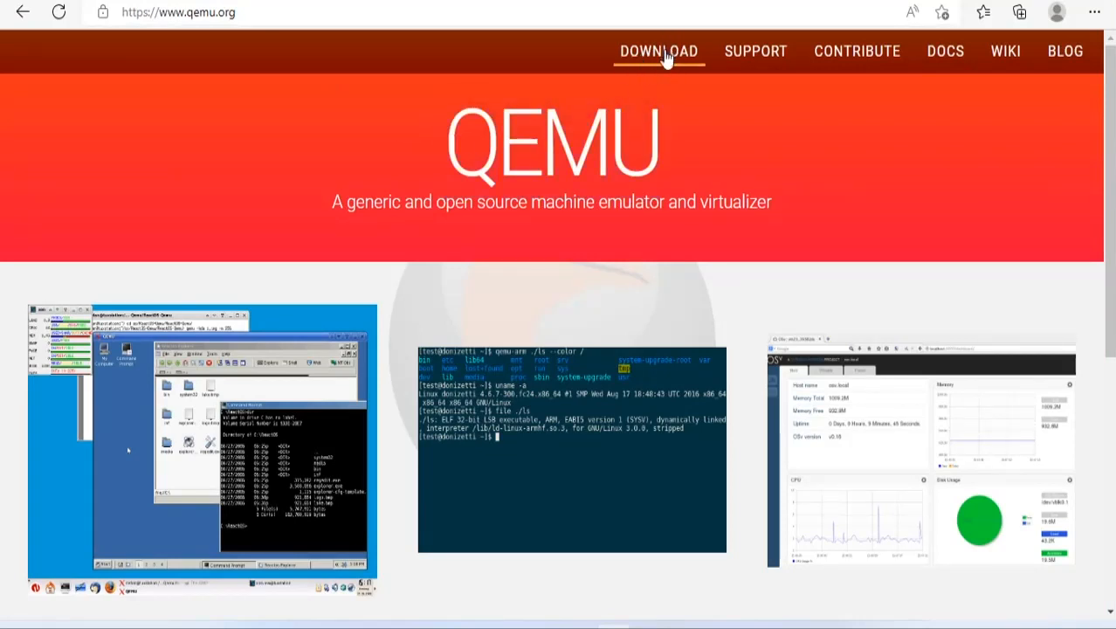
Download qemu-w64-setup-20220419.exe from the QEMU 64-bit Windows page and launch it.
click(659, 51)
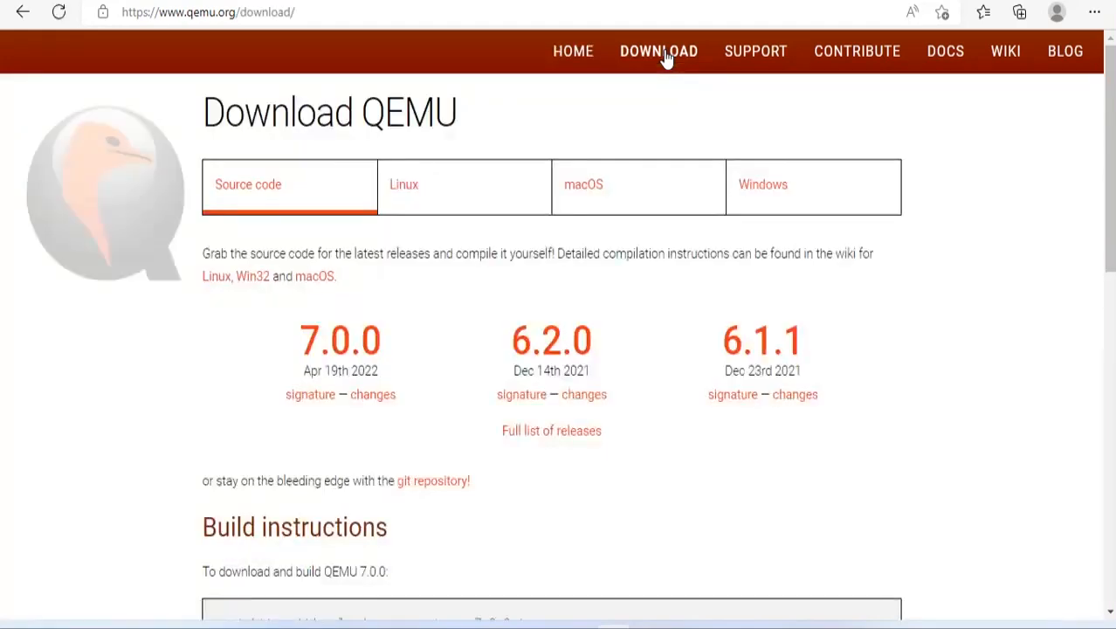
click(763, 184)
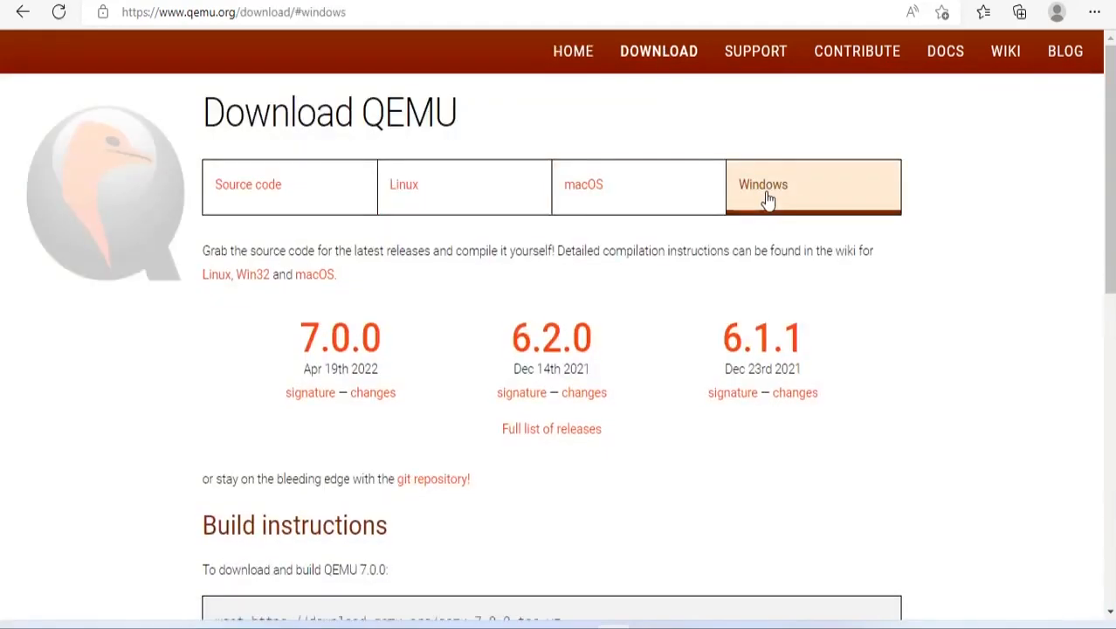
click(763, 184)
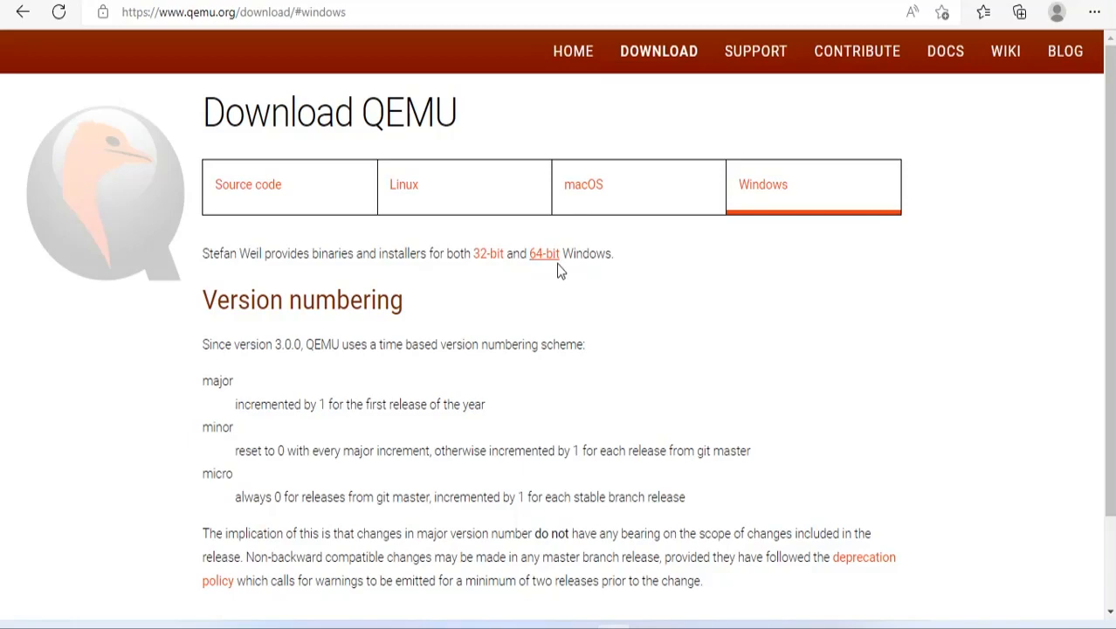
click(543, 253)
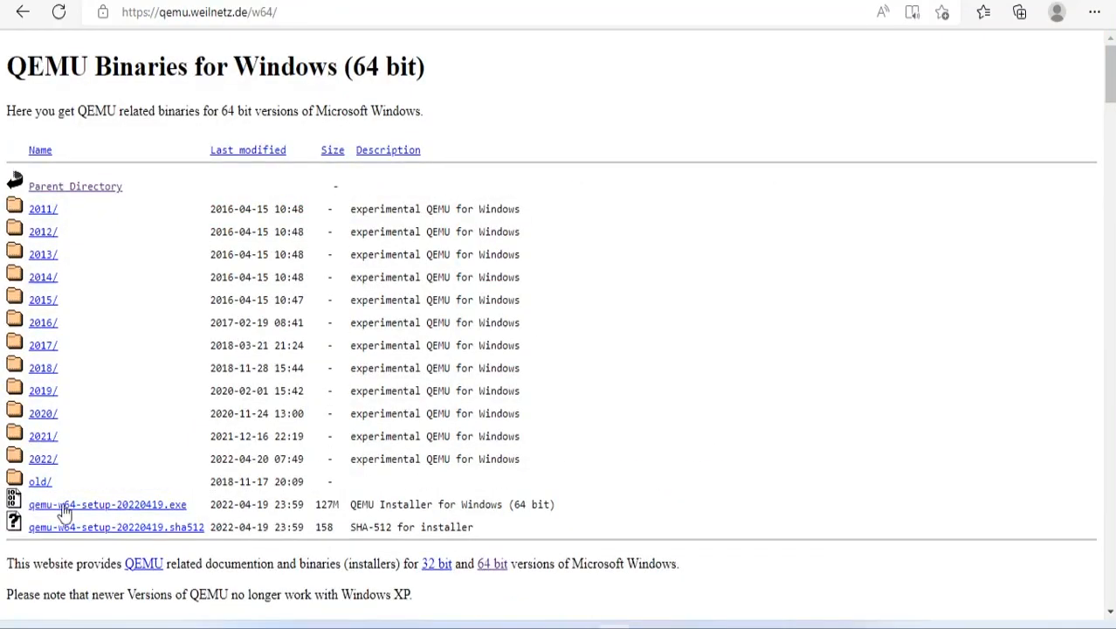
click(107, 504)
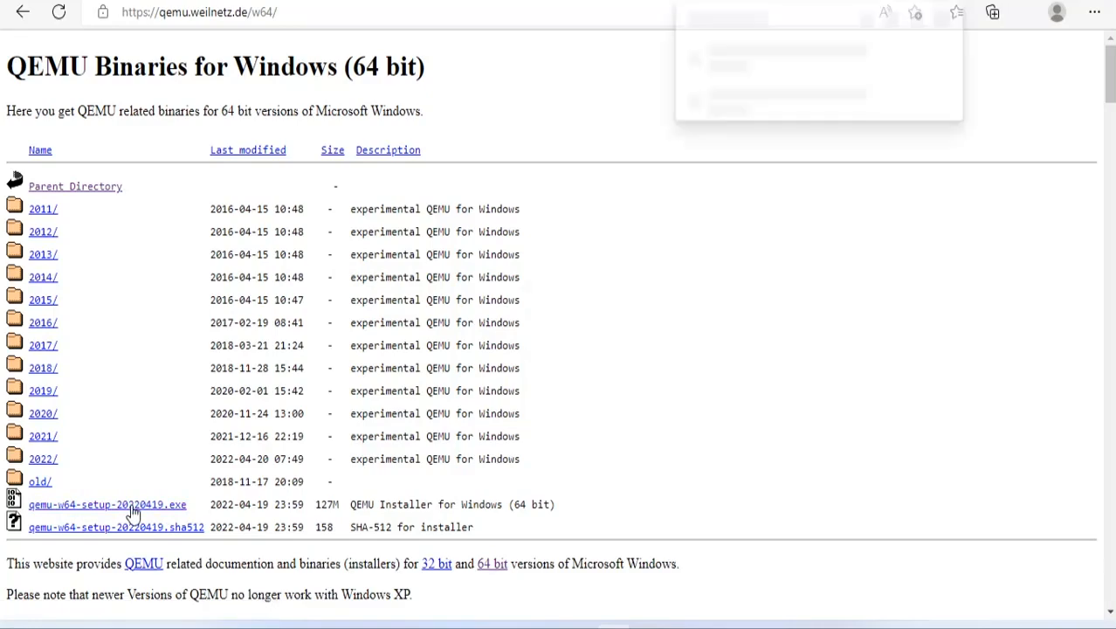
click(1019, 12)
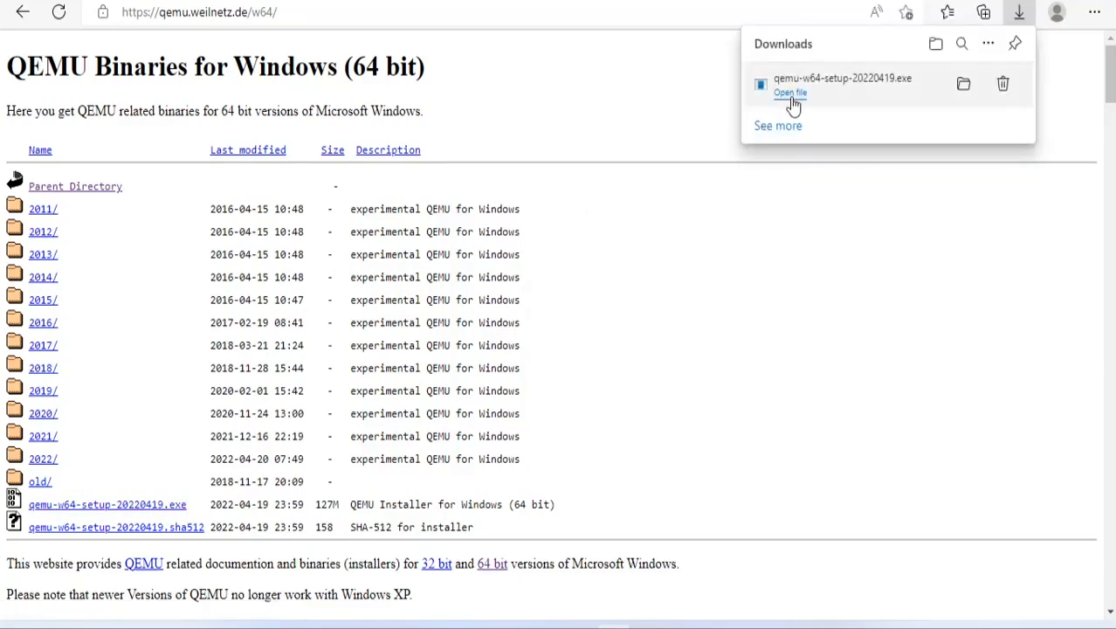
click(790, 92)
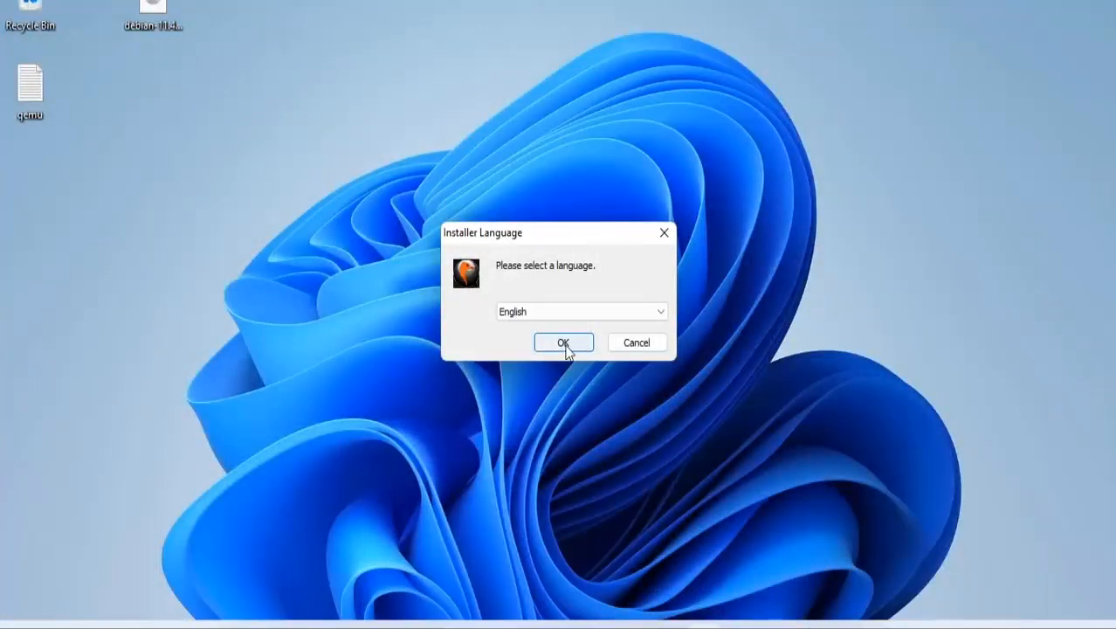
Install QEMU with English as the installer language and close the finished setup.
click(563, 342)
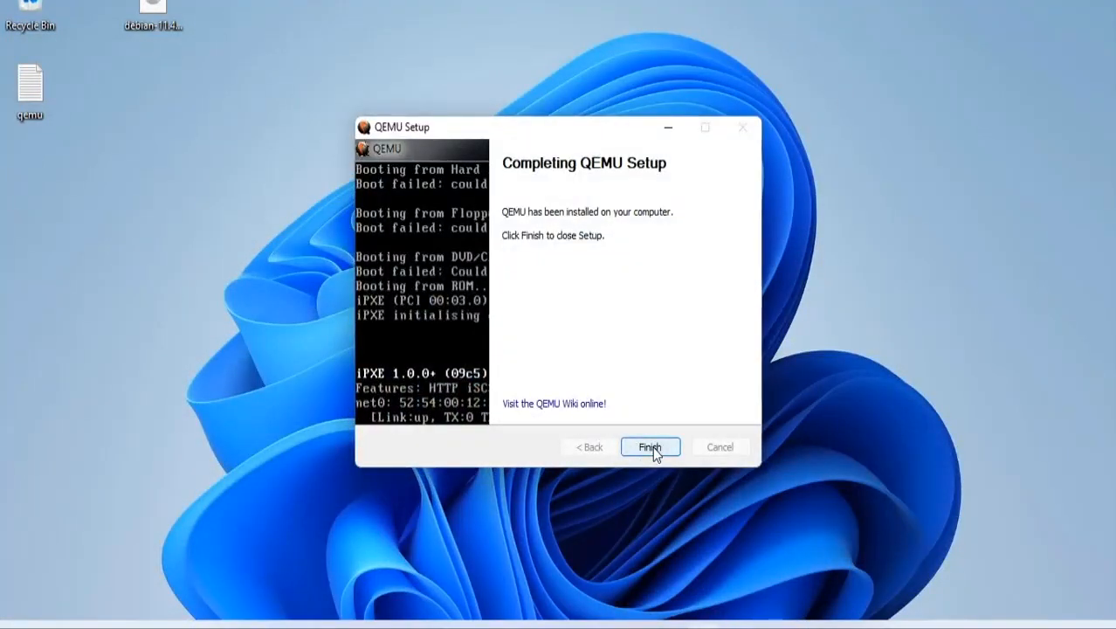
mouse_move(651, 475)
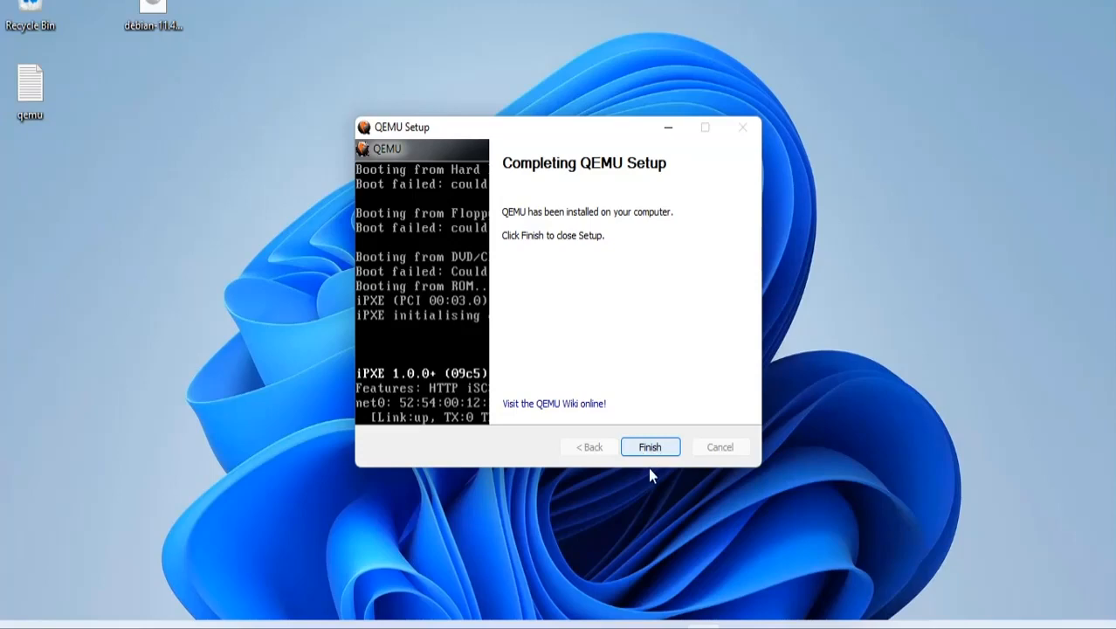
click(650, 447)
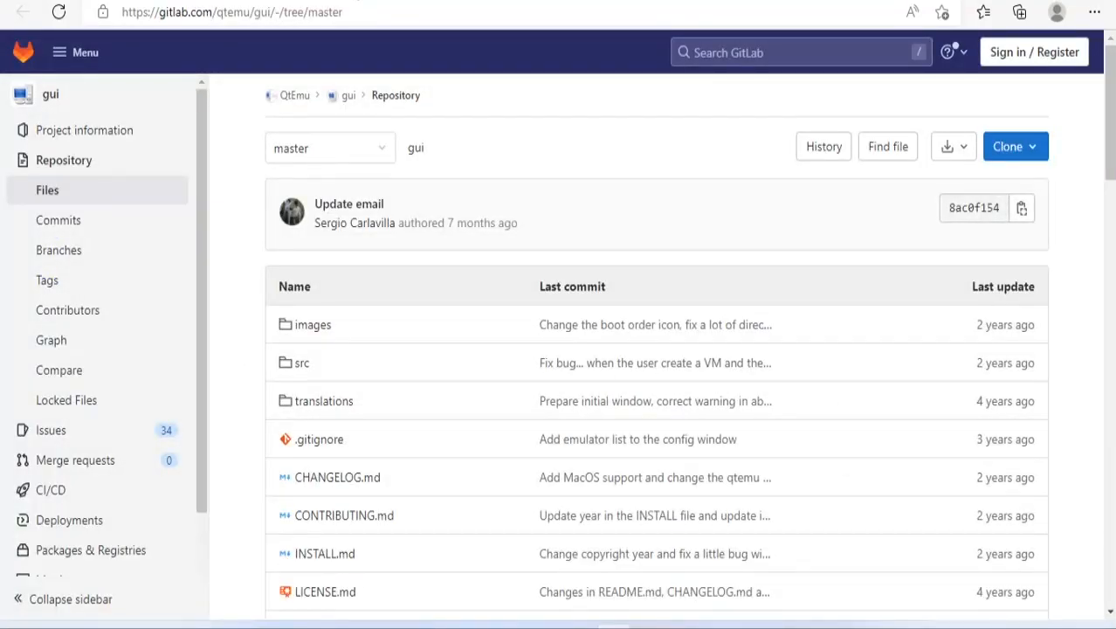
Download the QtEmu Windows x86_64 installer from the GitLab README and run its setup.
scroll(down, 3)
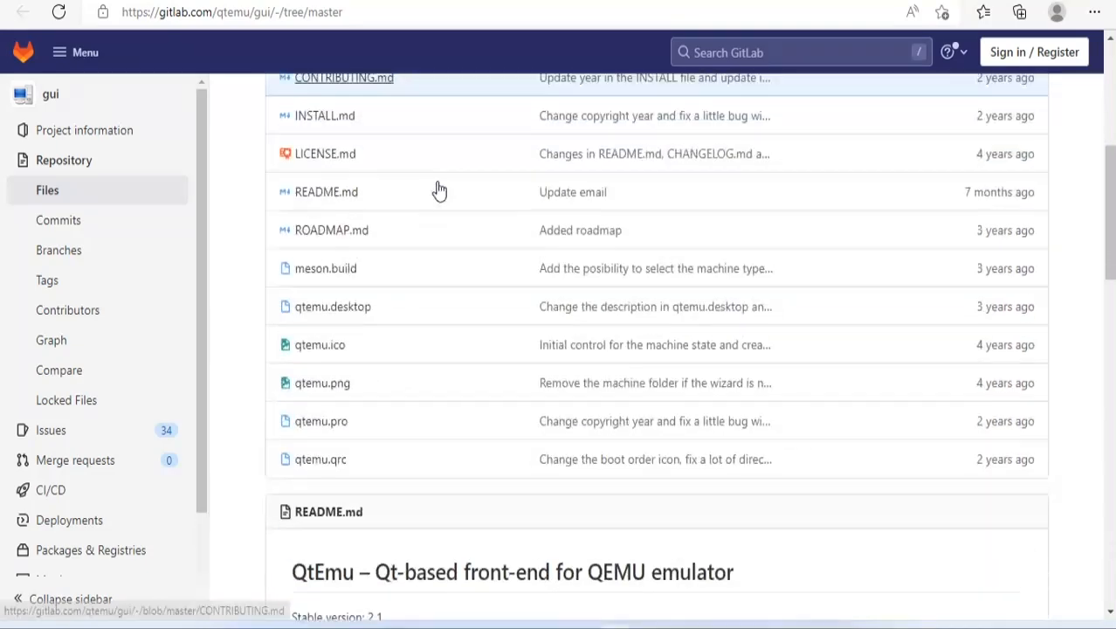
scroll(down, 3)
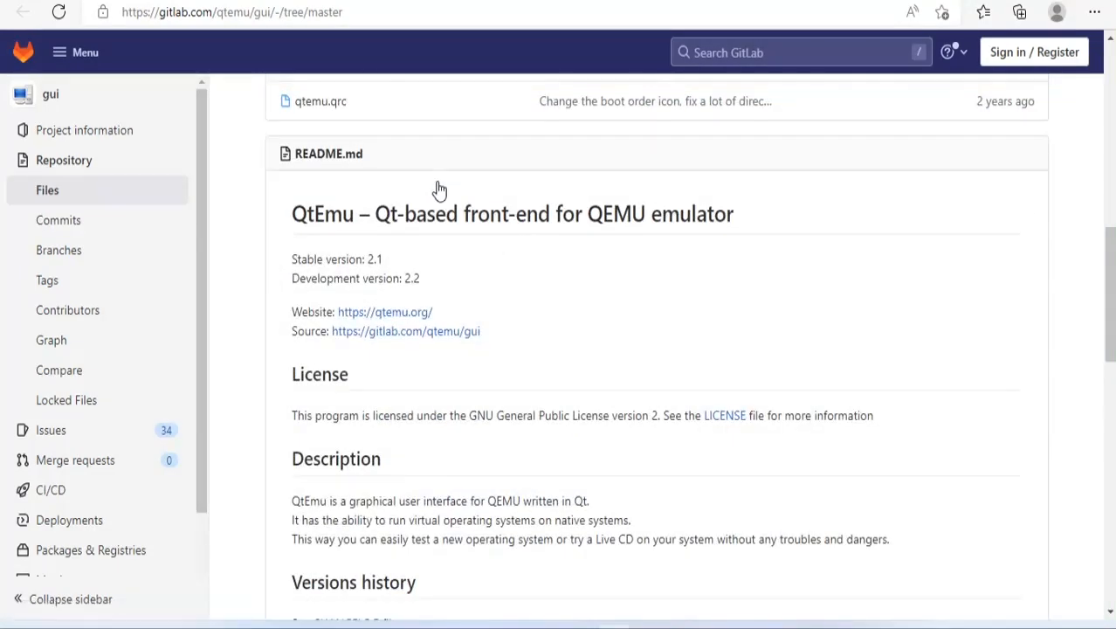
scroll(down, 3)
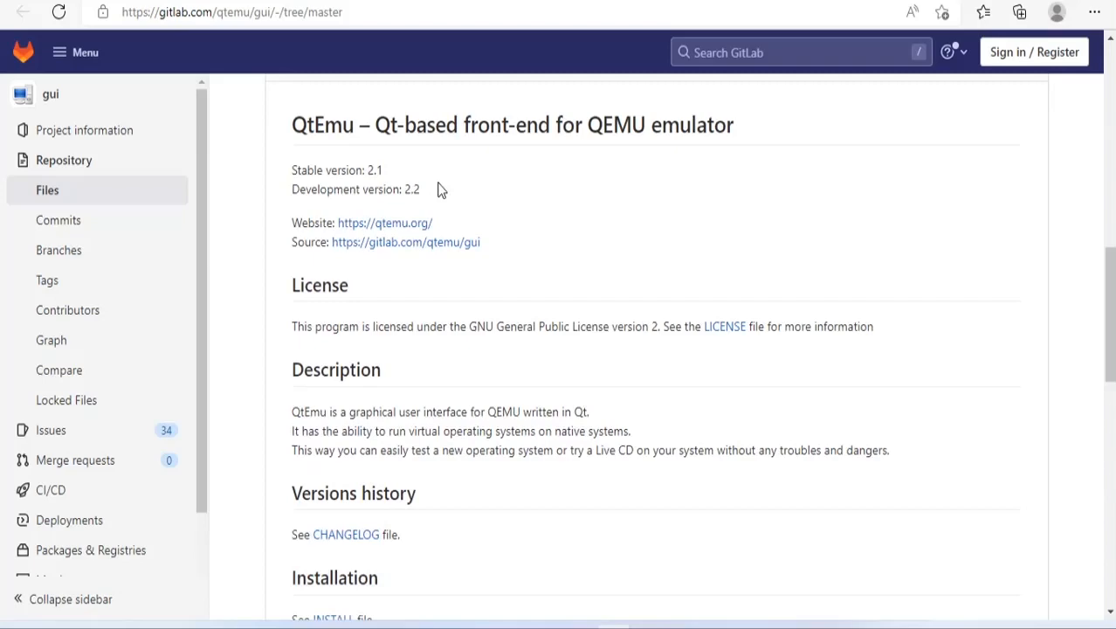
scroll(down, 3)
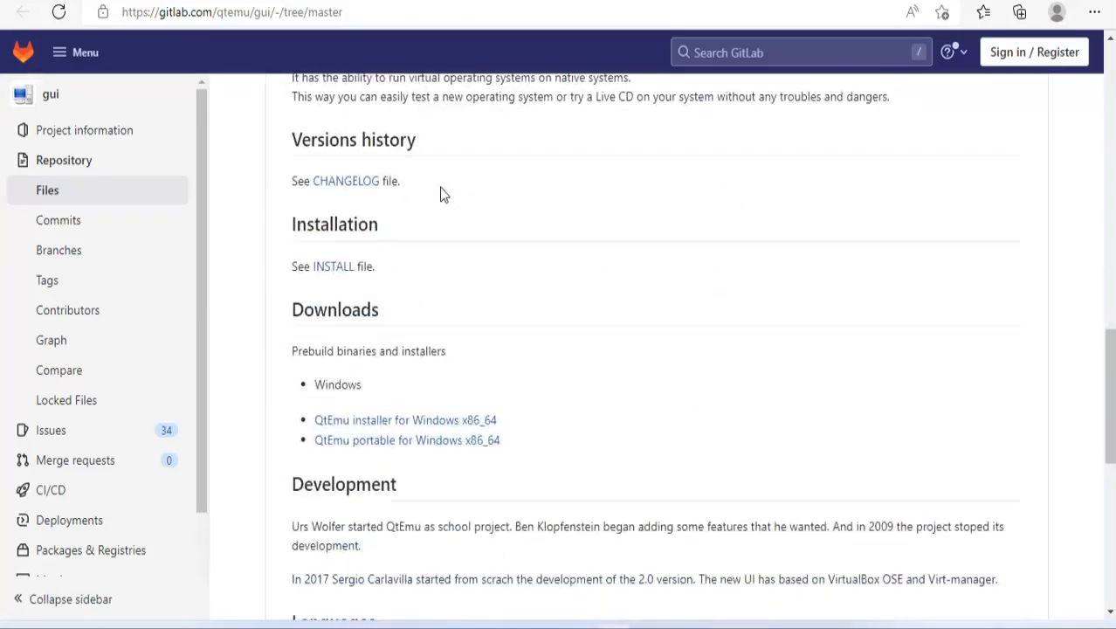
scroll(down, 3)
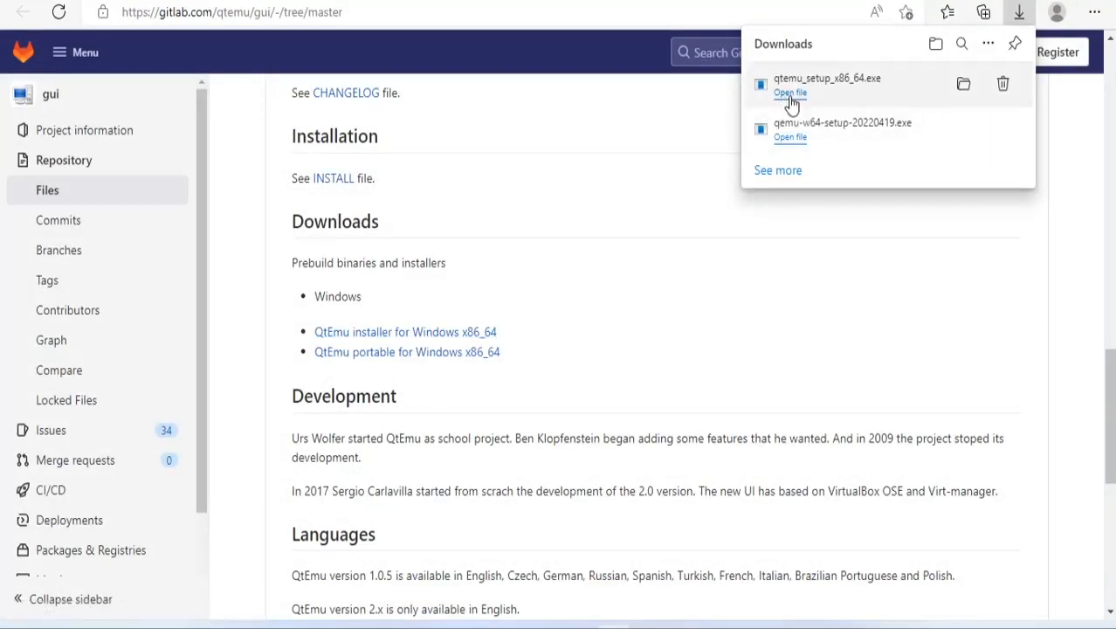
click(790, 93)
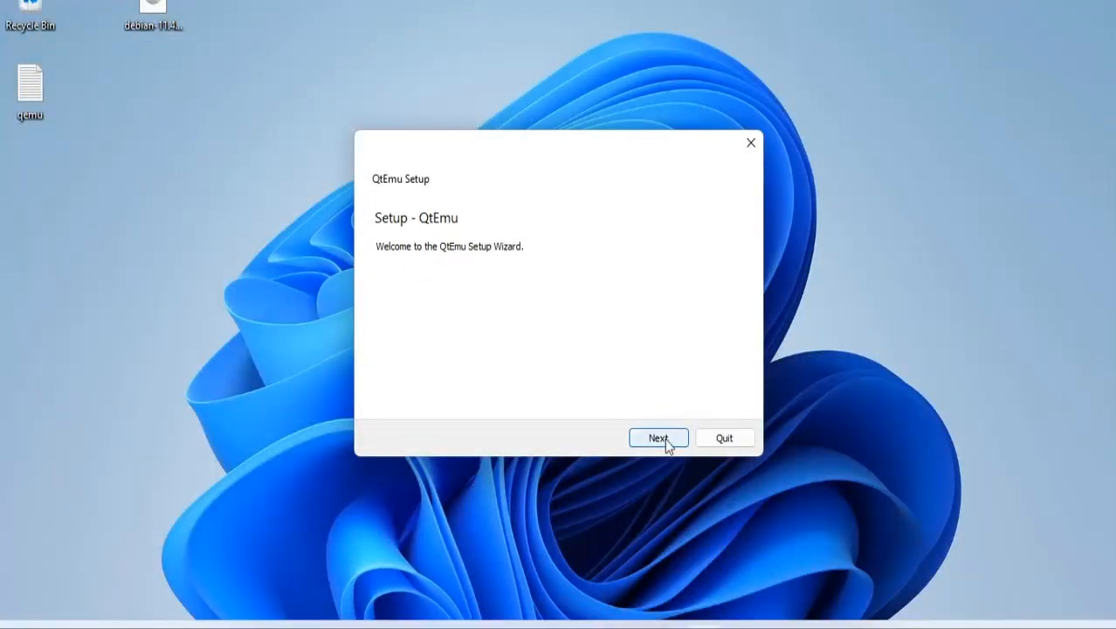
click(724, 437)
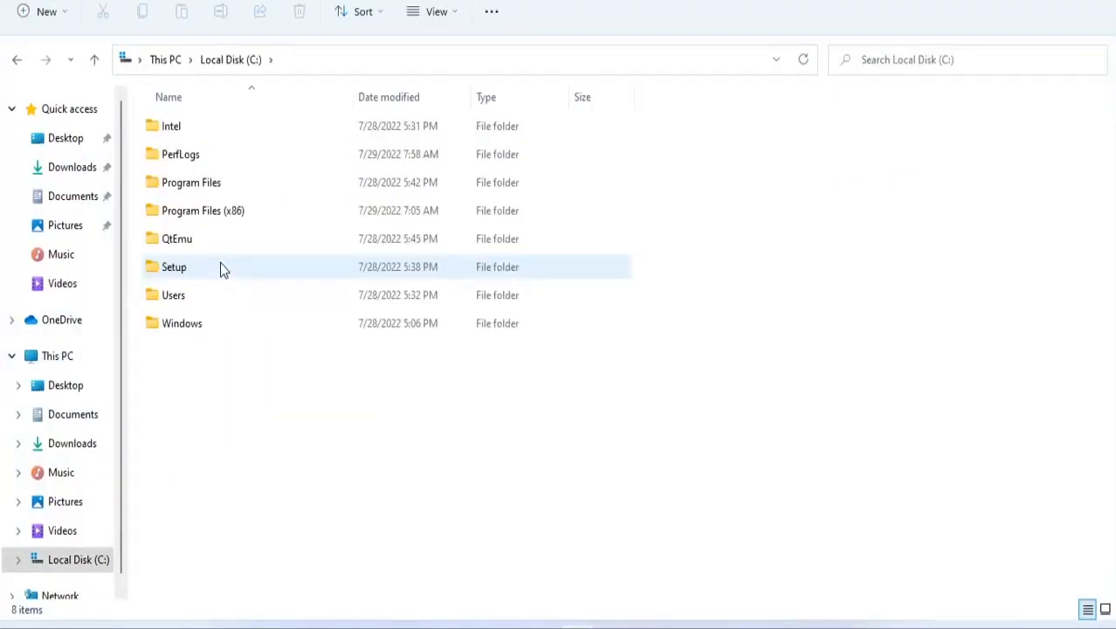
Send the qtemu application in C:\QtEmu to the desktop as a shortcut.
double_click(176, 239)
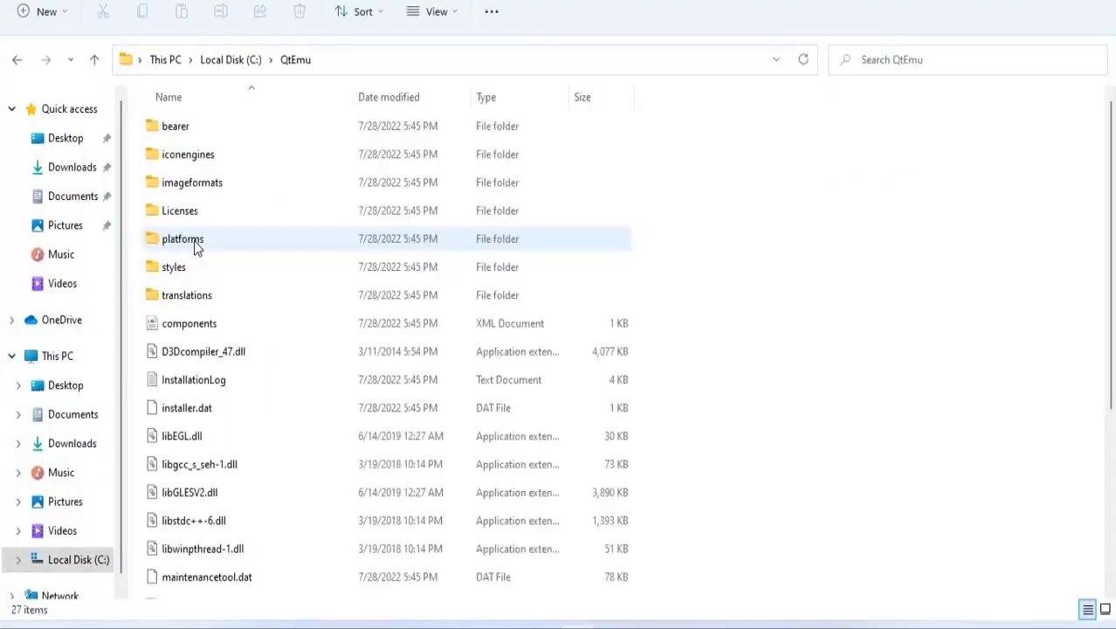
scroll(down, 3)
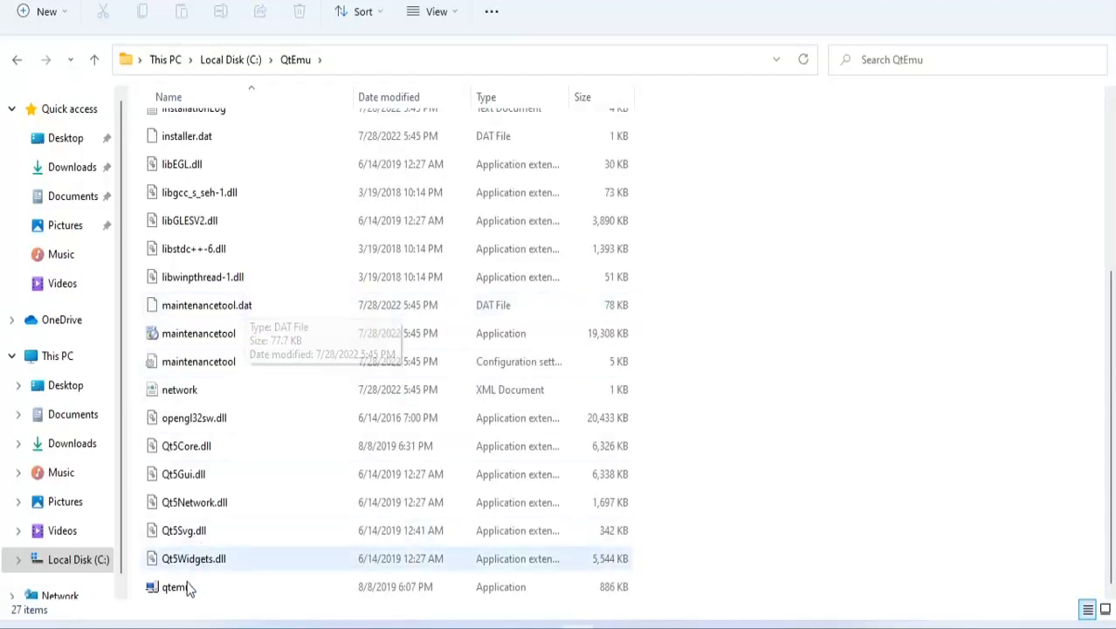
right_click(170, 587)
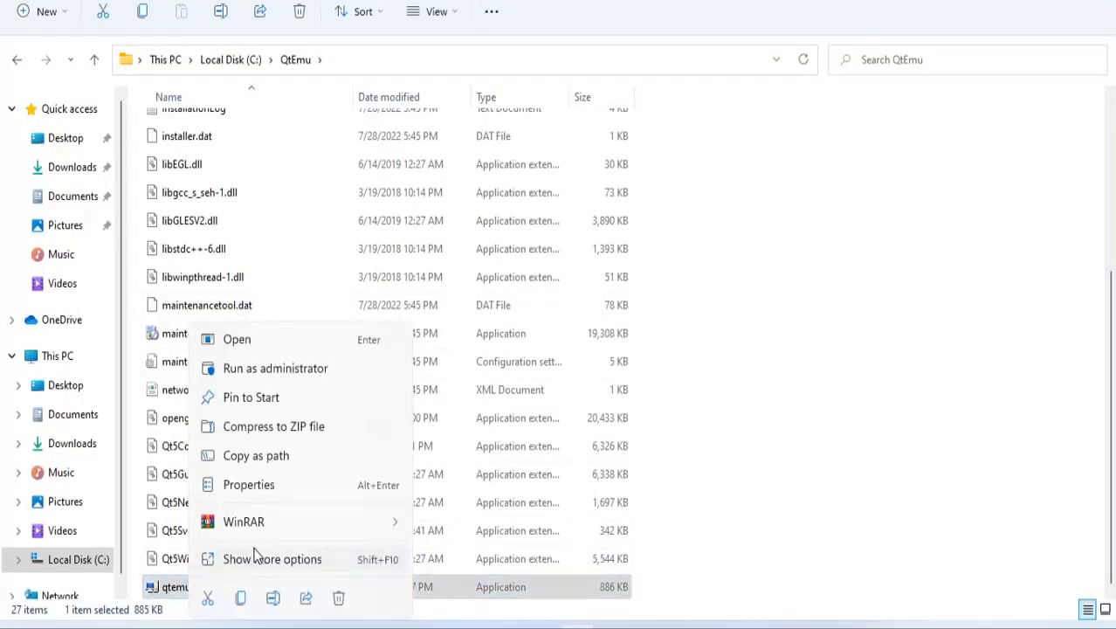
click(272, 559)
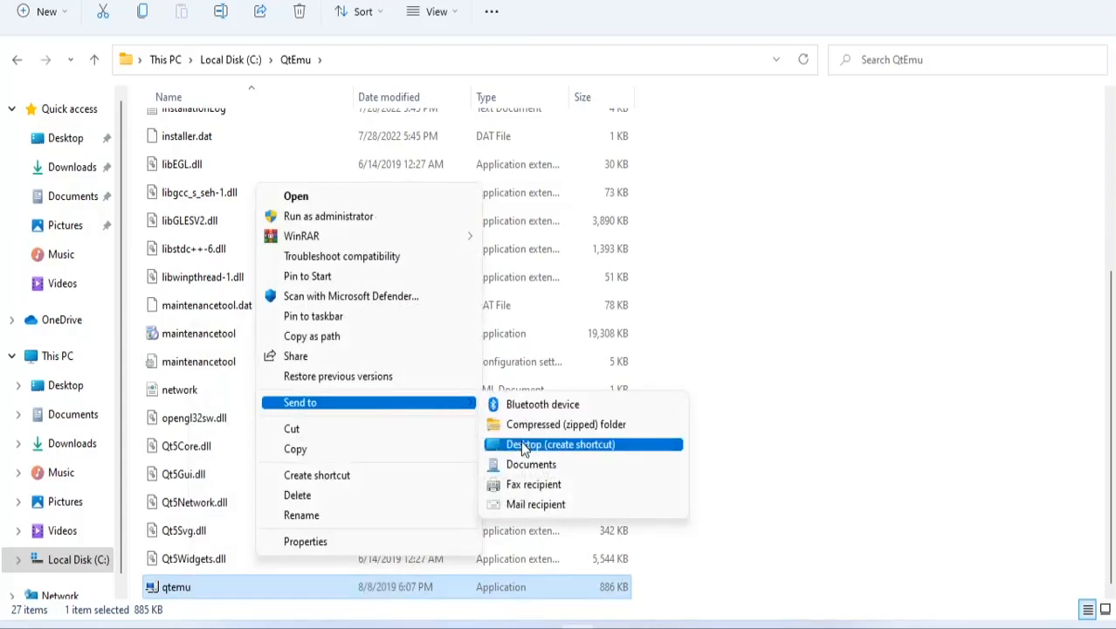
click(562, 444)
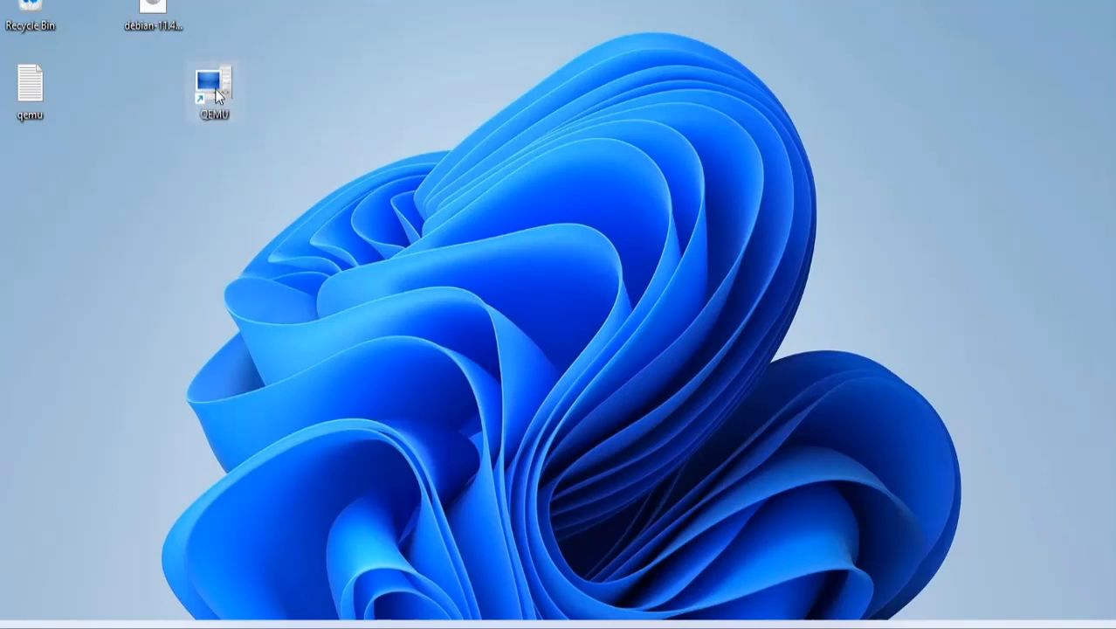
Launch QtEmu and set the QEMU binaries path to C:\Program Files\qemu.
double_click(212, 83)
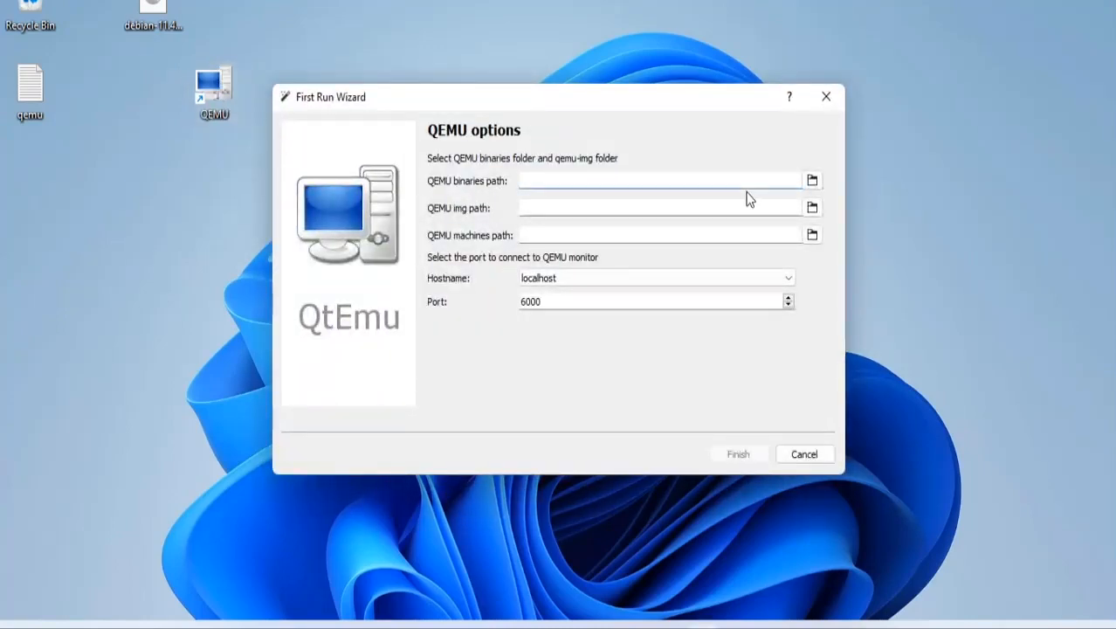
click(811, 180)
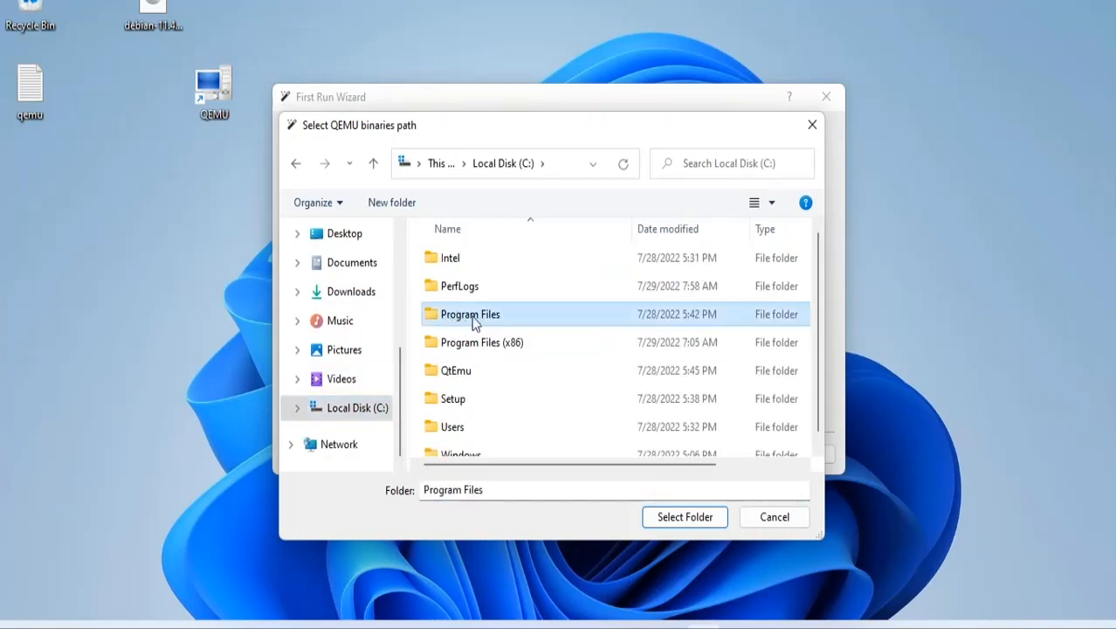
double_click(470, 314)
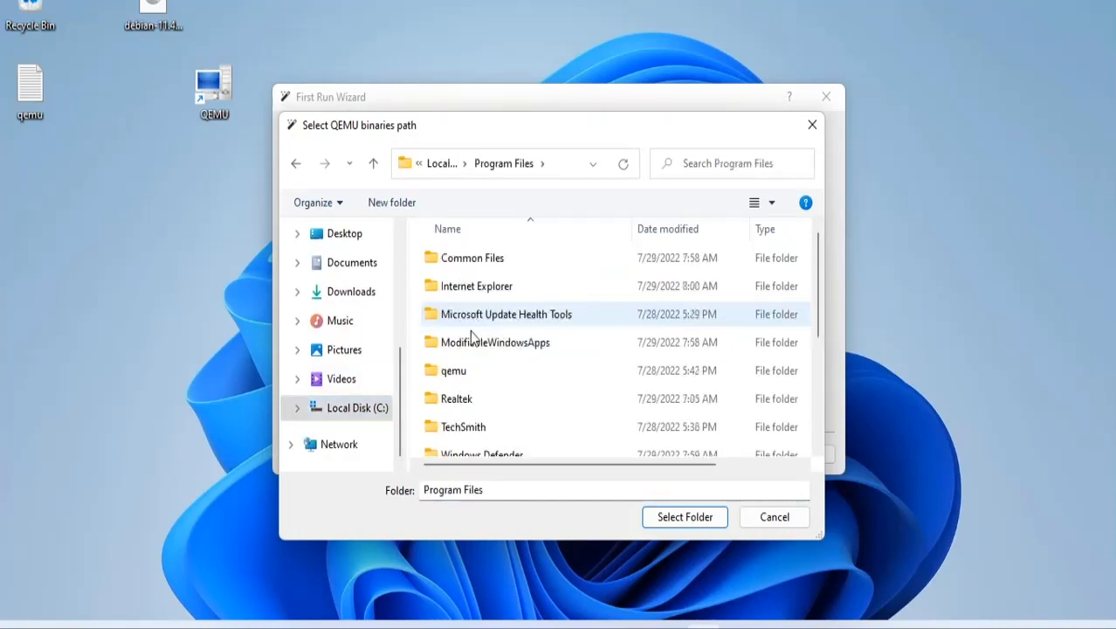
double_click(453, 370)
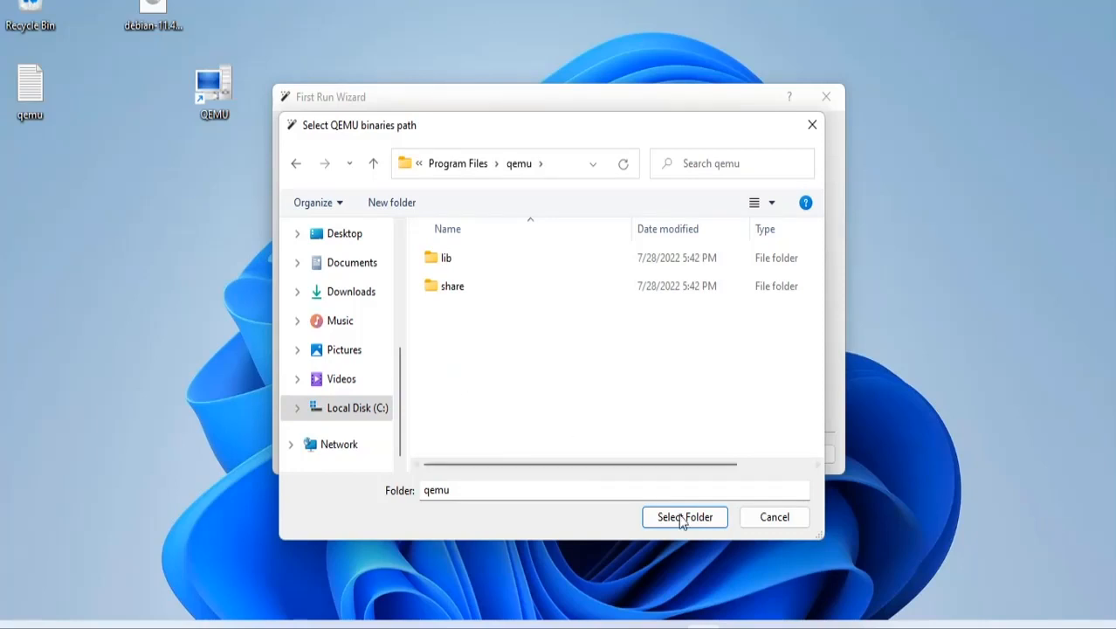
click(685, 517)
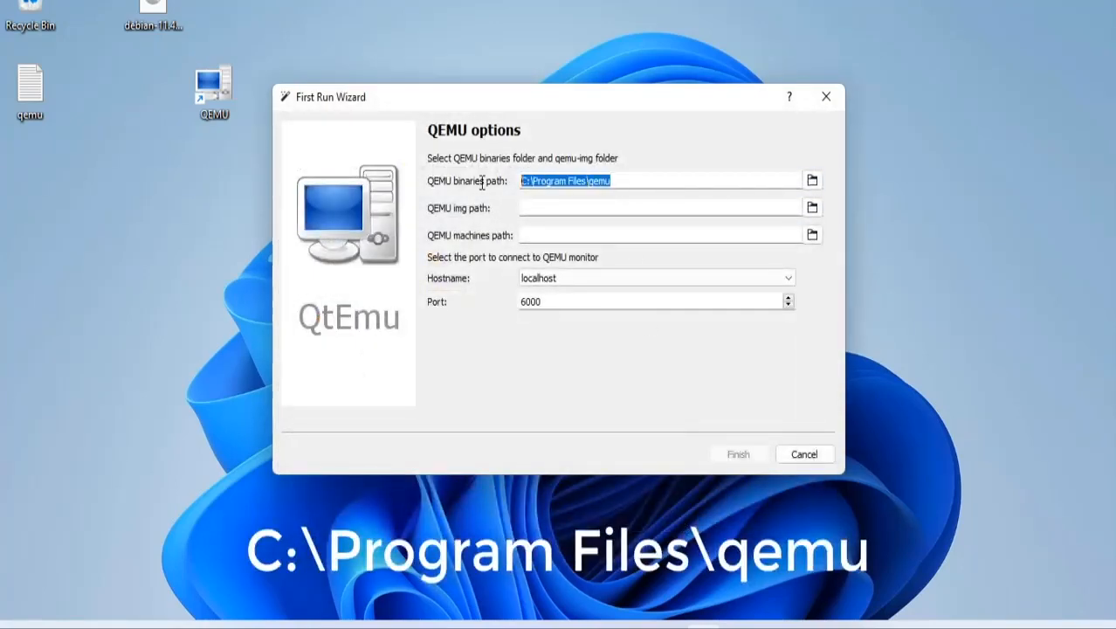
click(664, 207)
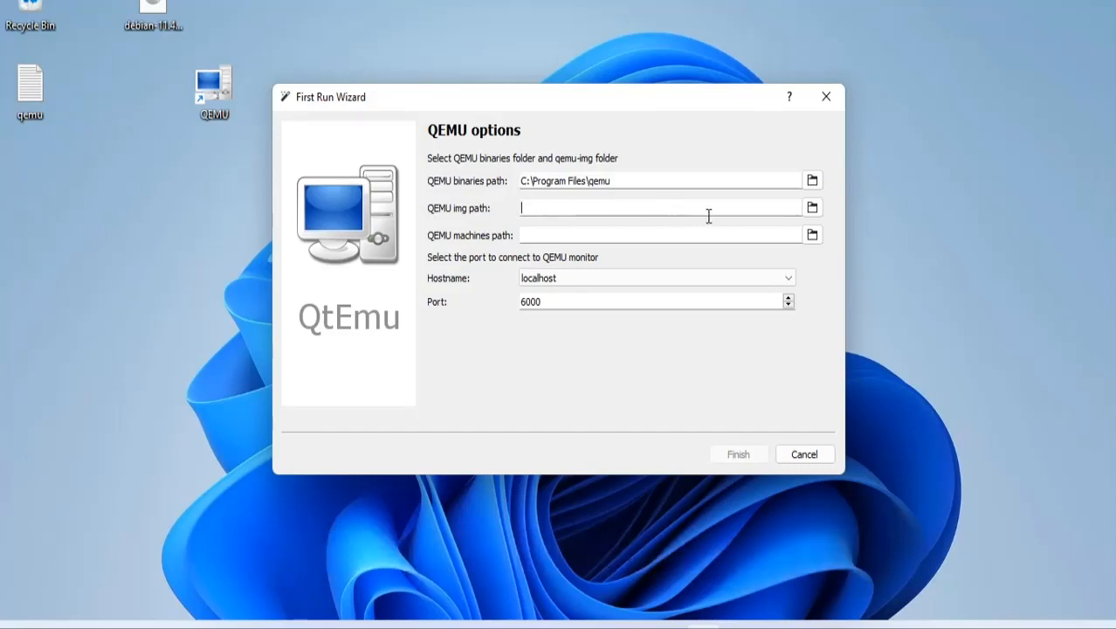
Select C:\Program Files\qemu\qemu-img.exe as the QEMU img path.
click(812, 207)
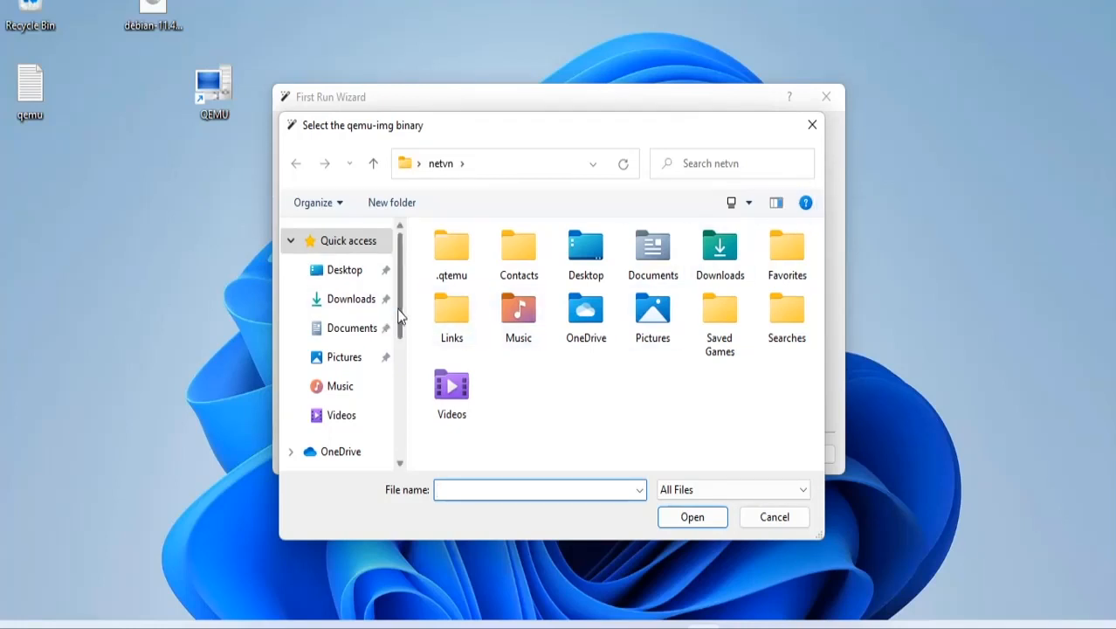
click(356, 408)
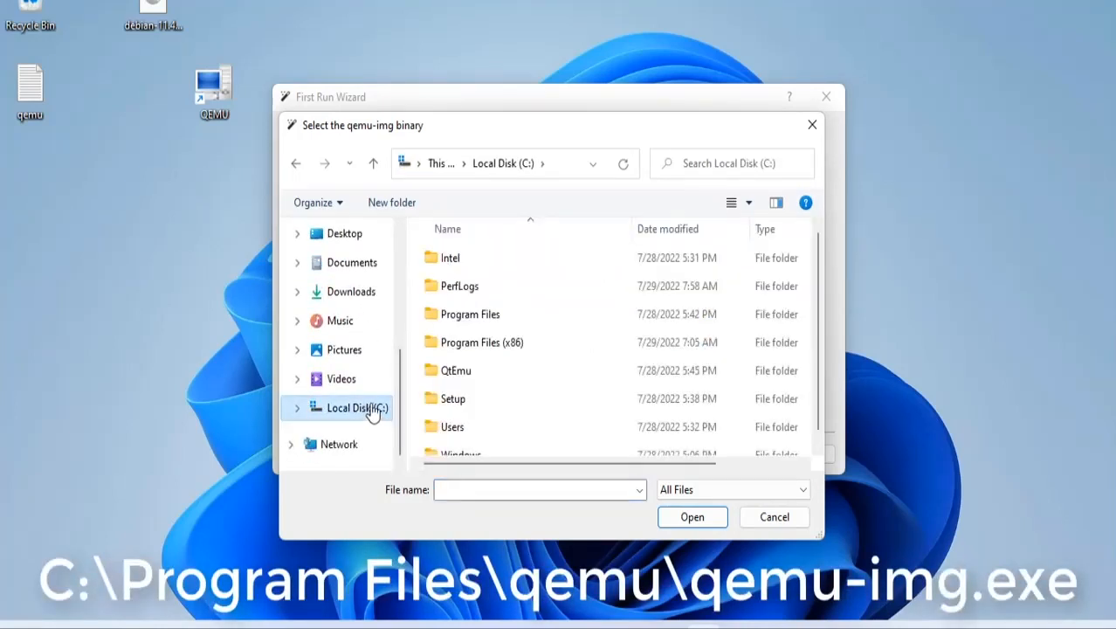
double_click(470, 314)
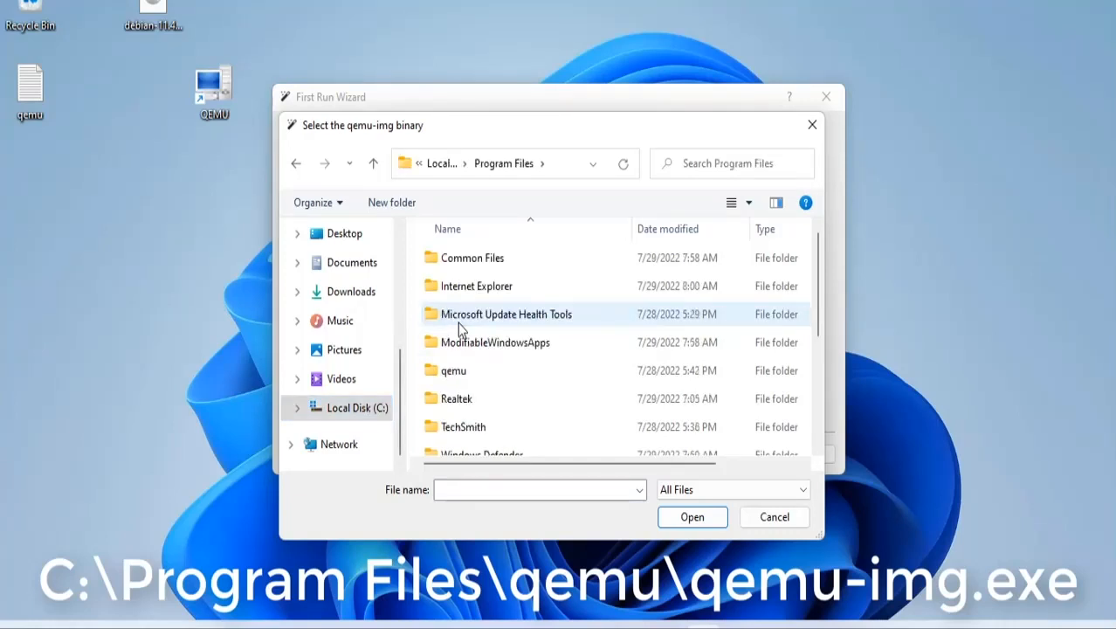
double_click(453, 370)
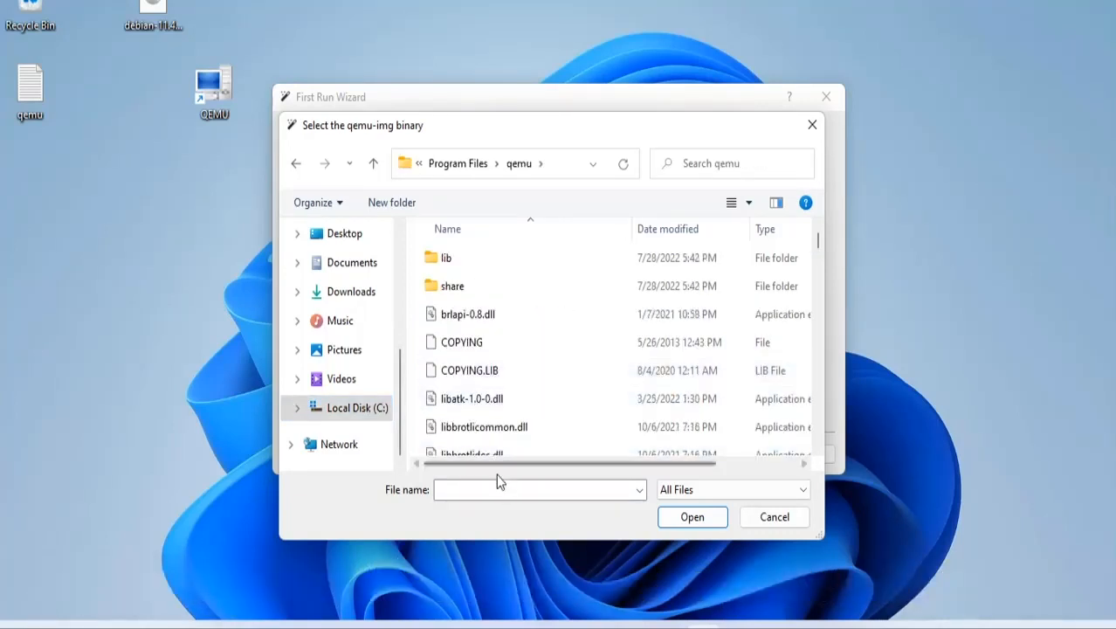
click(538, 490)
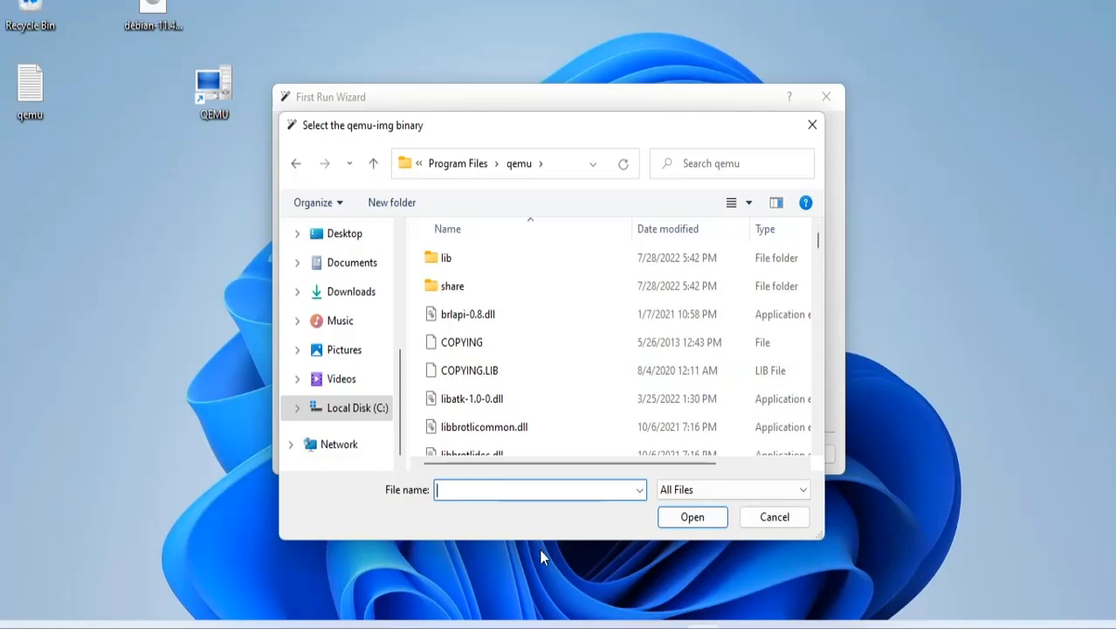
text(q)
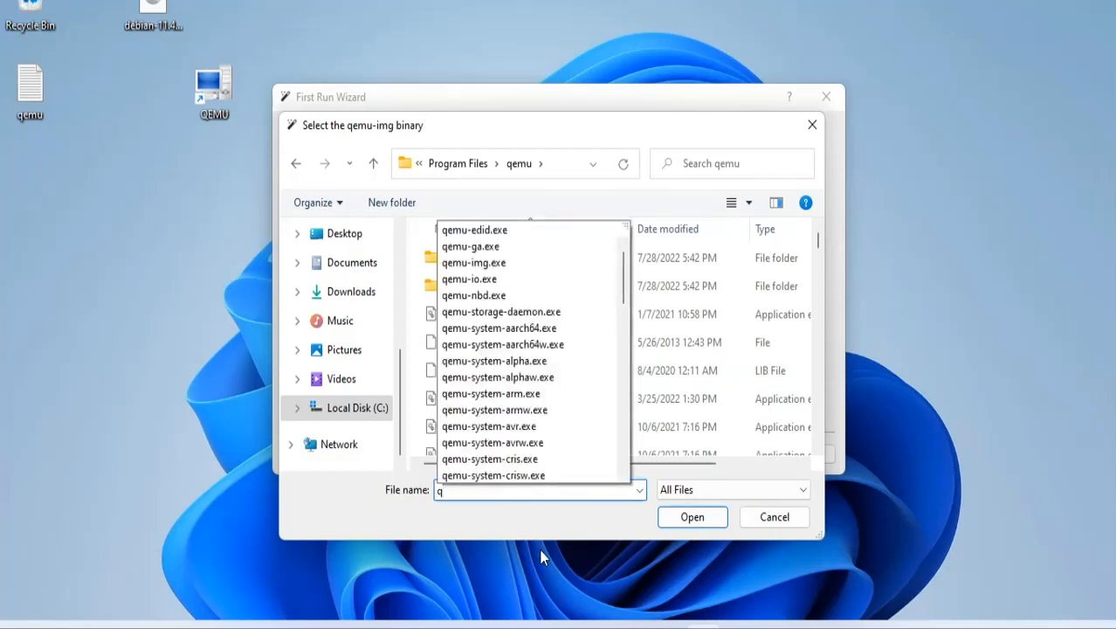
click(474, 262)
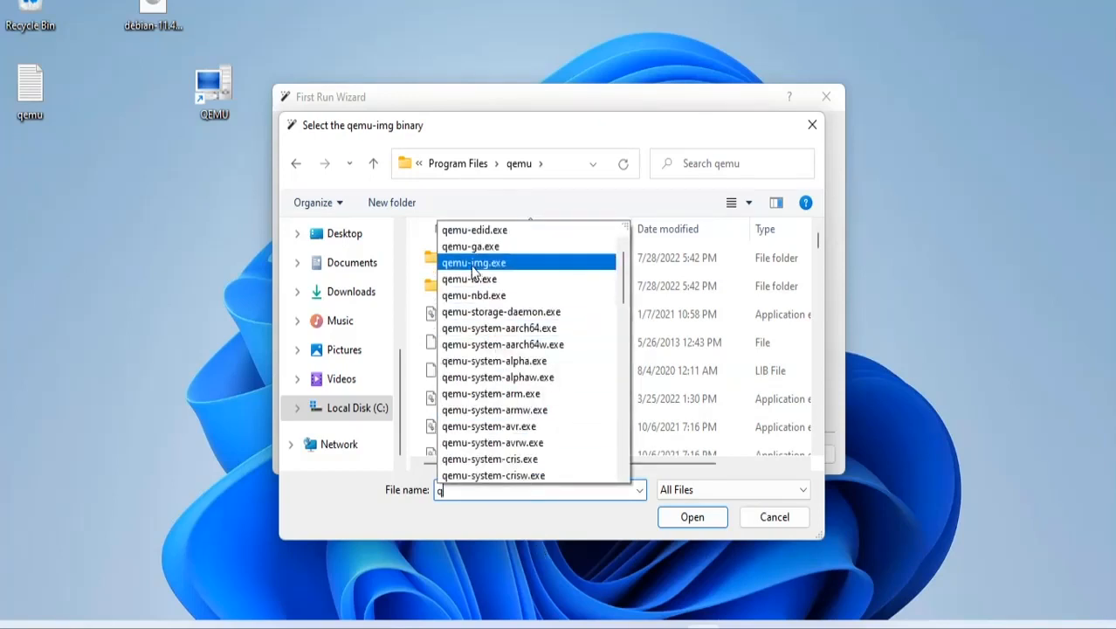
click(473, 262)
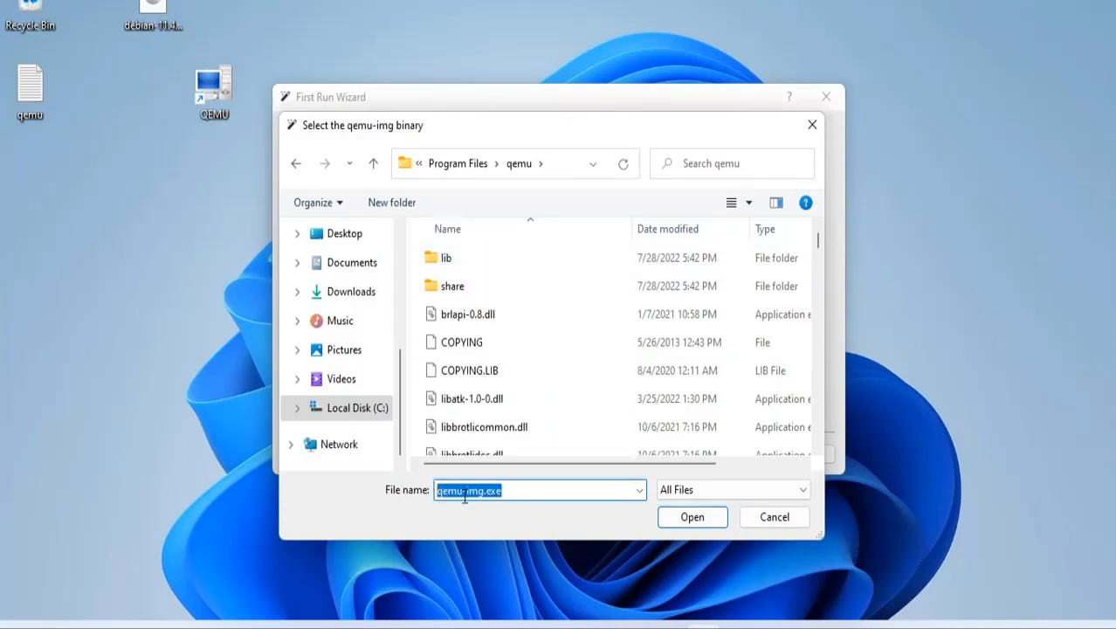
click(692, 516)
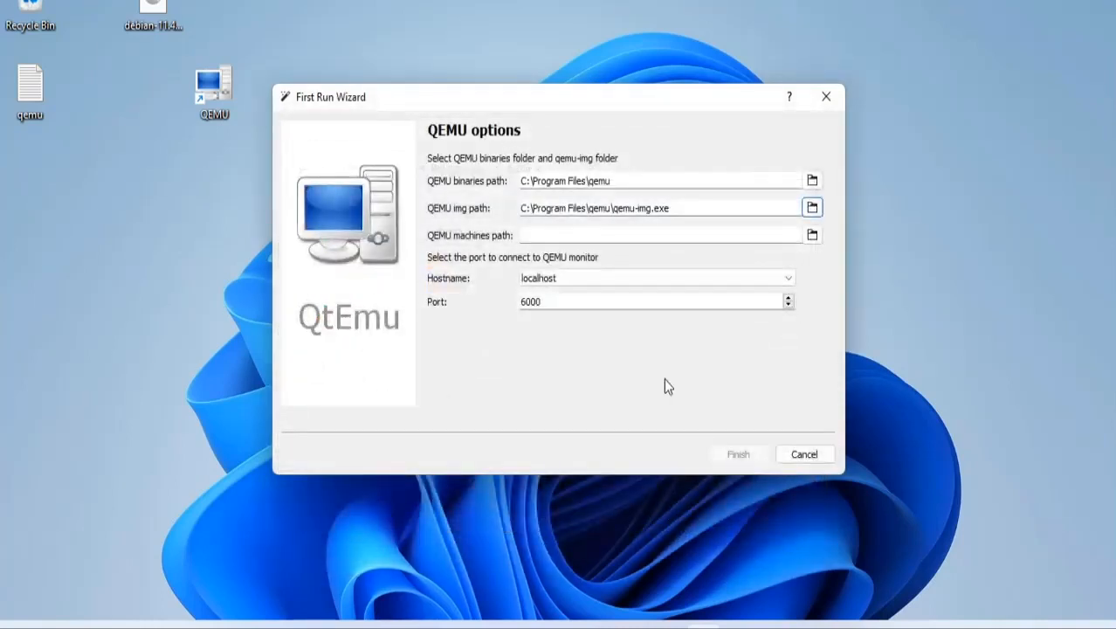
triple_click(655, 208)
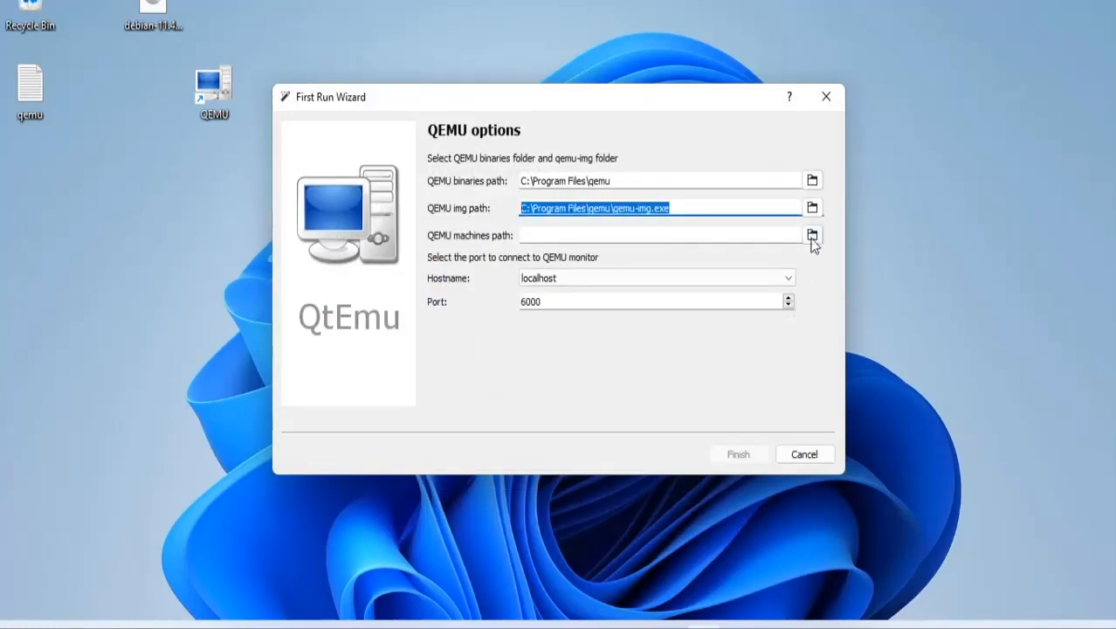
Create a qemu_vm folder on the Desktop and use it as the machines path.
click(812, 235)
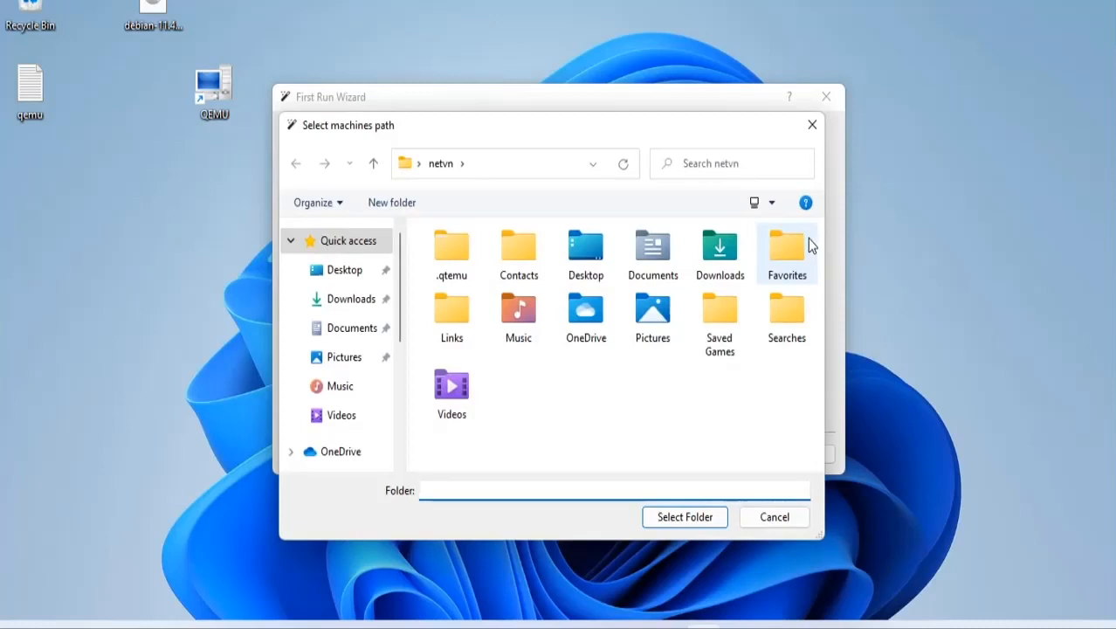
click(343, 269)
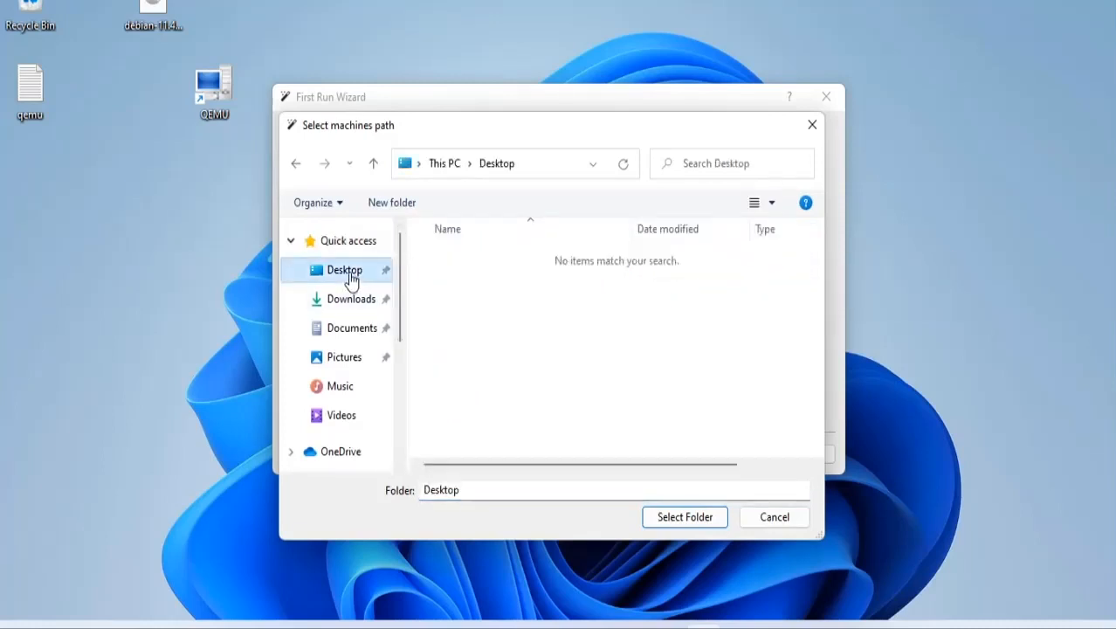
click(392, 201)
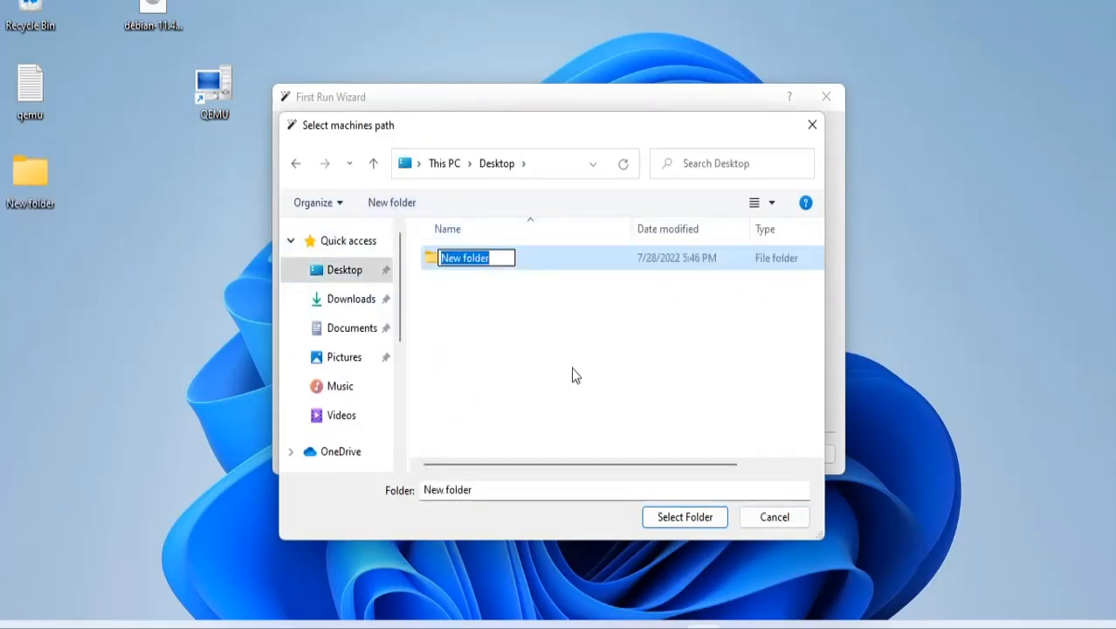
text(qemu_)
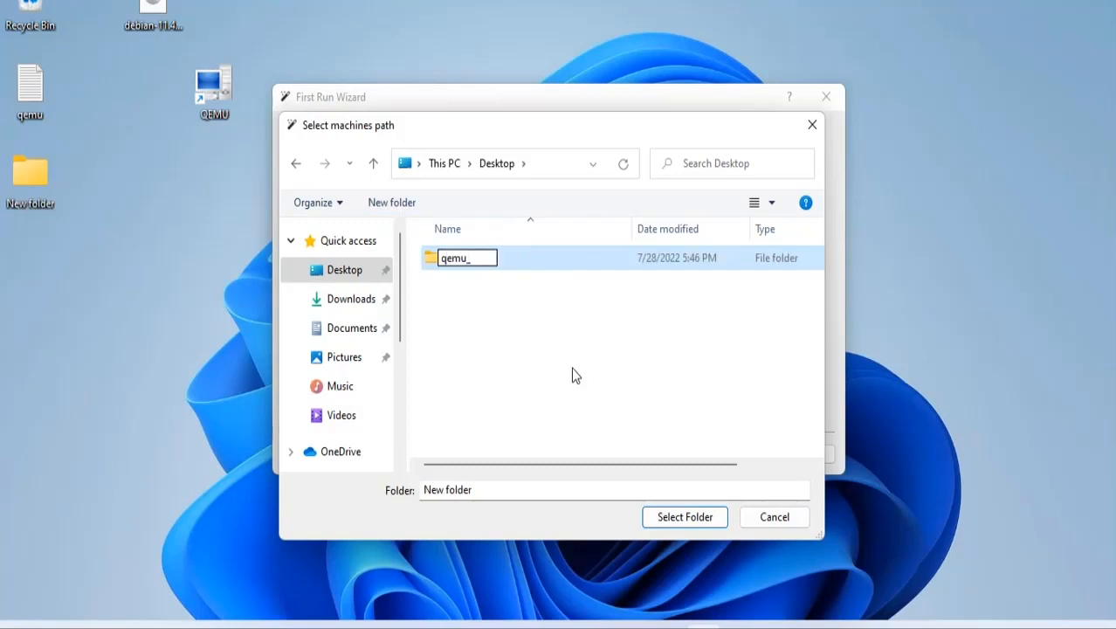
text(vm)
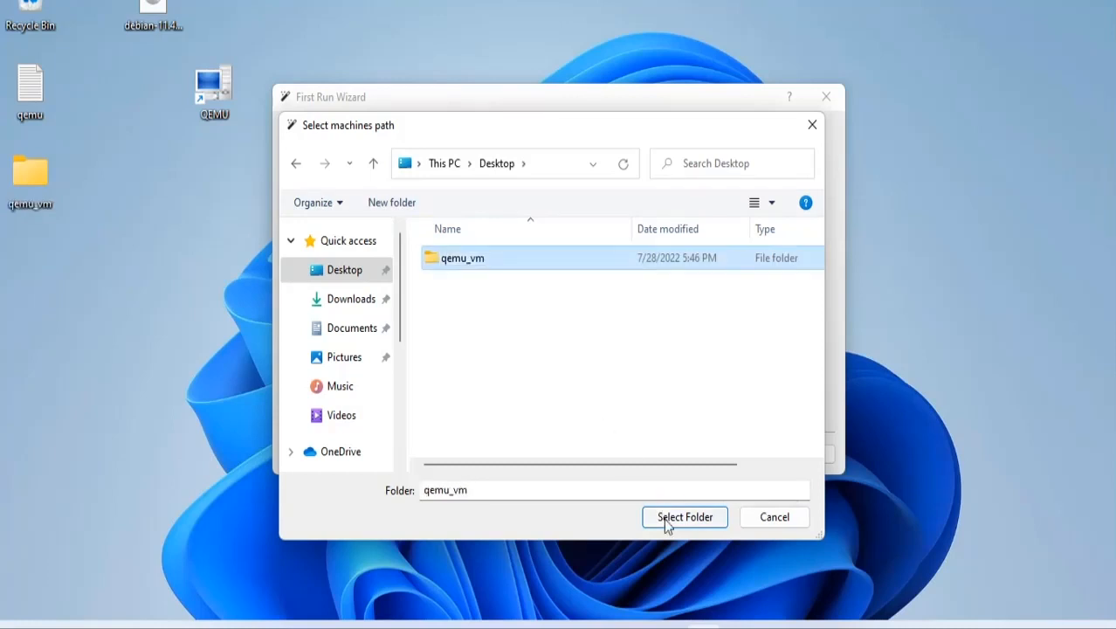
click(684, 516)
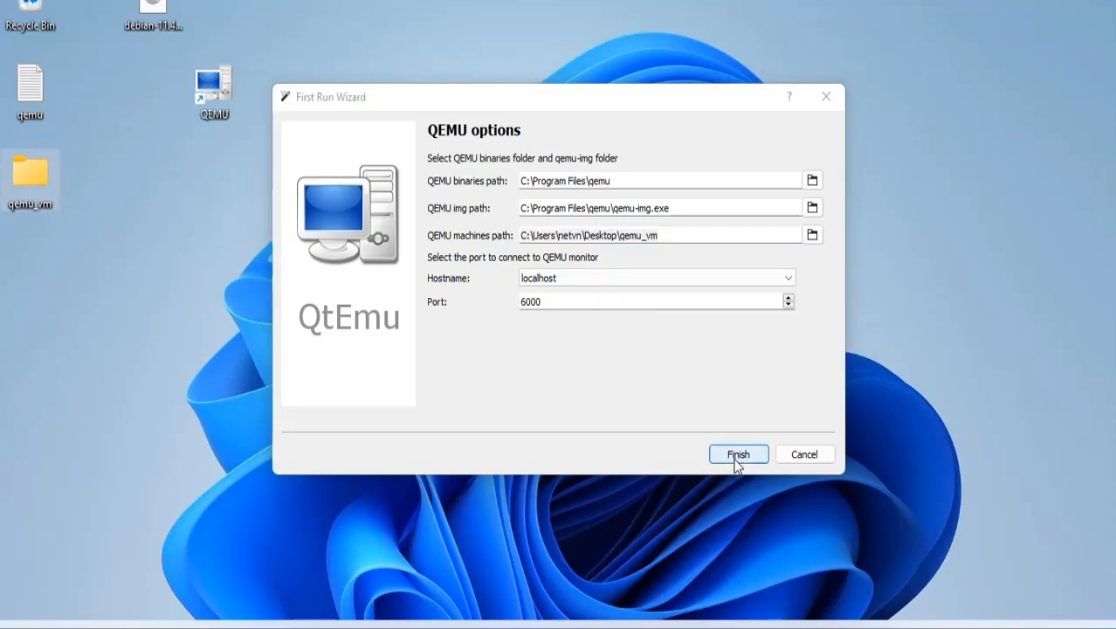
Finish first-run setup and start a new GNU/Linux Debian machine named 'Debian'.
click(738, 454)
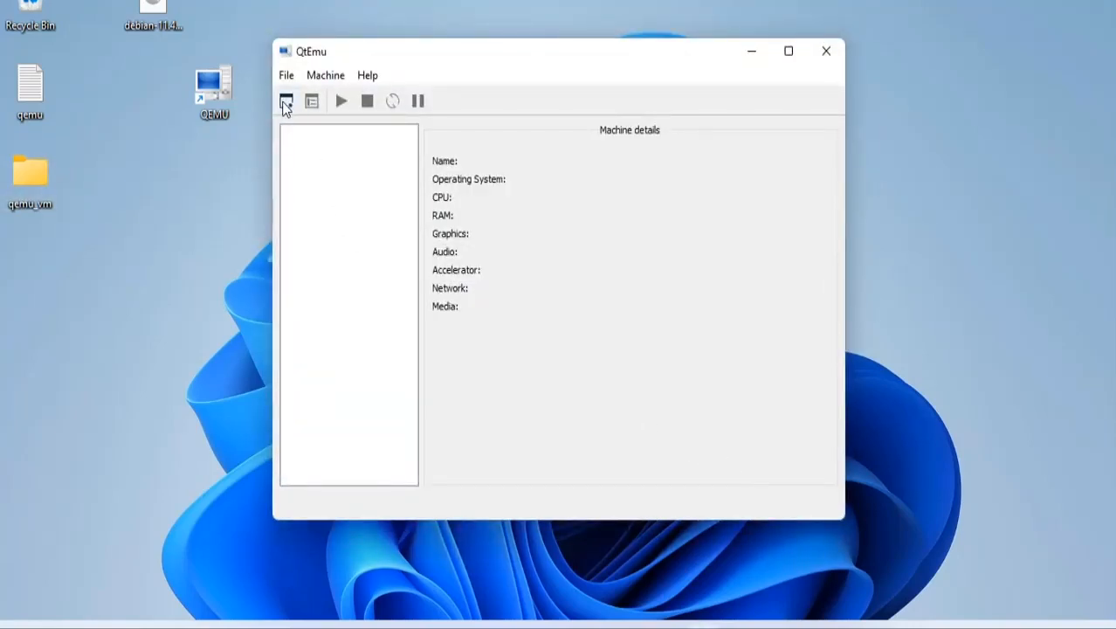
click(286, 101)
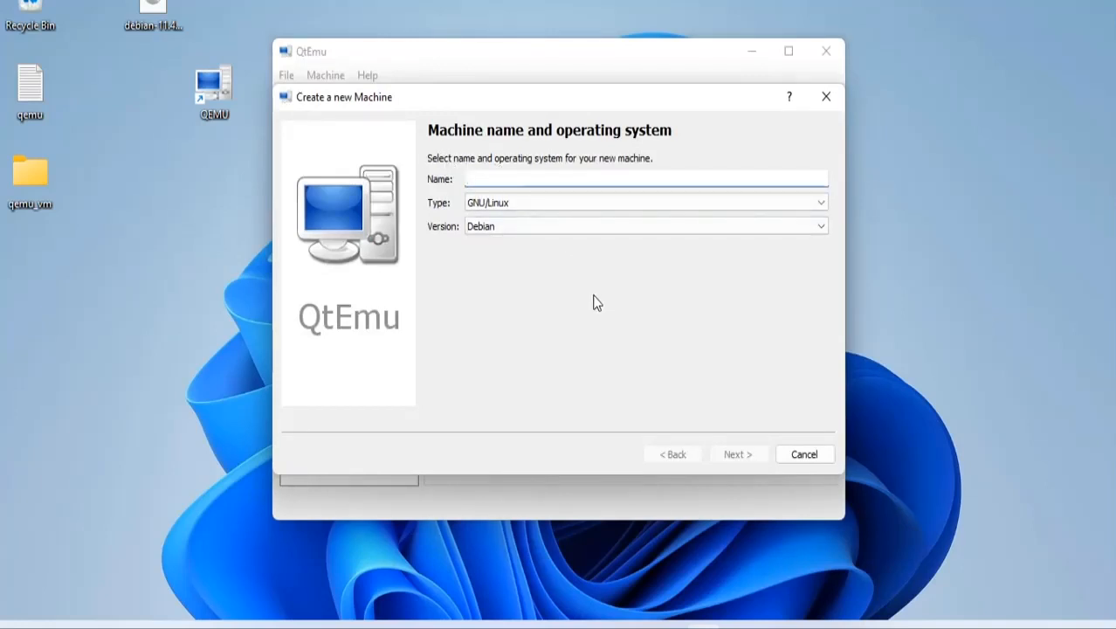
text(Debian)
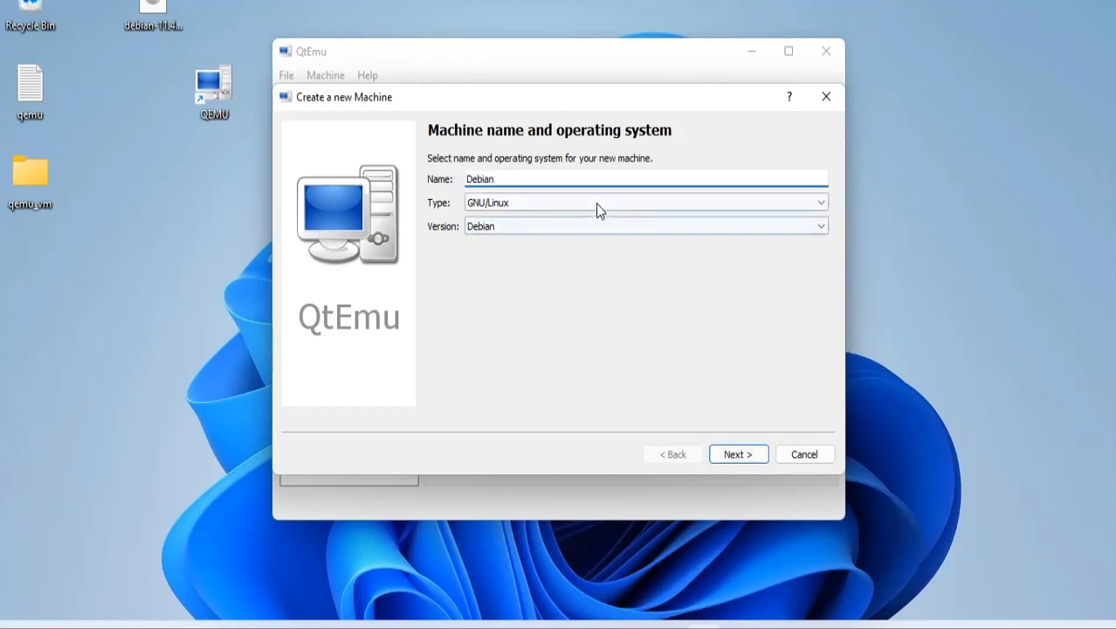
click(646, 226)
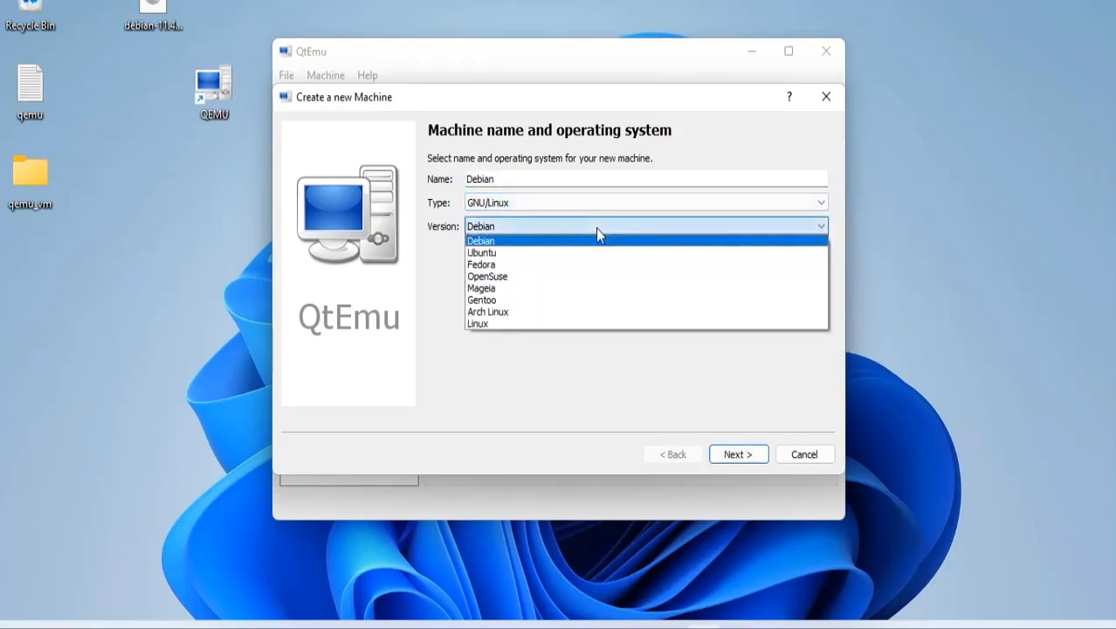
click(480, 241)
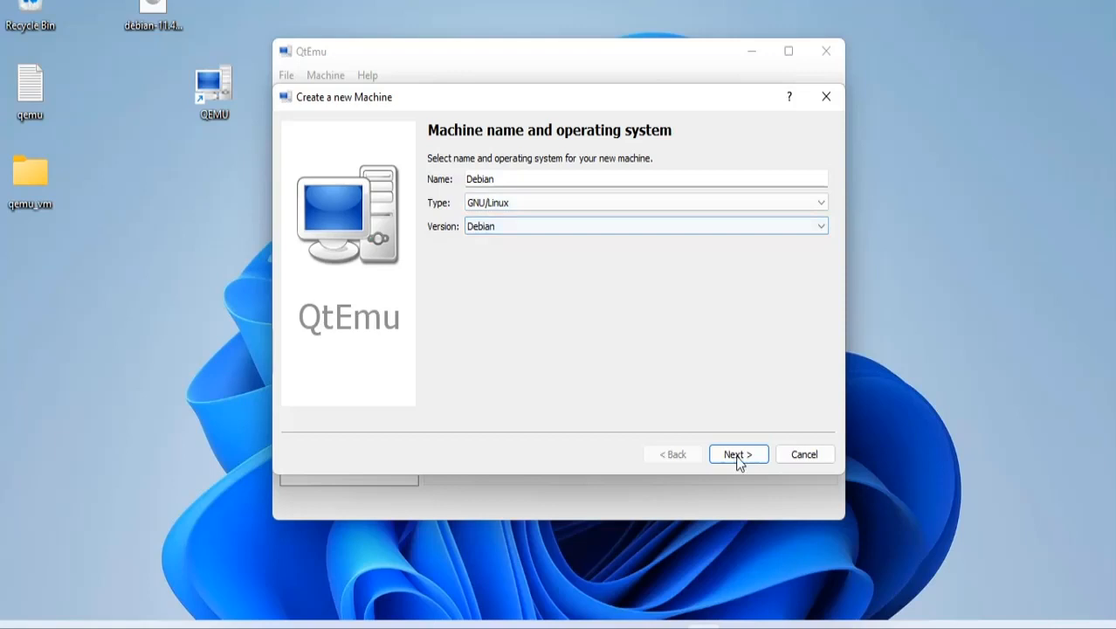
click(737, 454)
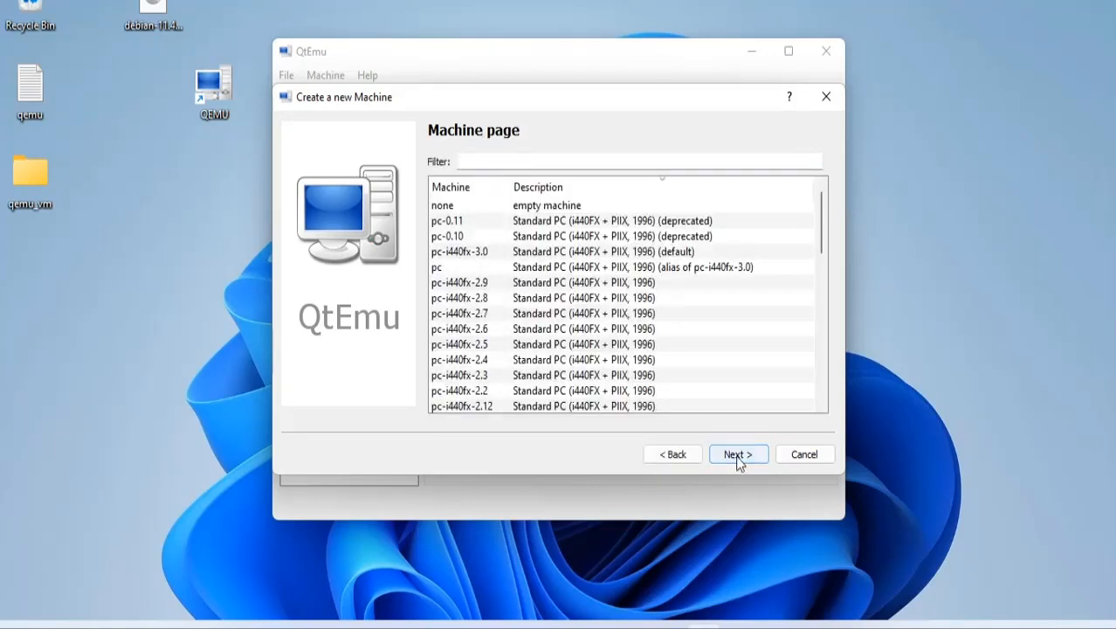
Keep the default machine type and choose an Intel Core 2 Duo CPU.
click(738, 454)
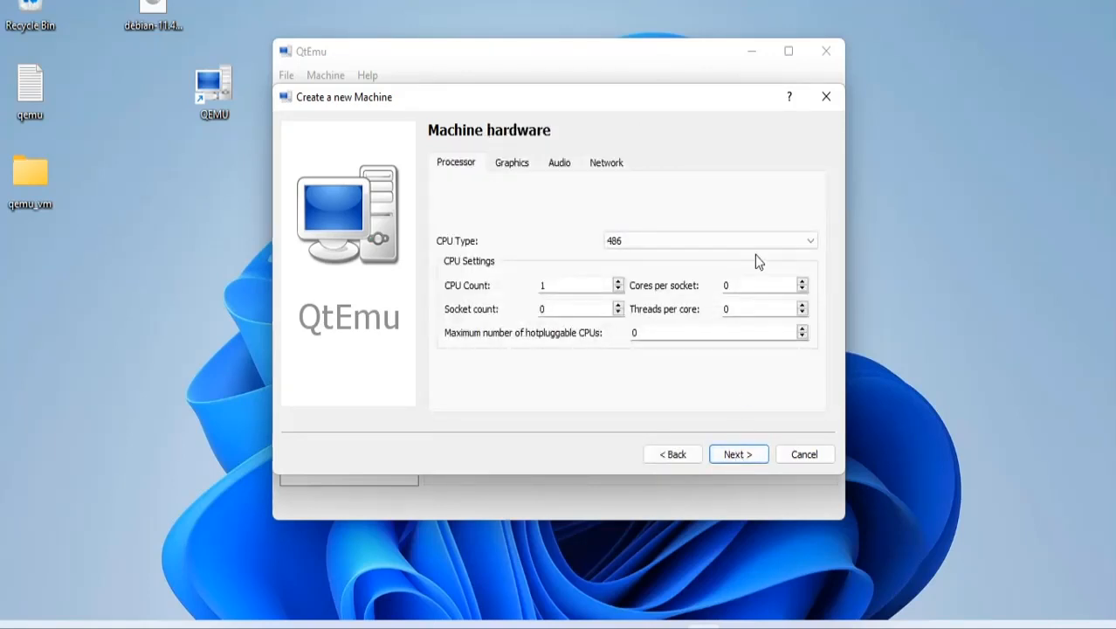
click(710, 240)
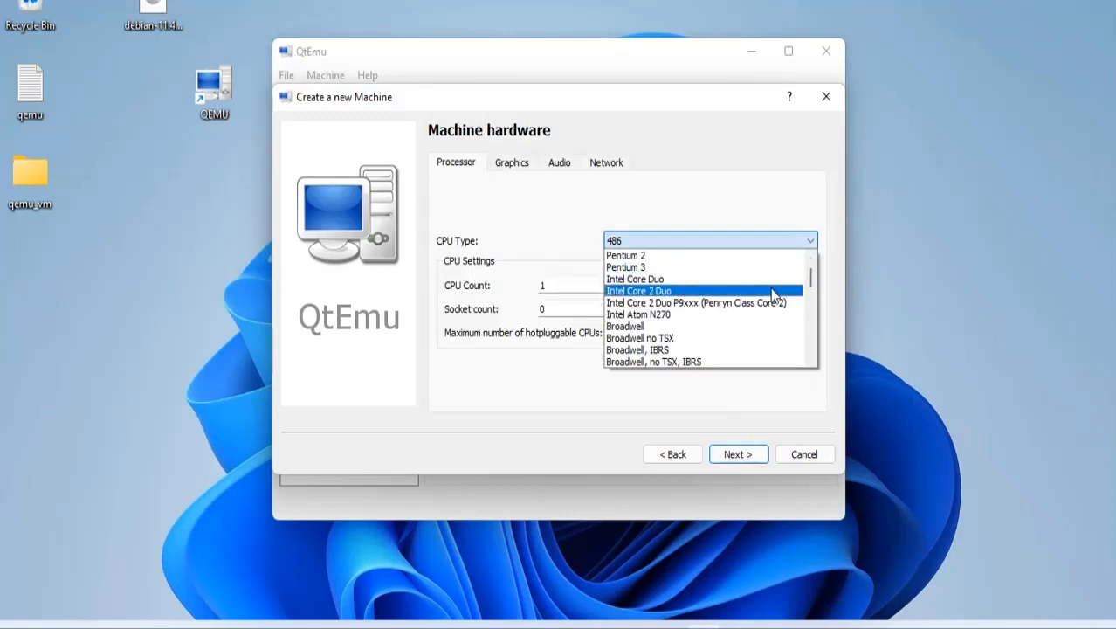
click(639, 290)
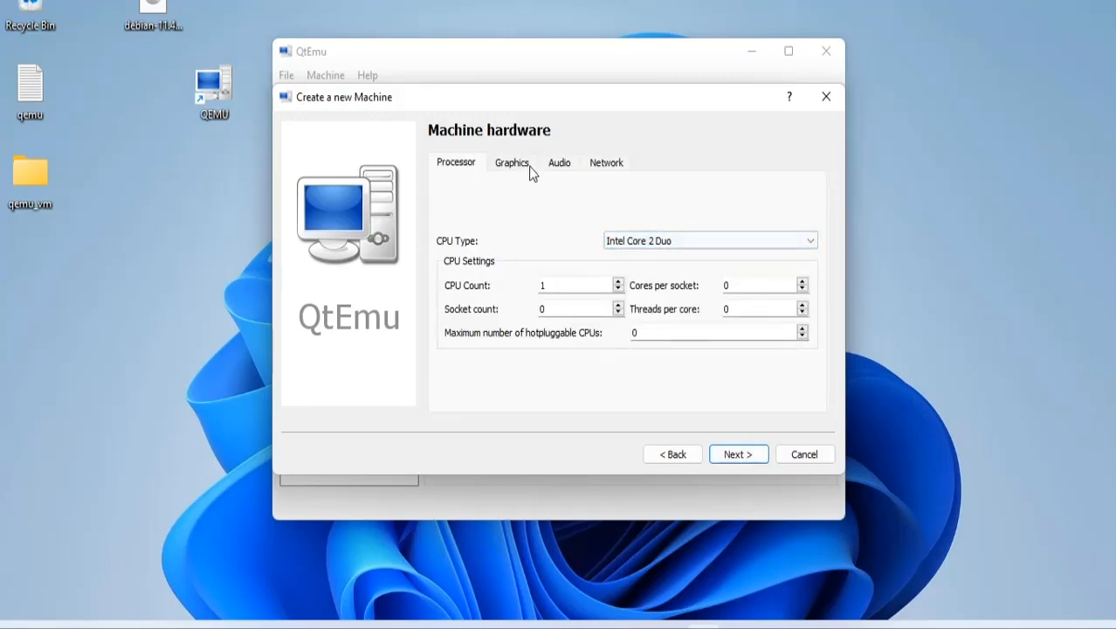
click(560, 163)
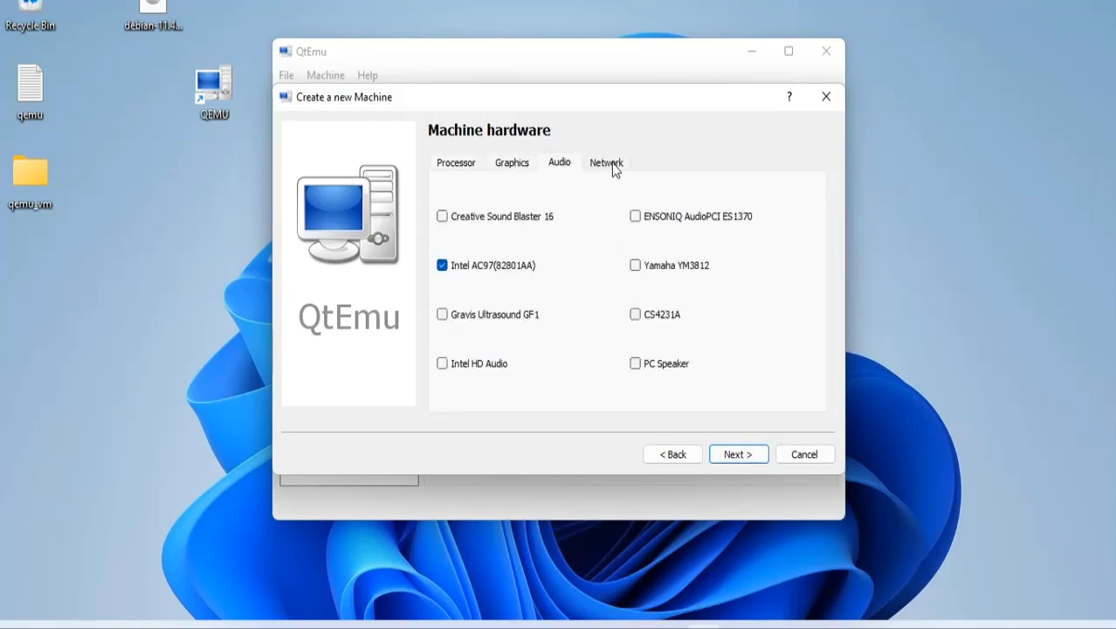
click(605, 161)
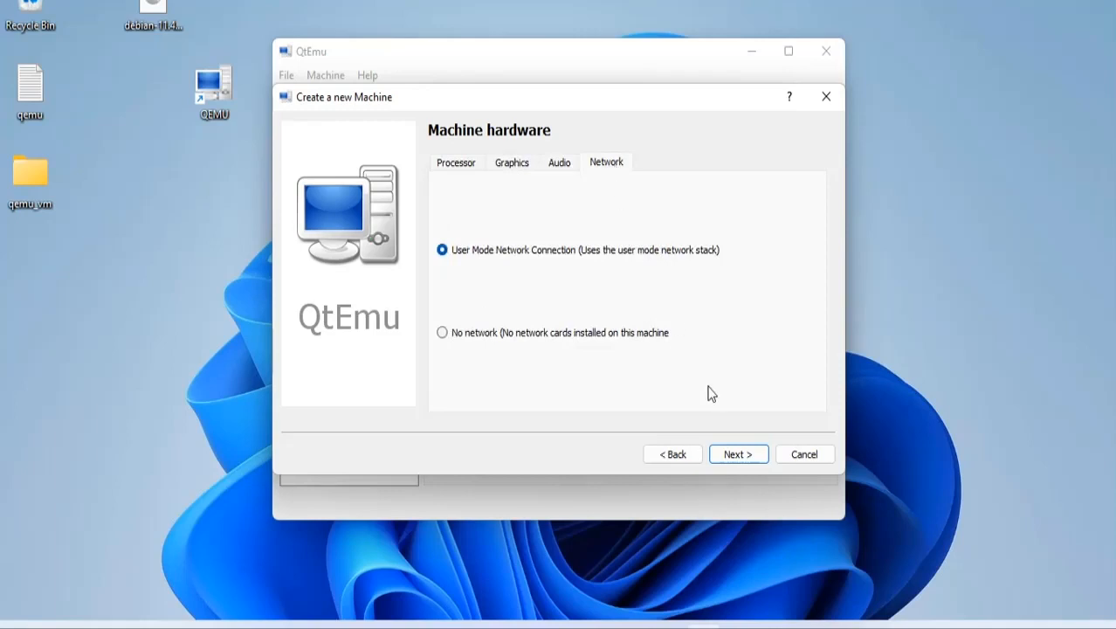
Keep HAXM acceleration and set the machine memory to 4096 MiB.
click(738, 454)
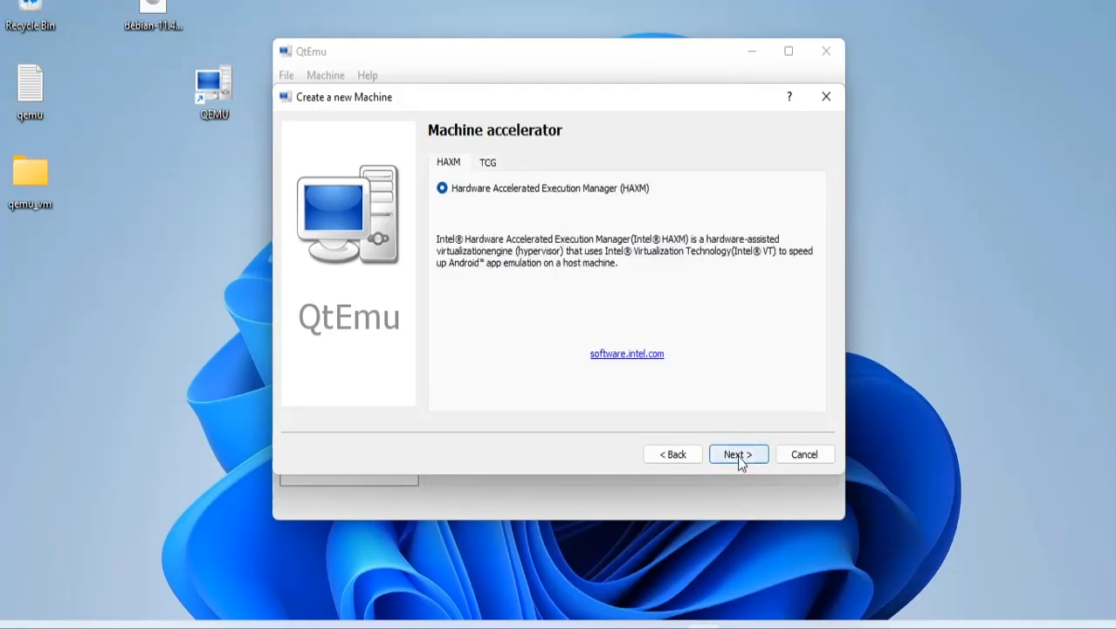
click(737, 453)
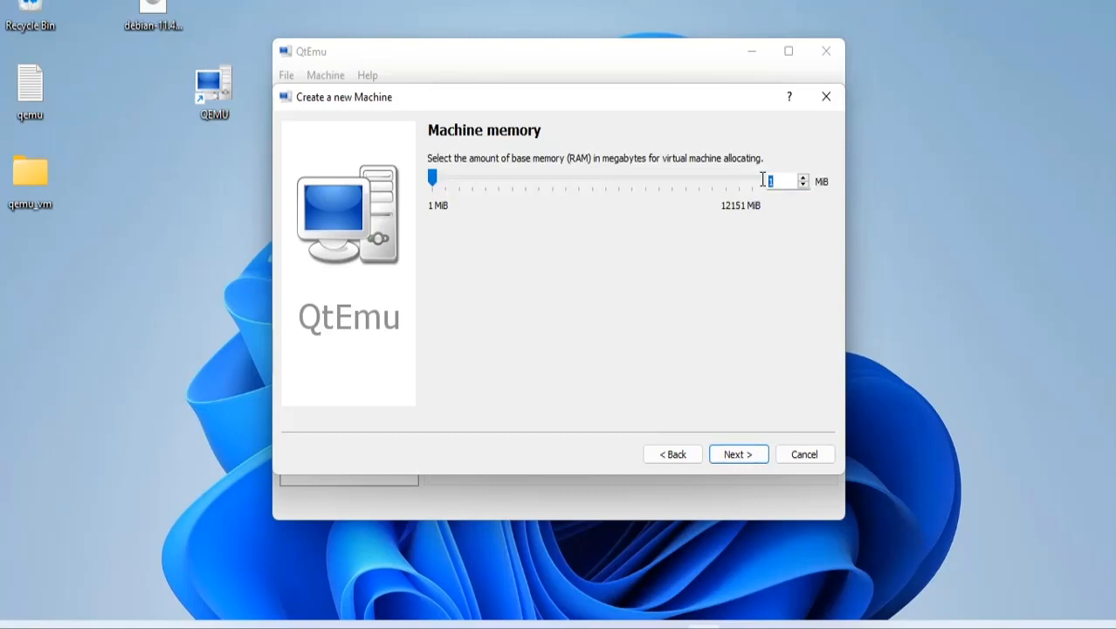
text(4096)
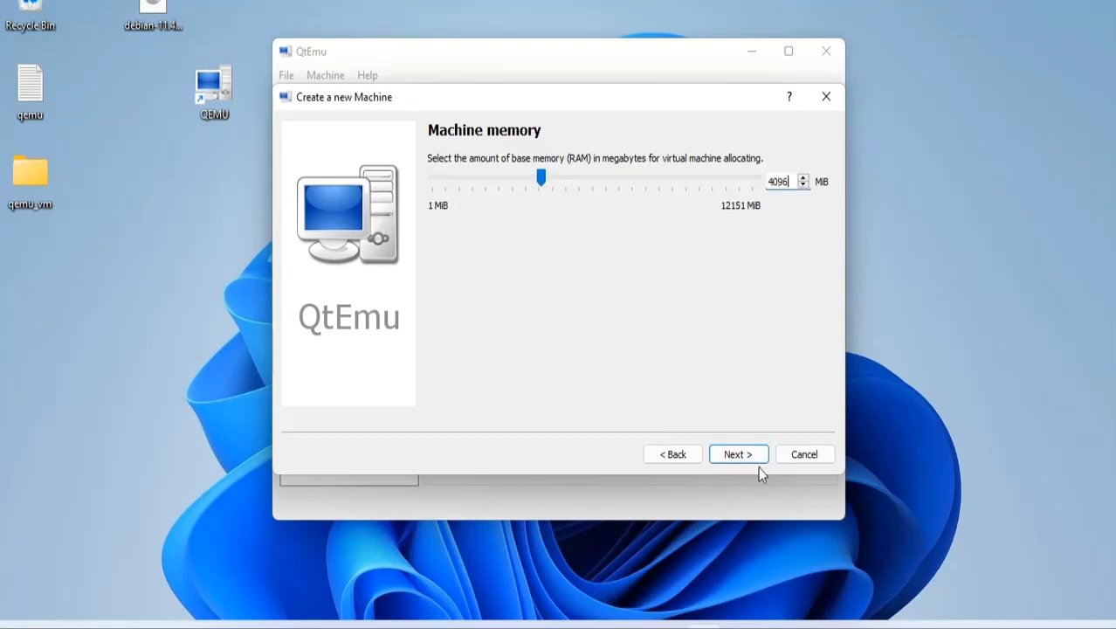
click(738, 453)
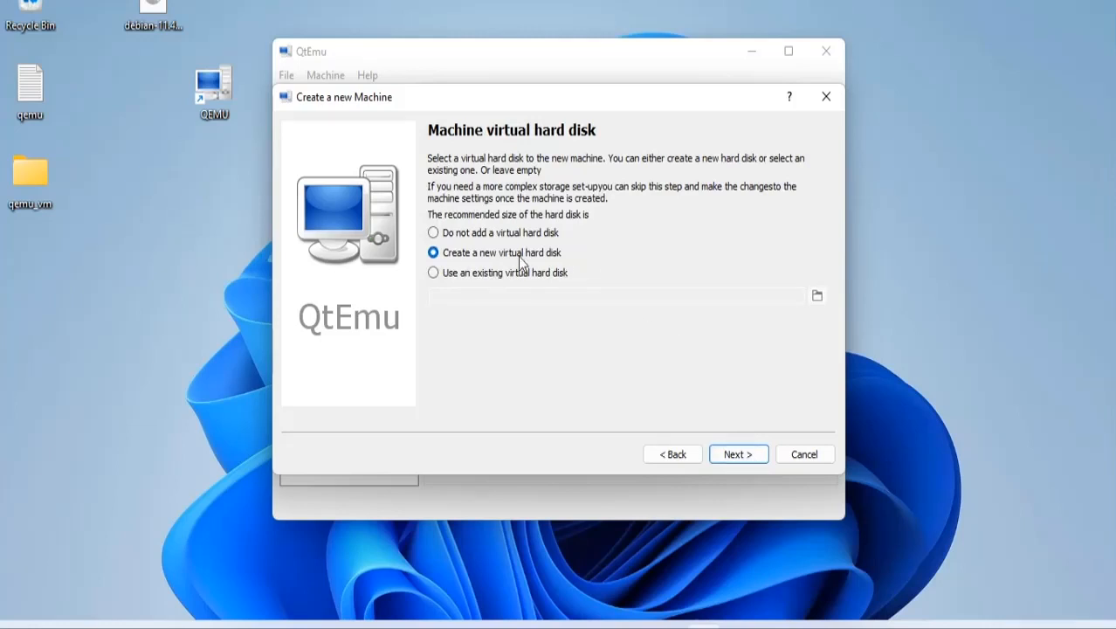
Create a new 20 GB qcow2 virtual disk and complete the Debian machine.
click(737, 453)
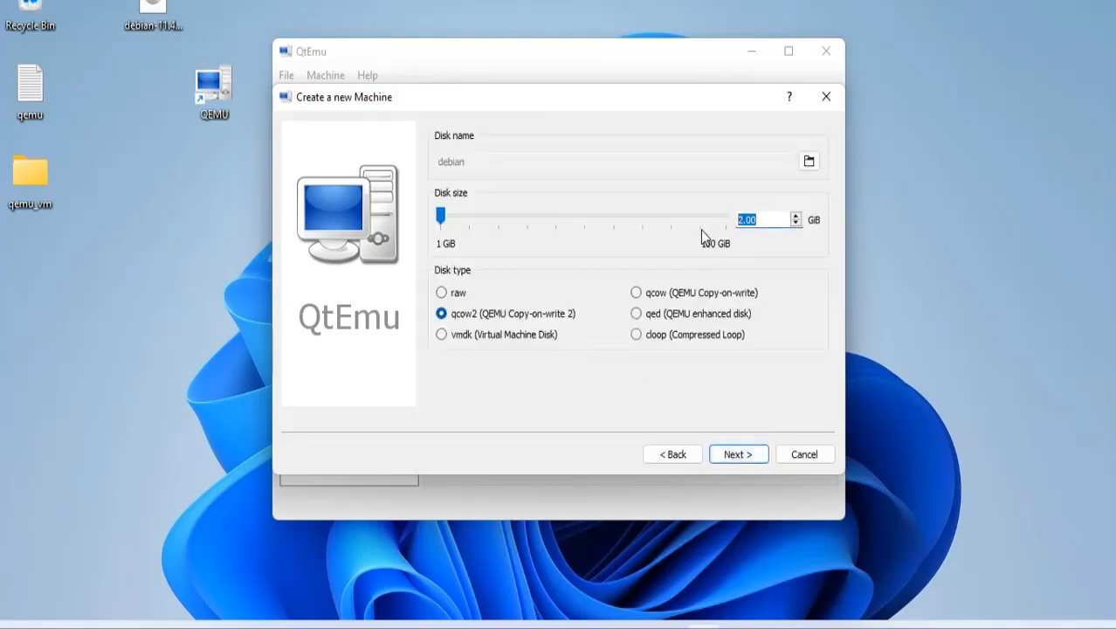
drag(441, 216, 495, 216)
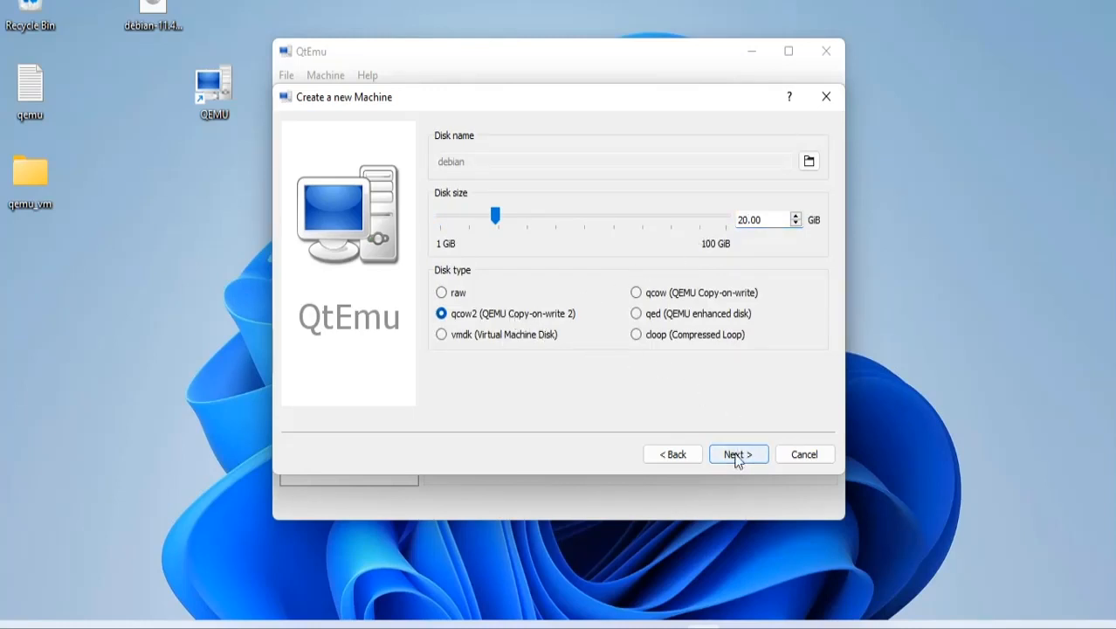
click(737, 454)
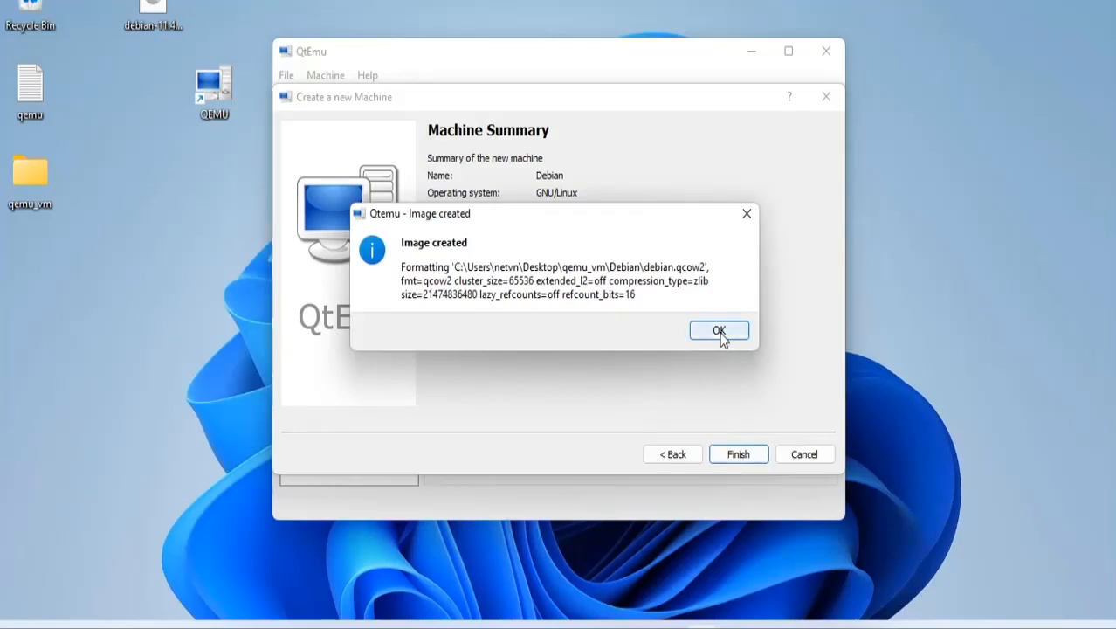
click(719, 330)
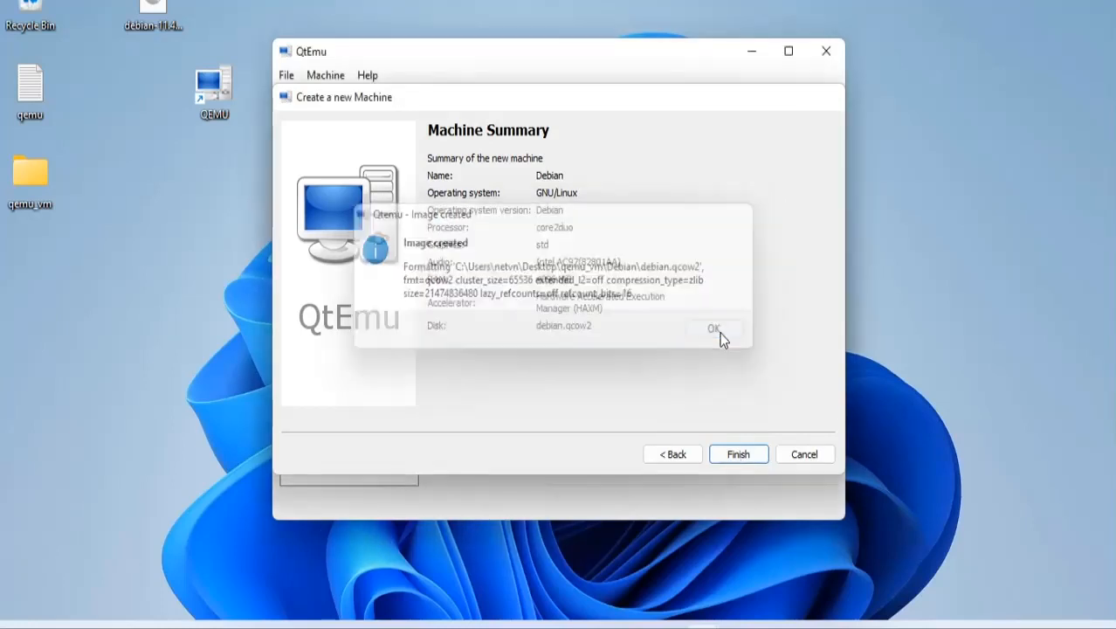
click(714, 329)
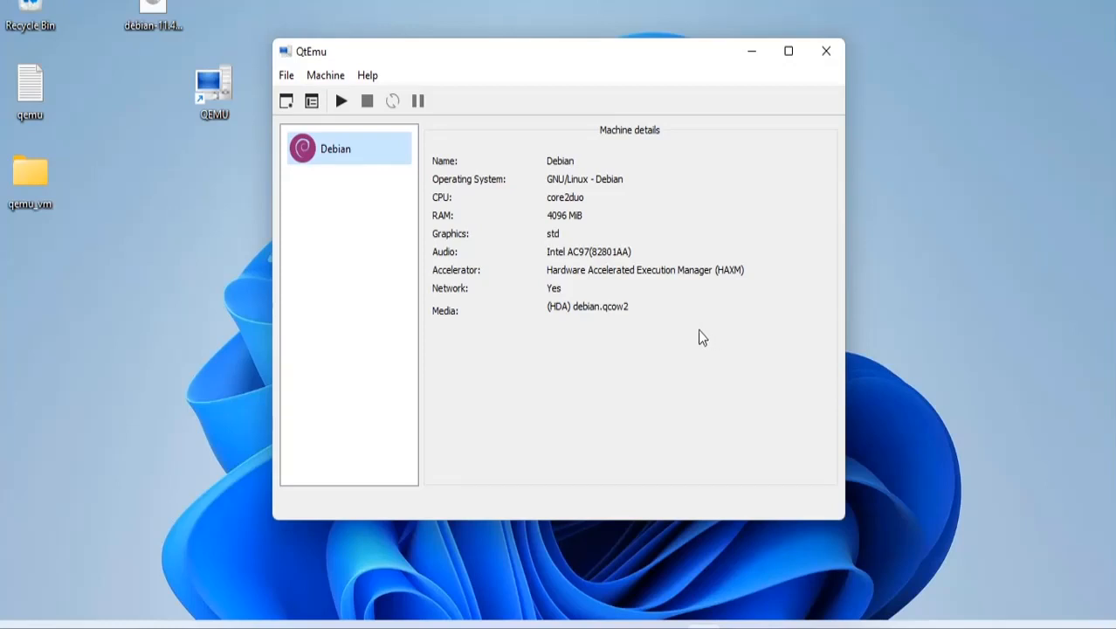
click(341, 148)
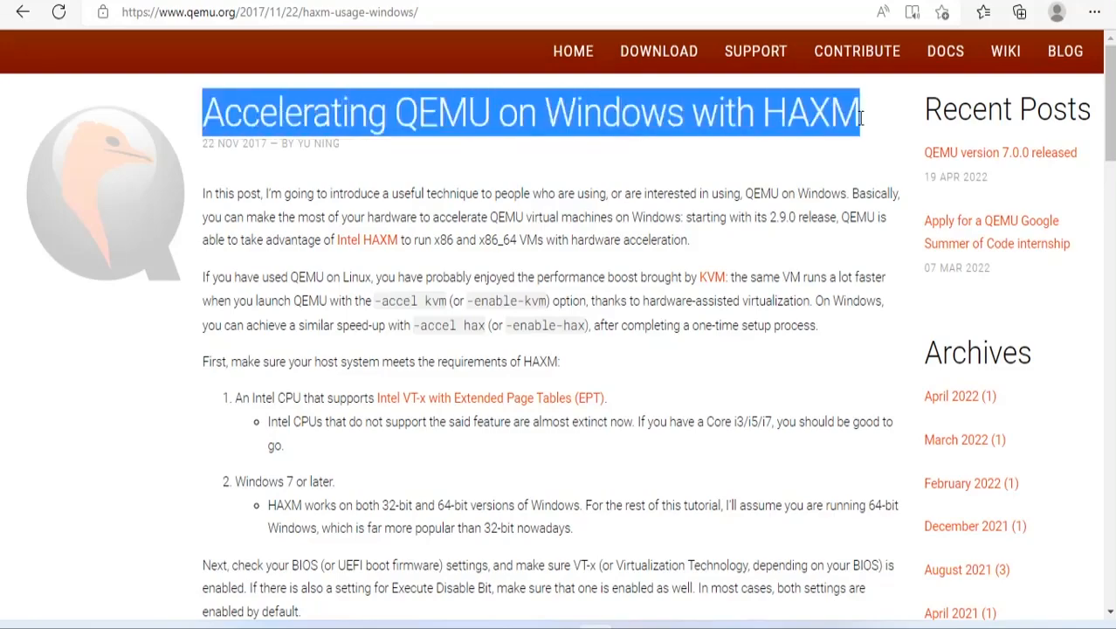
Scroll the qemu.org HAXM guide to the Hyper-V paragraph and highlight the disabling advice.
scroll(down, 3)
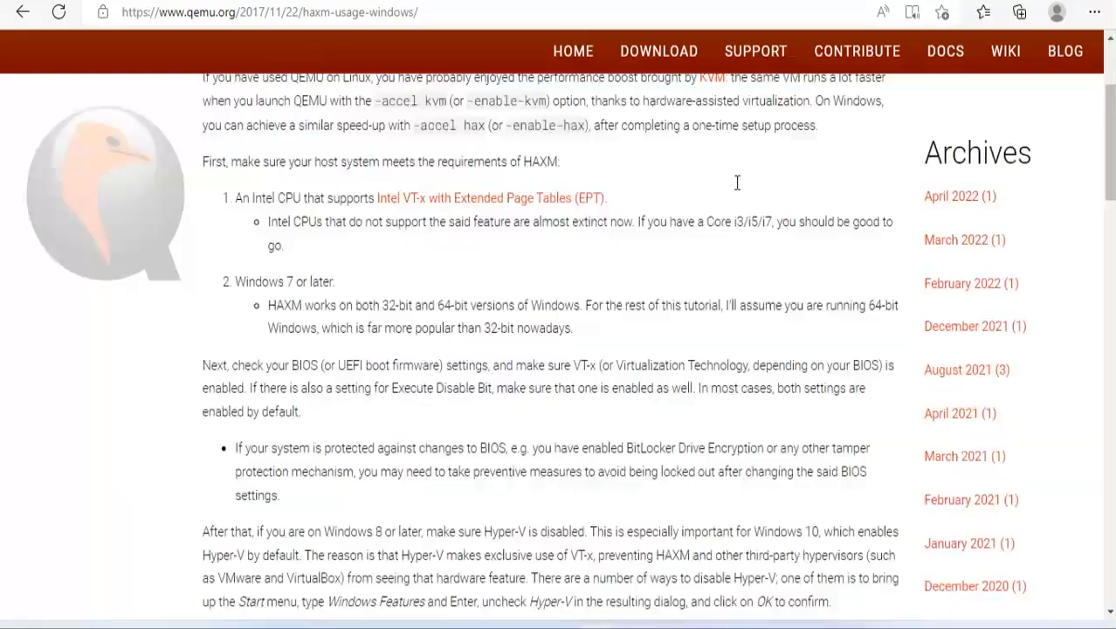
scroll(down, 3)
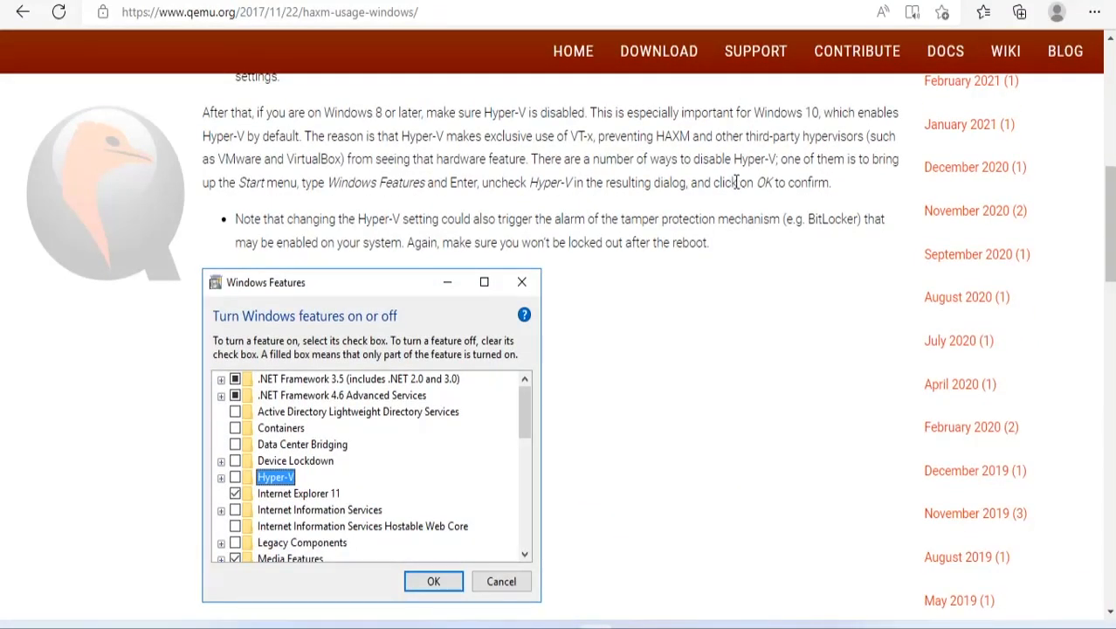
drag(423, 112, 541, 113)
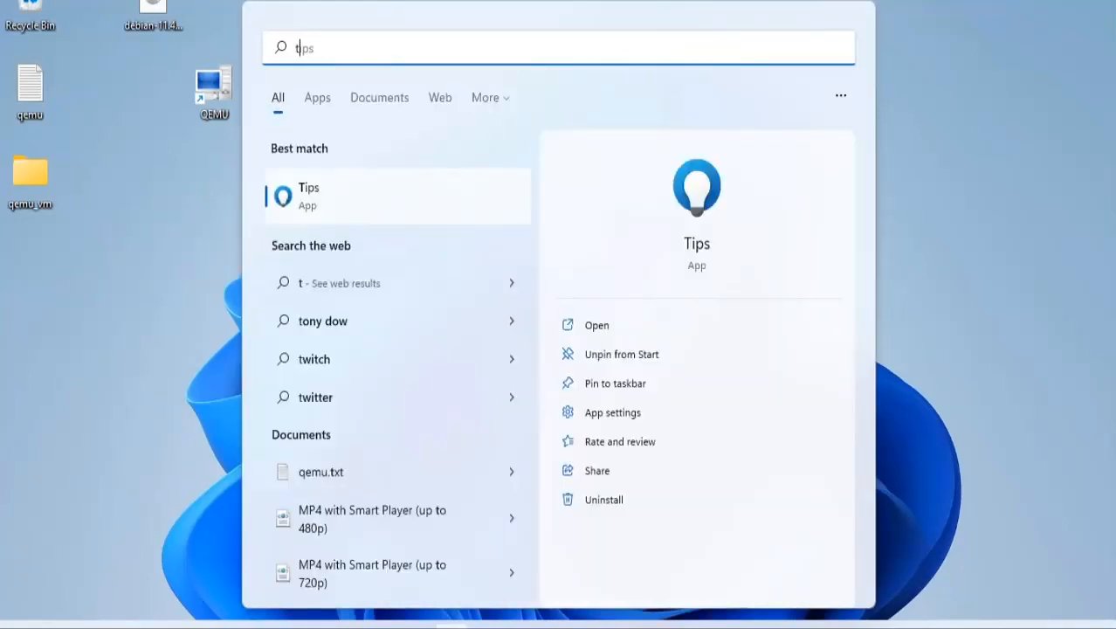
Open 'Turn Windows features on or off', maximize it, confirm Hyper-V is unchecked, and cancel.
text(turn Windows features on or off)
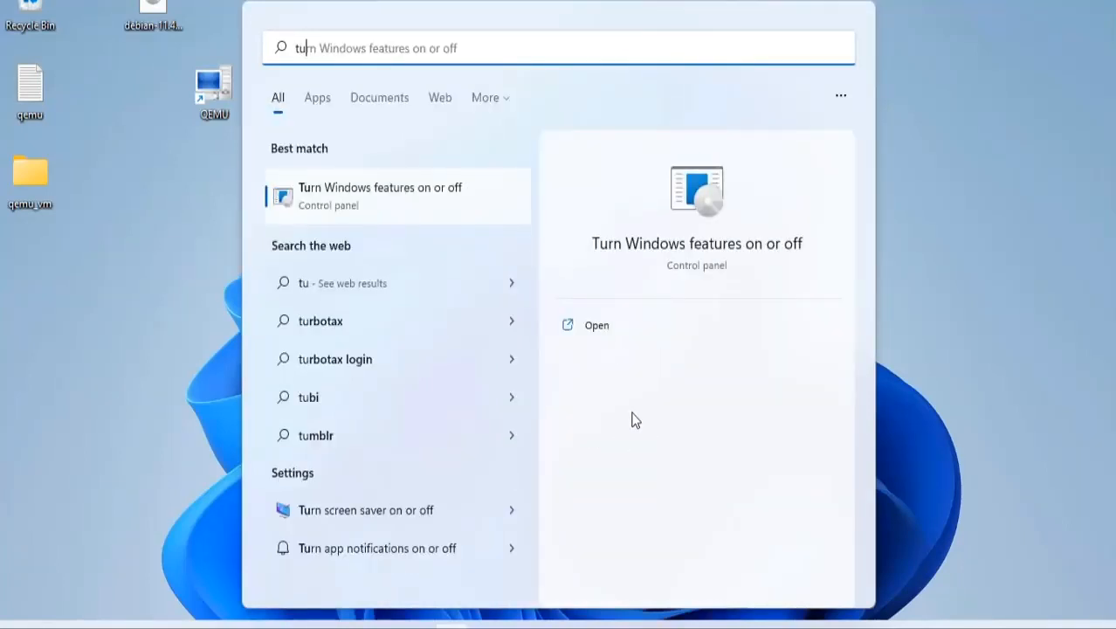
click(596, 325)
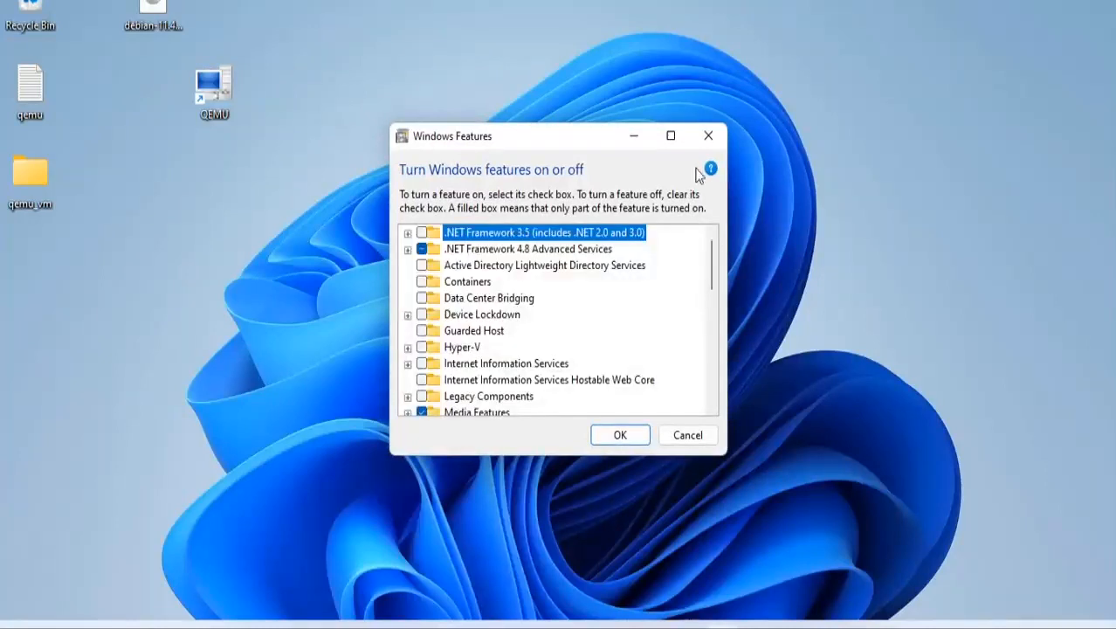
click(670, 136)
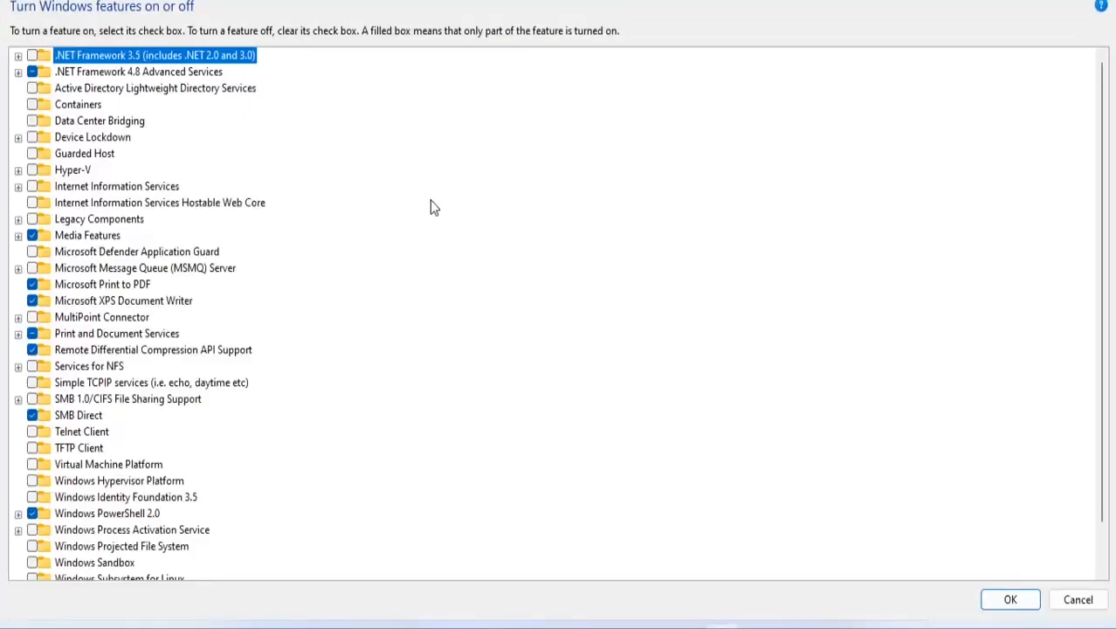
click(18, 169)
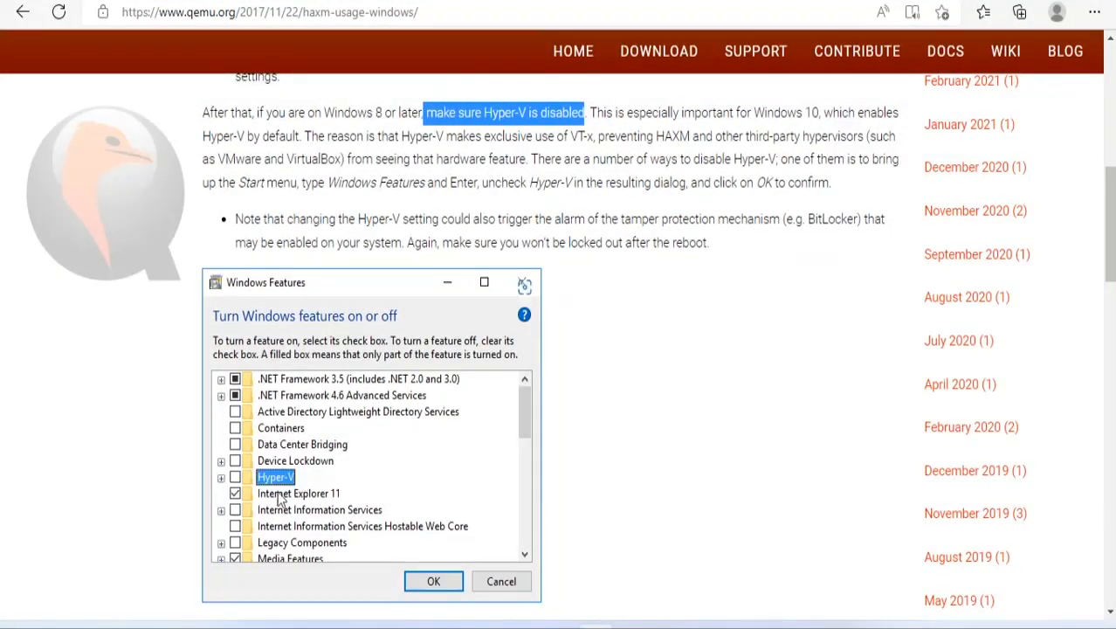
Scroll to 'Now you're ready to install HAXM' and highlight the download instruction.
scroll(down, 3)
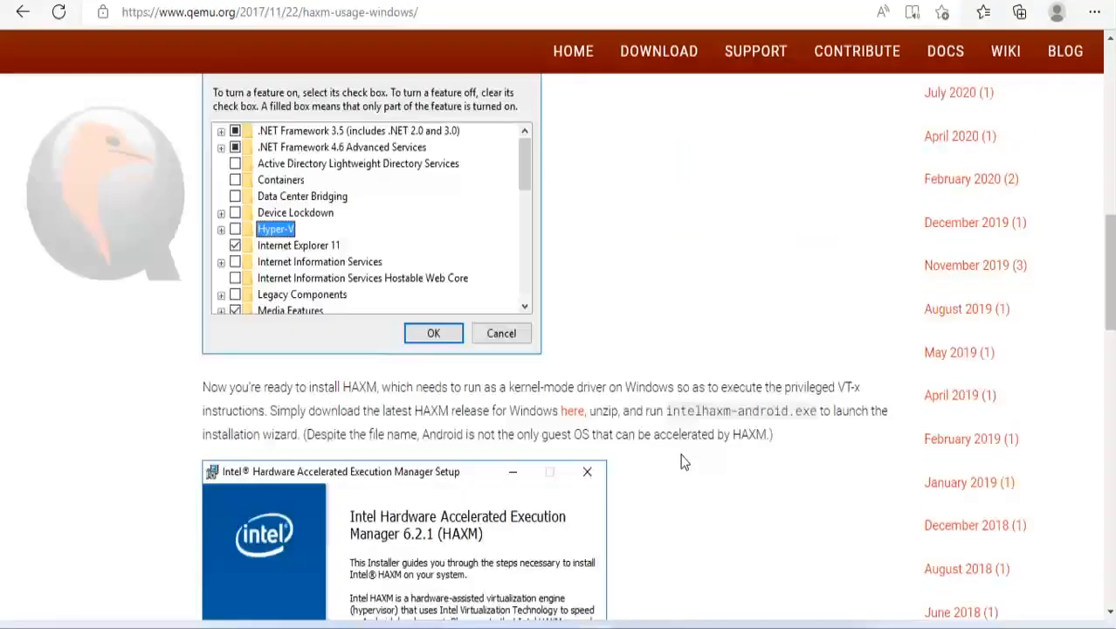
scroll(down, 3)
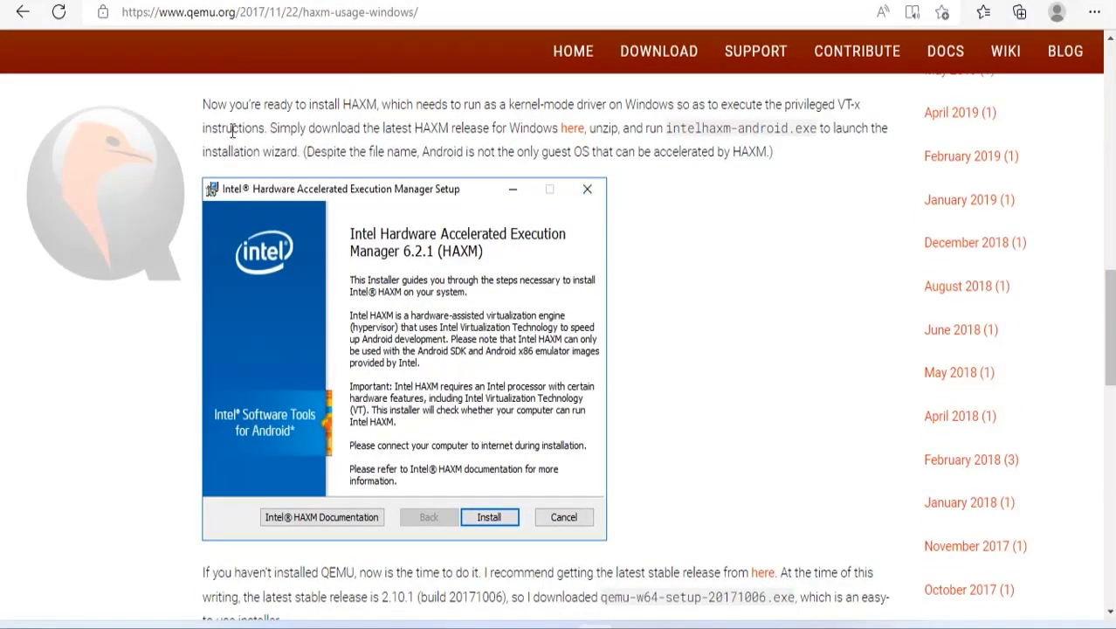
drag(203, 104, 393, 104)
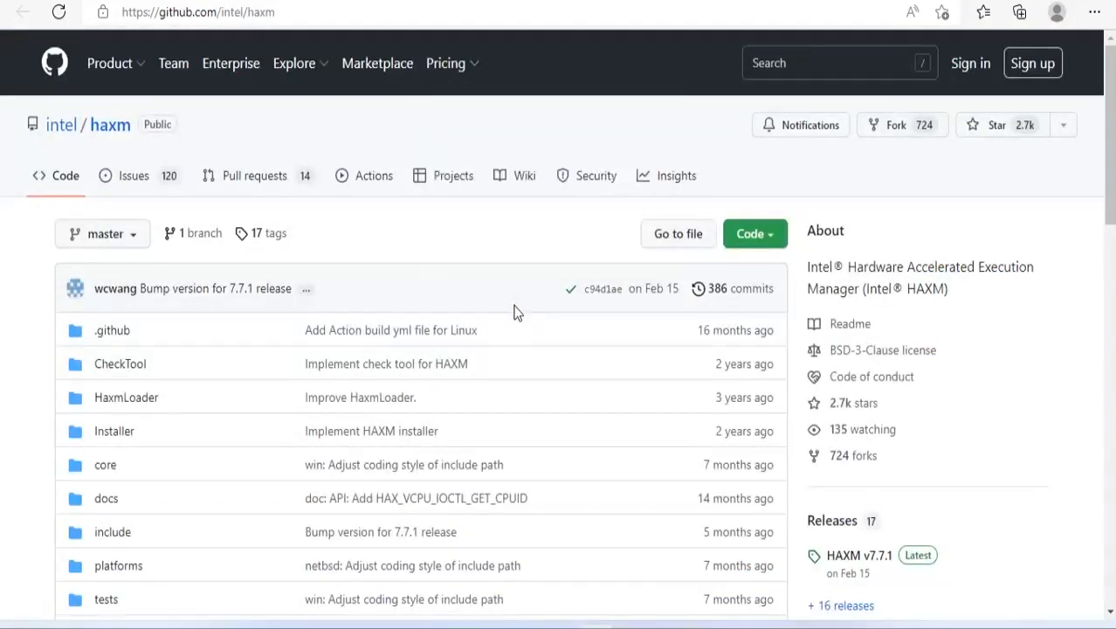
Scroll the intel/haxm repository page and follow the link to its releases.
scroll(down, 3)
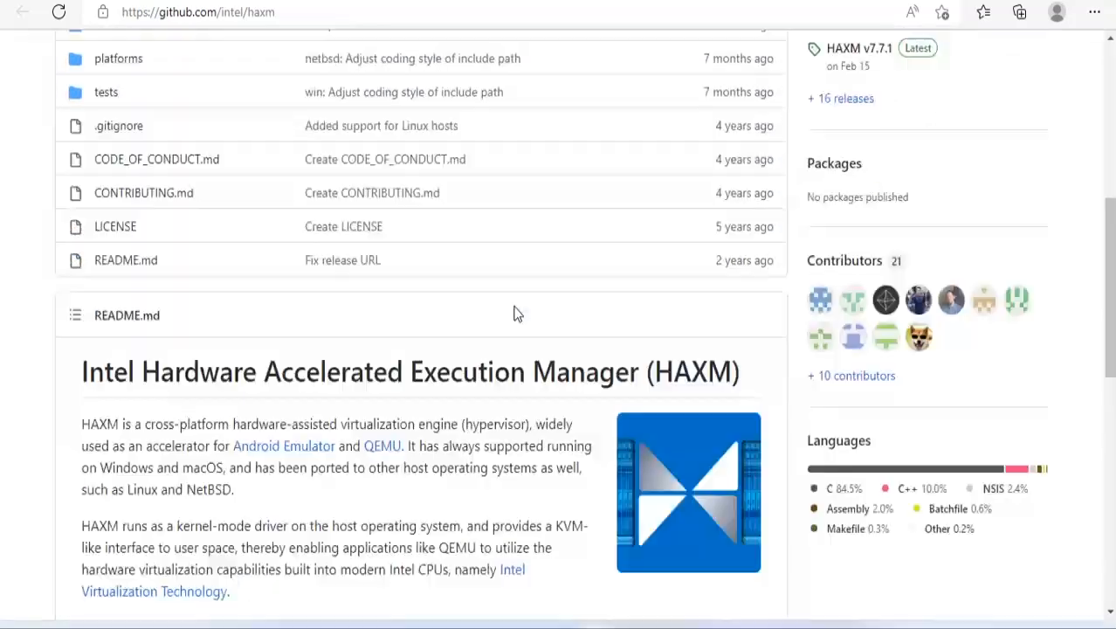
scroll(down, 3)
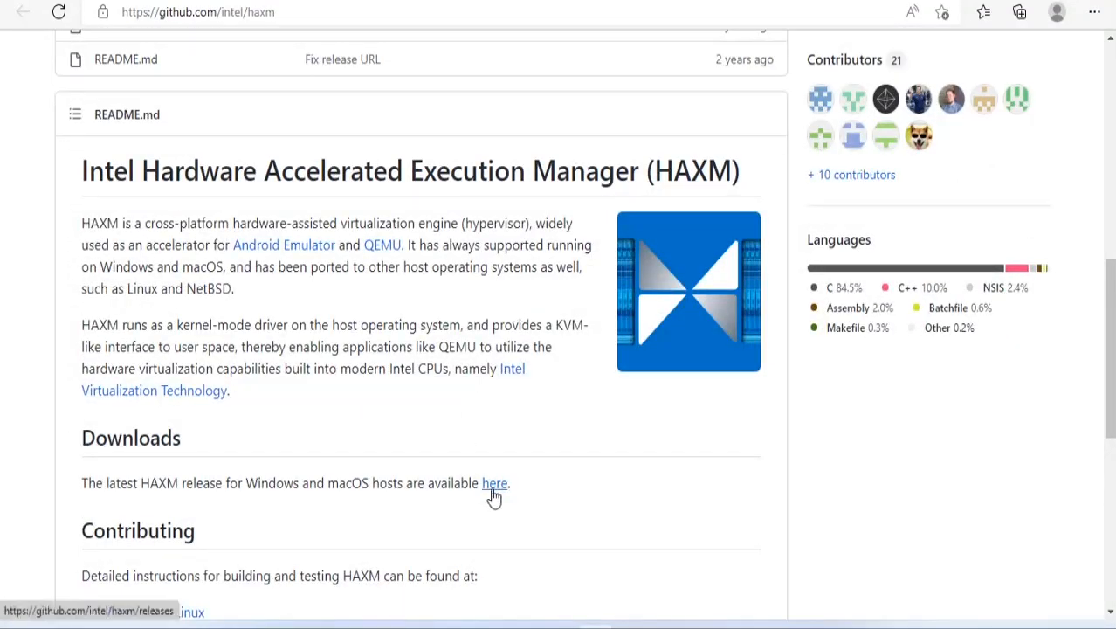
click(495, 483)
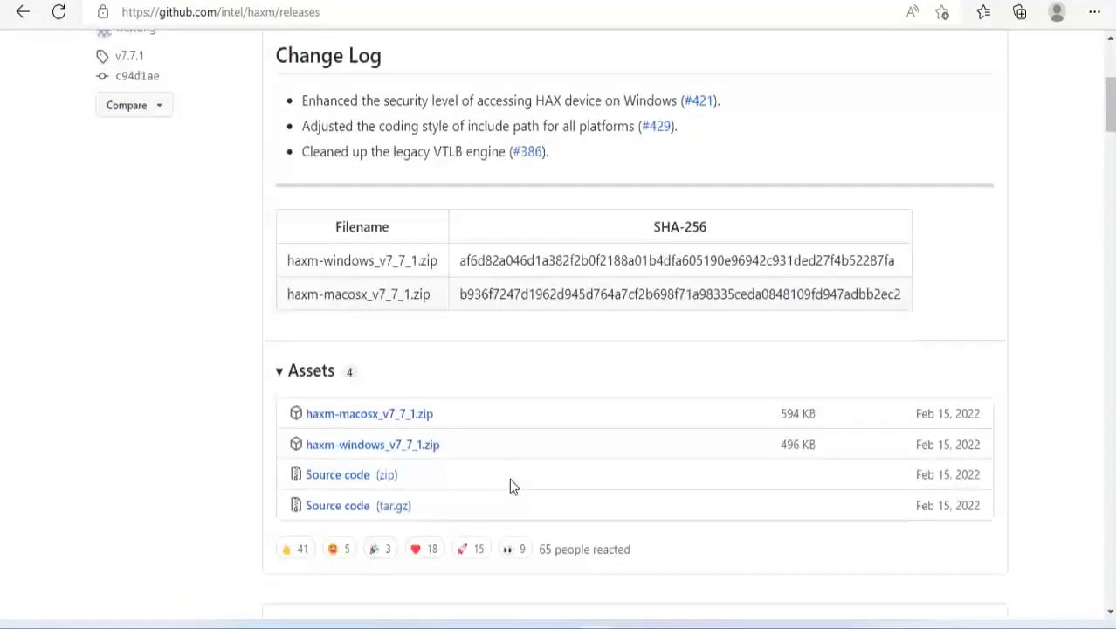
Download haxm-windows_v7_7_1.zip and show it in its Downloads folder.
scroll(down, 3)
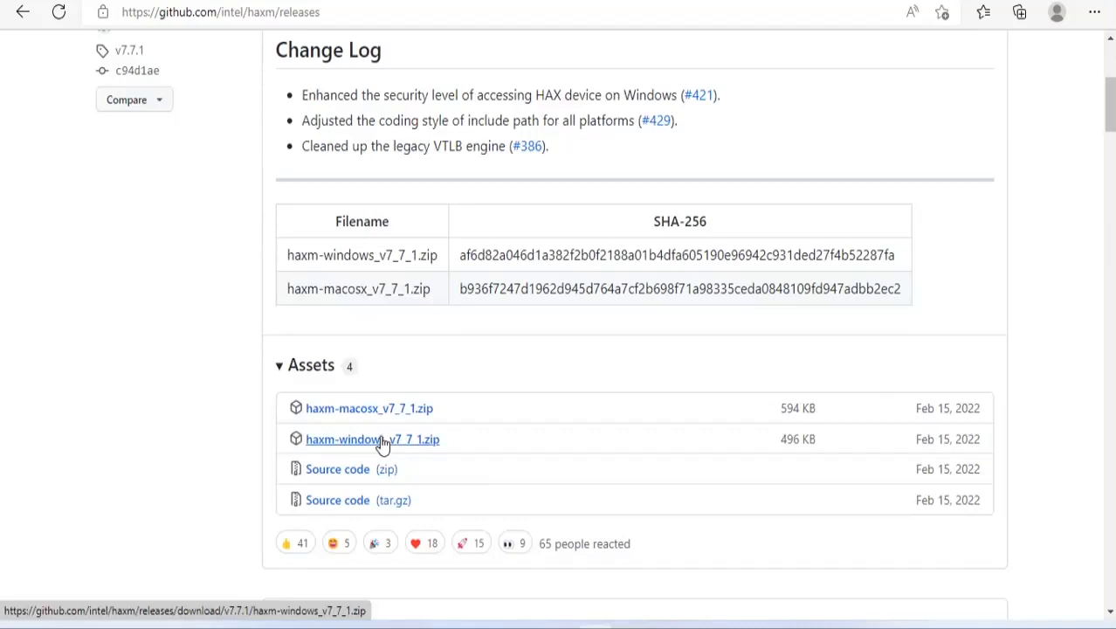
click(372, 439)
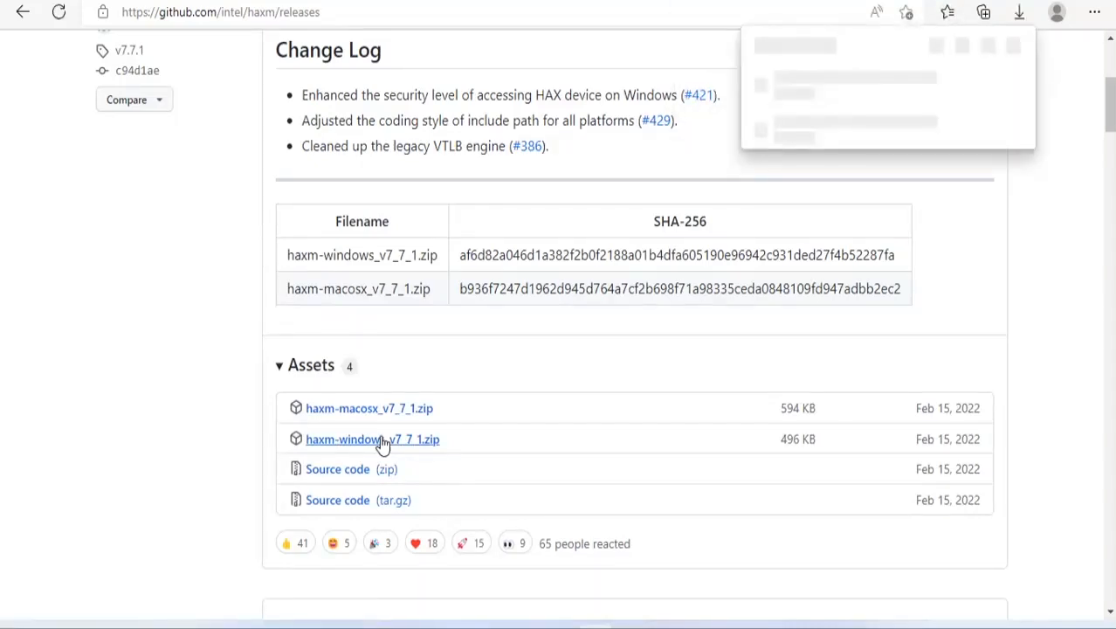
click(372, 439)
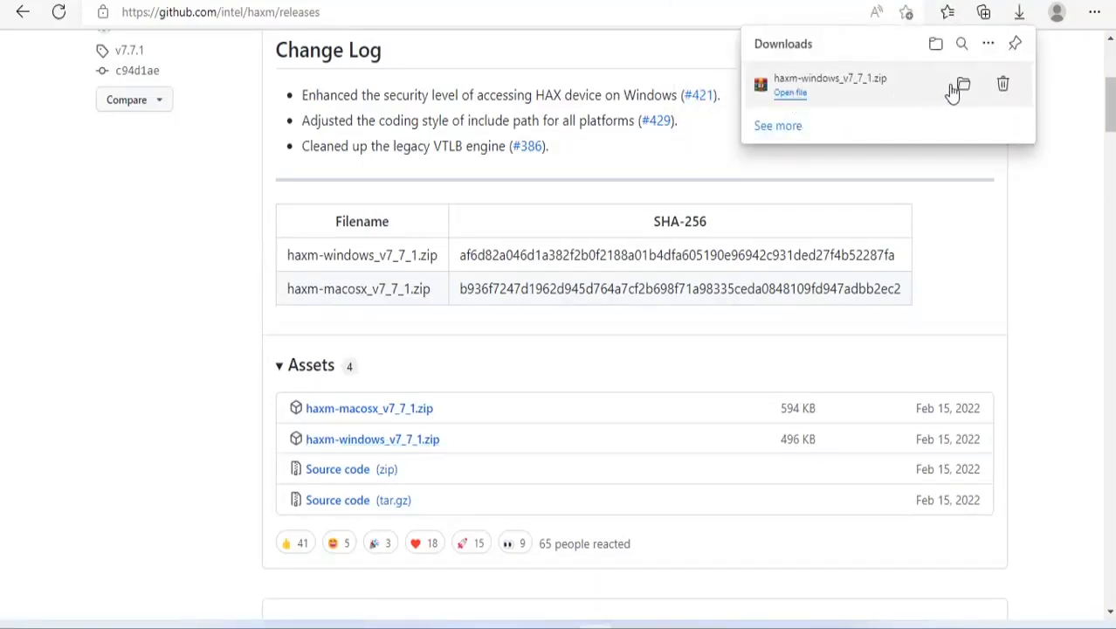
click(961, 85)
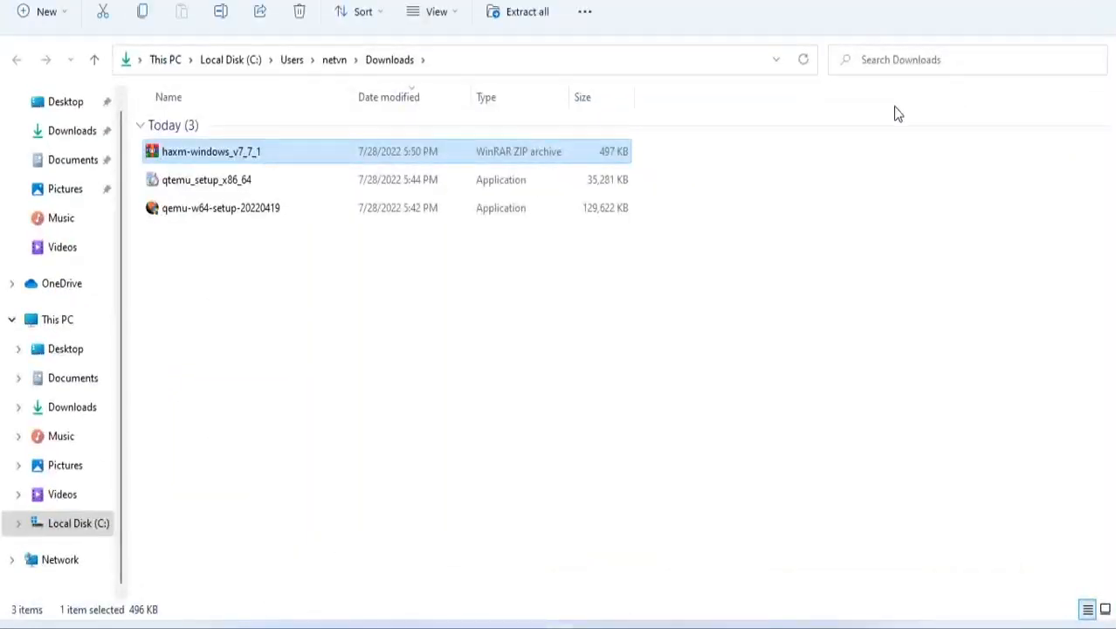
Extract haxm-windows_v7_7_1.zip and run haxm-7.7.1-setup through Next, Install and Finish.
right_click(212, 152)
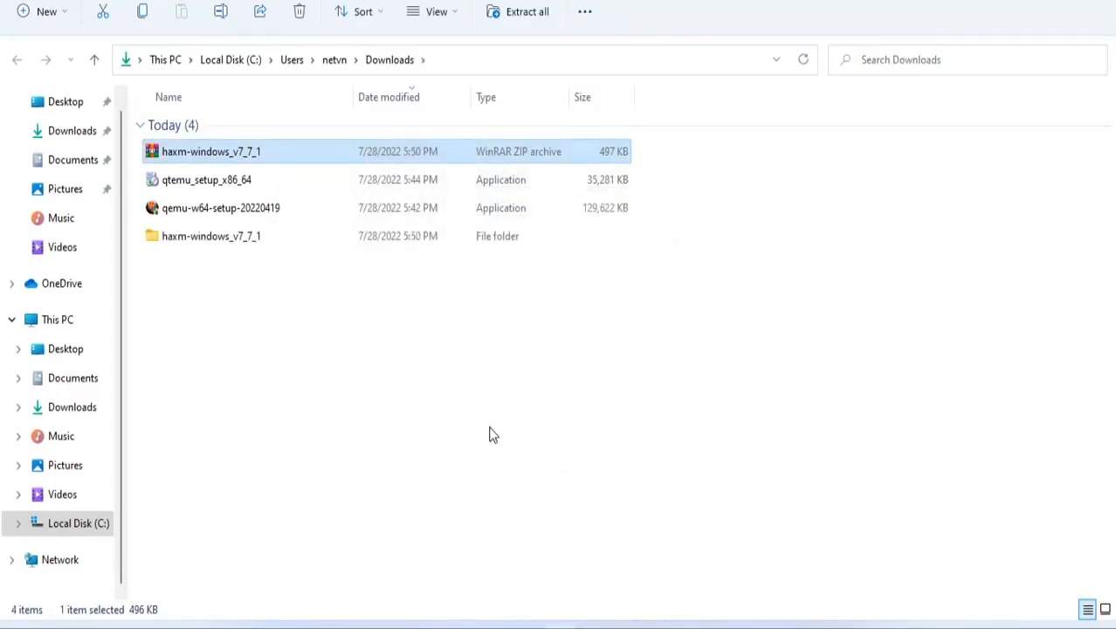
double_click(212, 236)
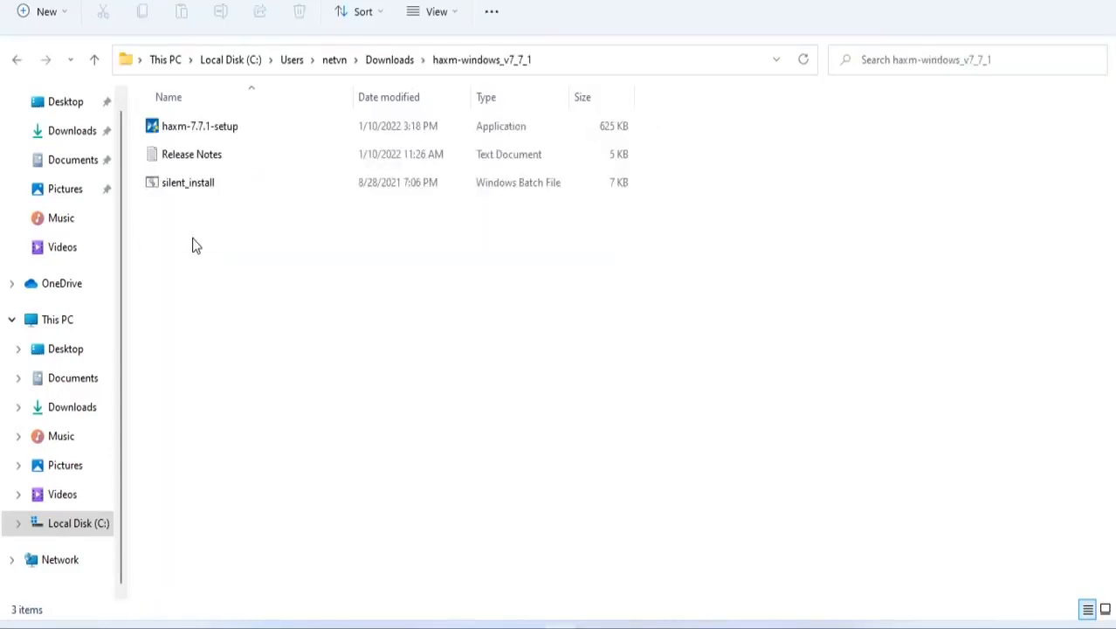
double_click(199, 126)
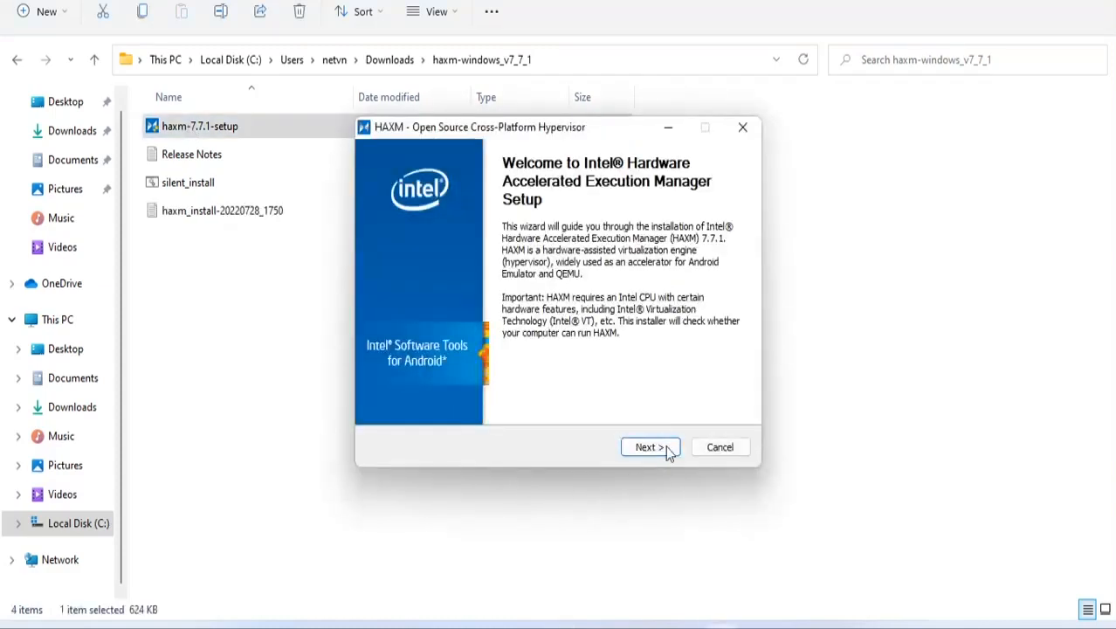
click(650, 447)
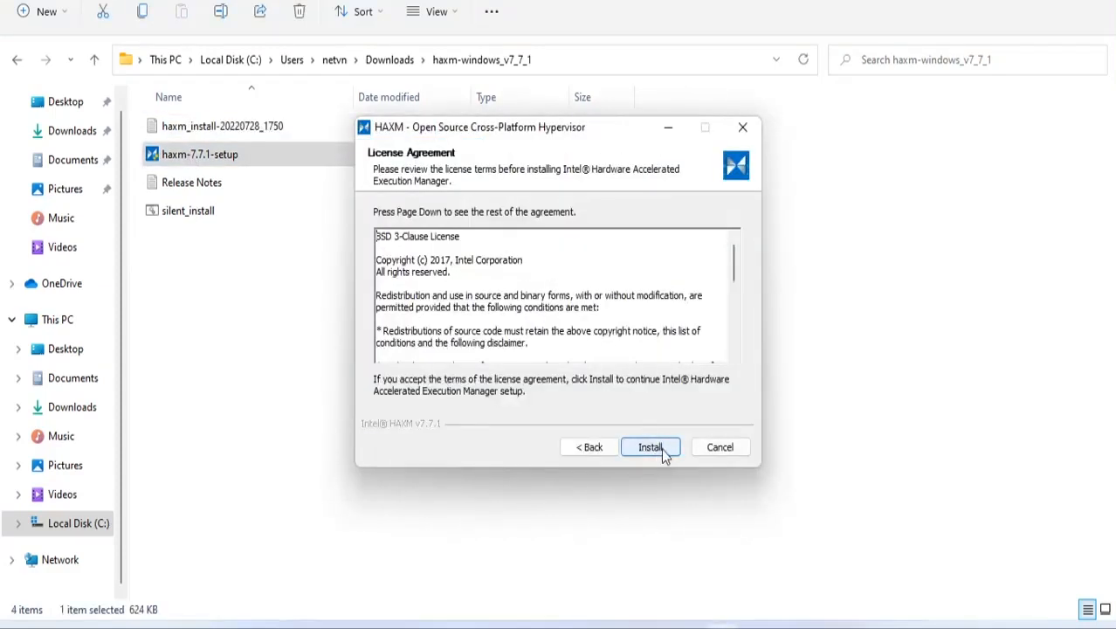
click(650, 446)
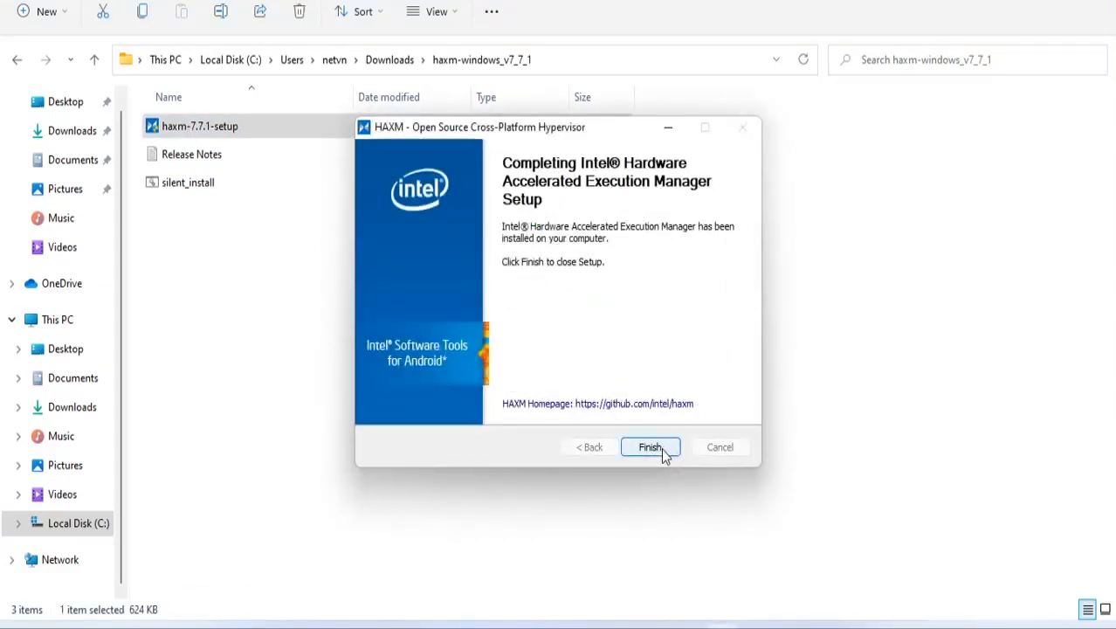
click(649, 446)
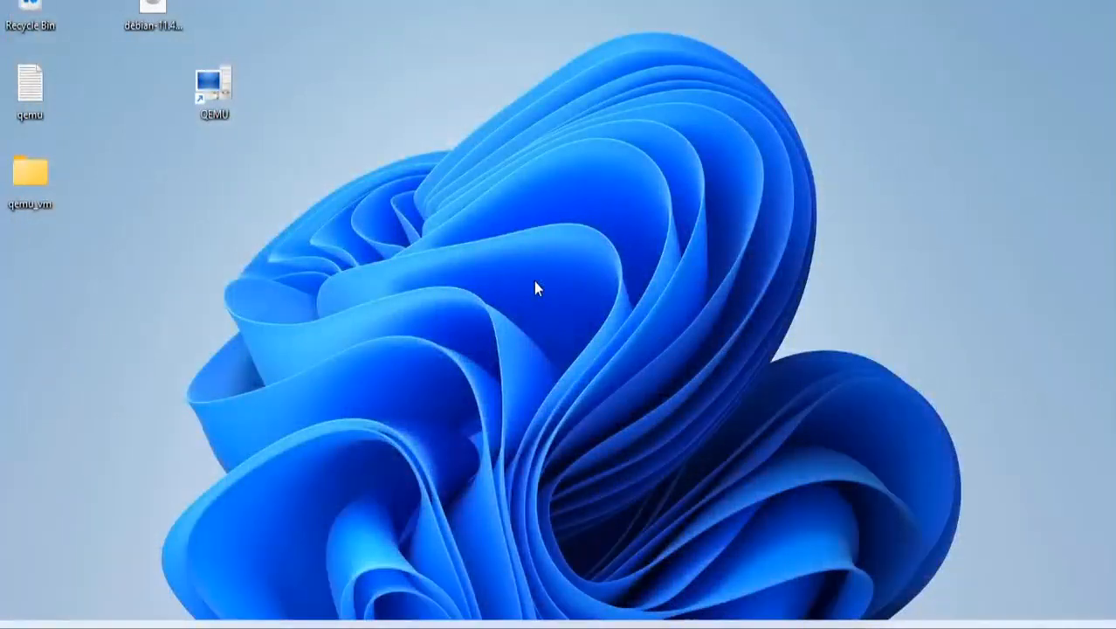
double_click(214, 83)
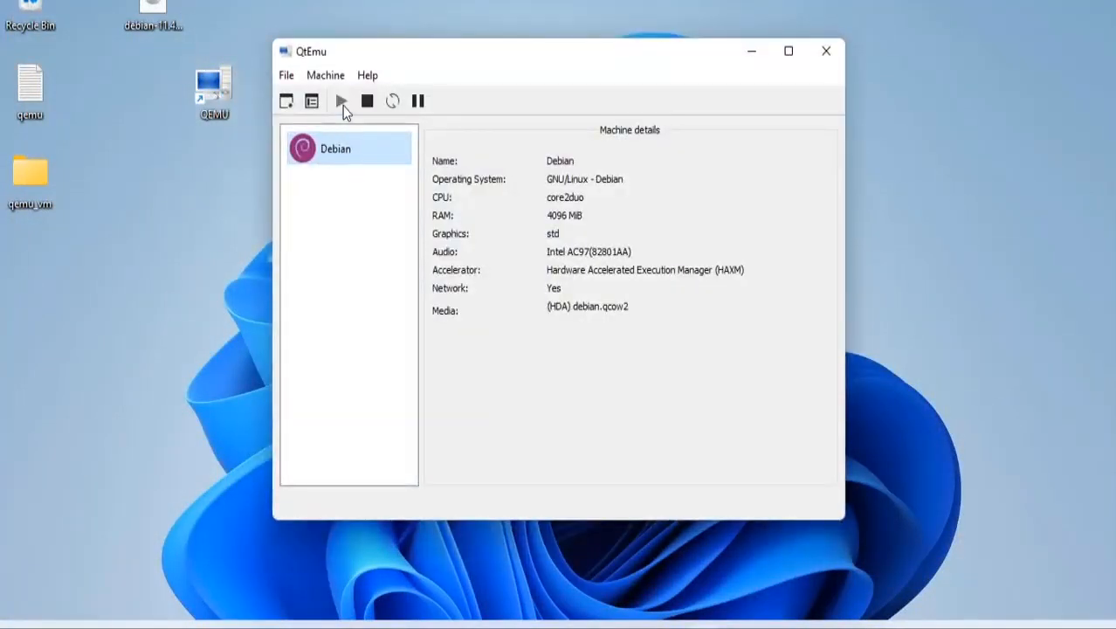
click(341, 101)
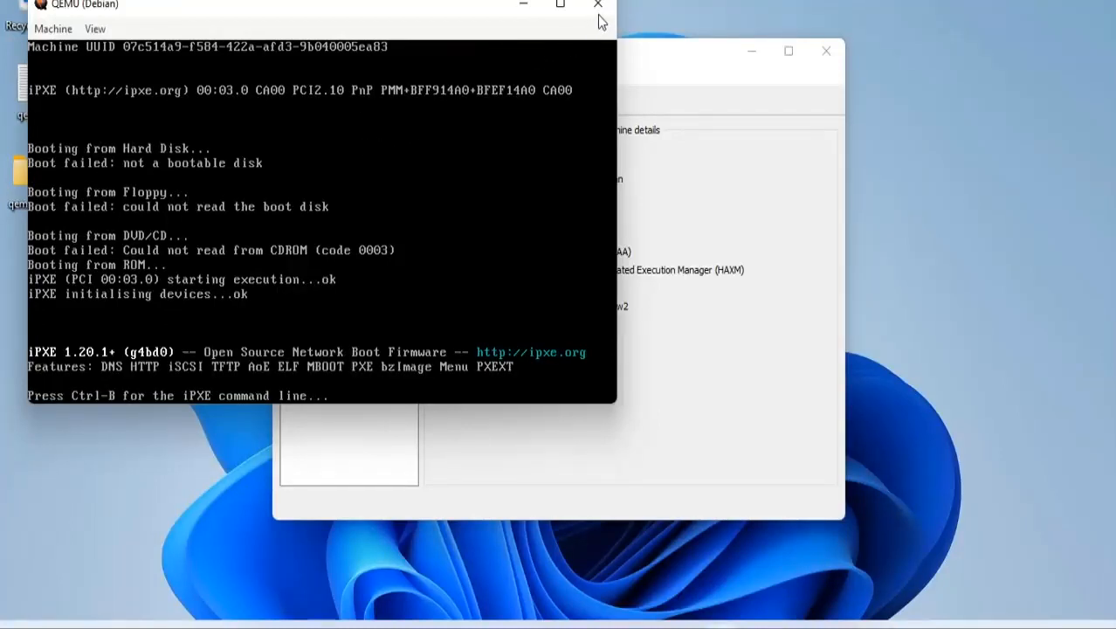
click(599, 4)
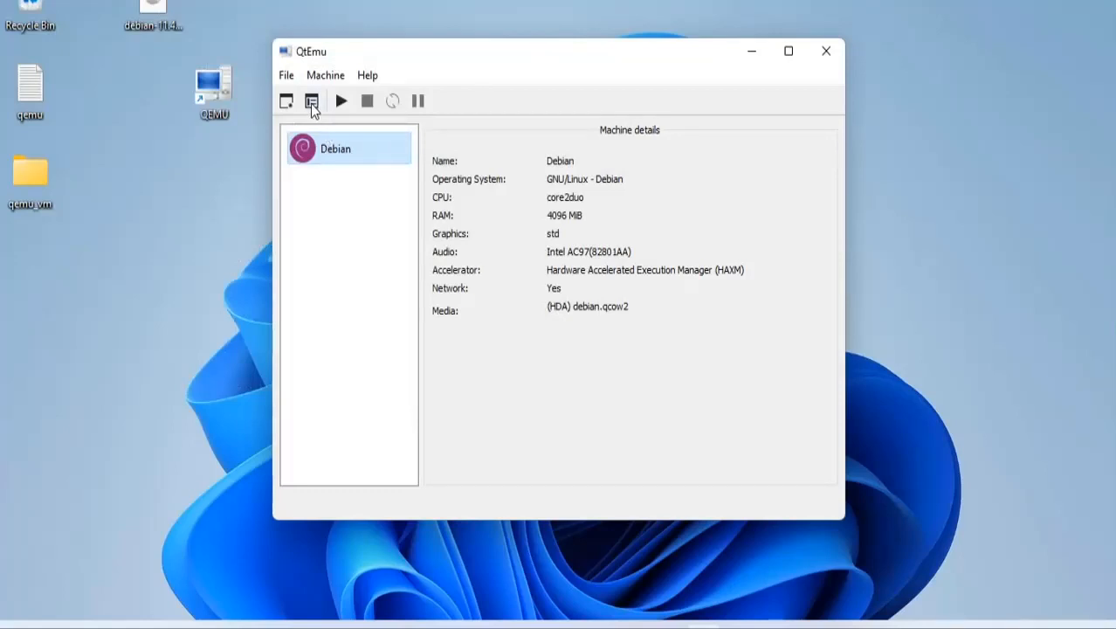
Enable CDROM as a boot device in the Debian machine's Boot options.
click(312, 100)
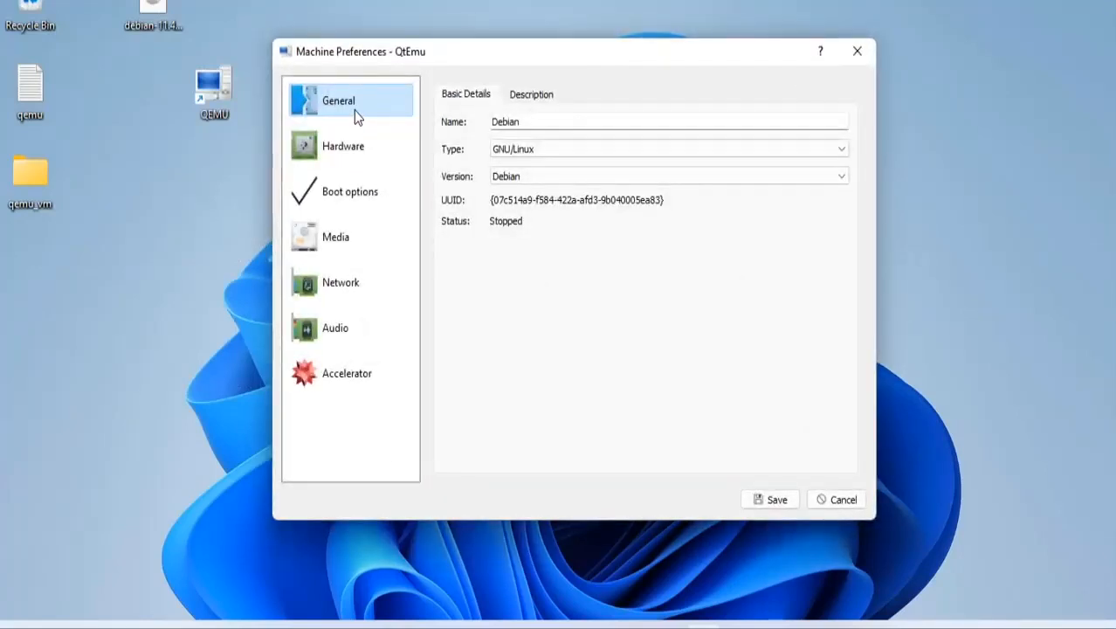
click(343, 146)
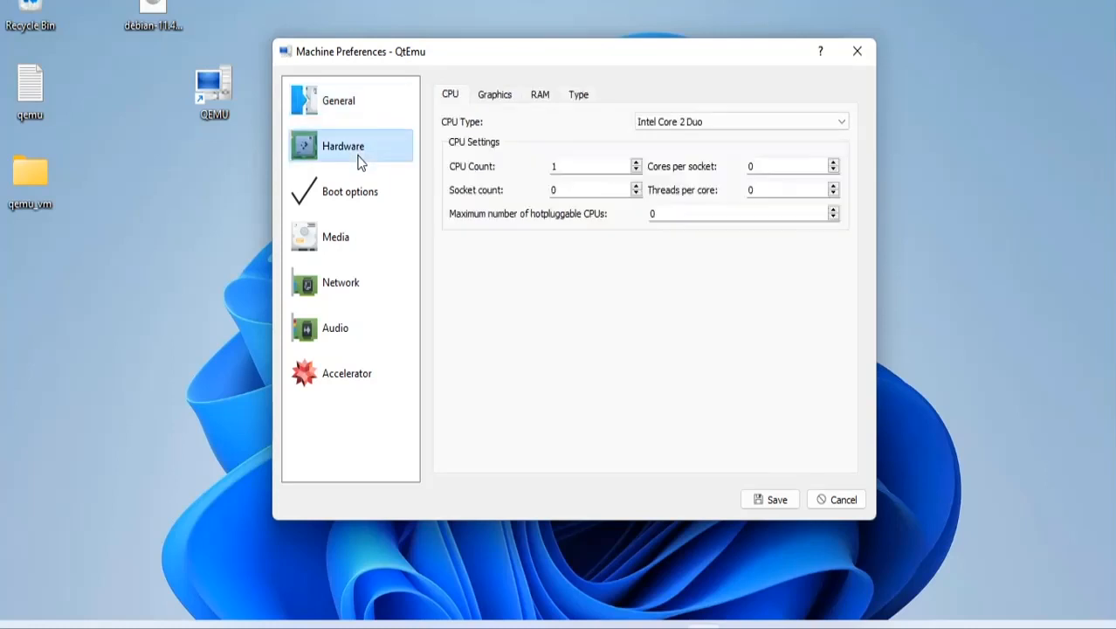
click(350, 192)
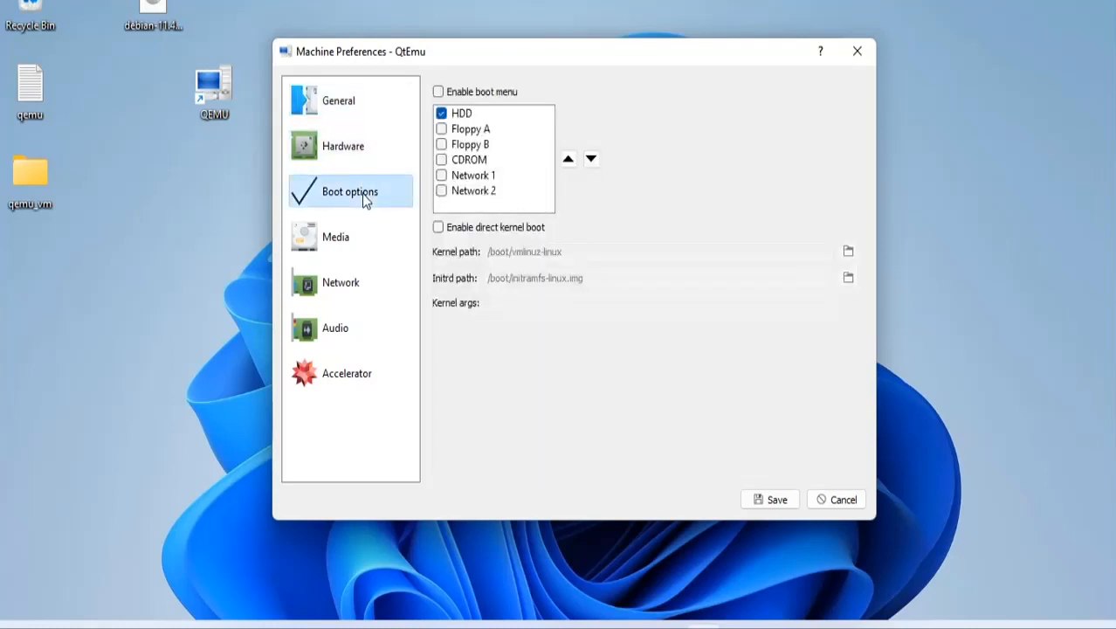
click(469, 159)
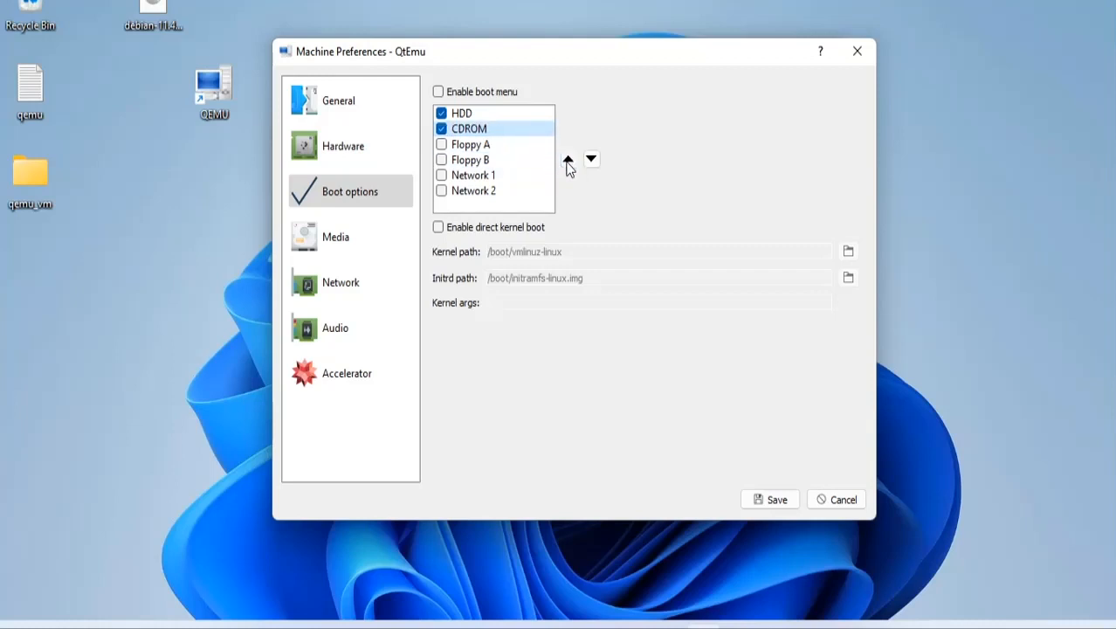
Add debian-11.4.0-amd64-netinst.iso from Desktop as optical media and save the preferences.
click(336, 237)
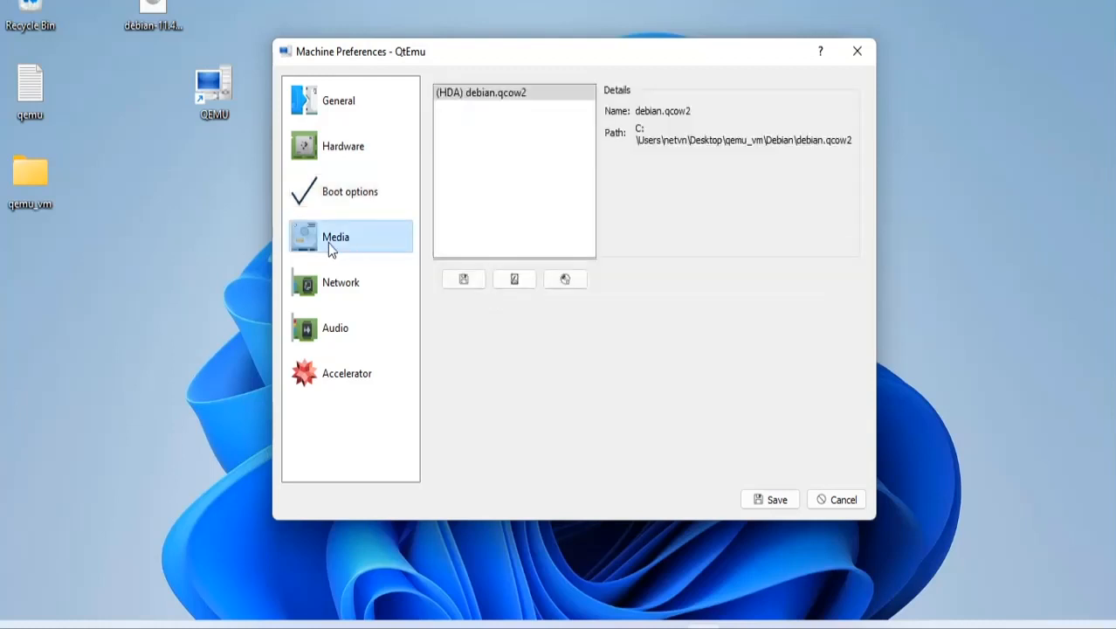
mouse_move(464, 278)
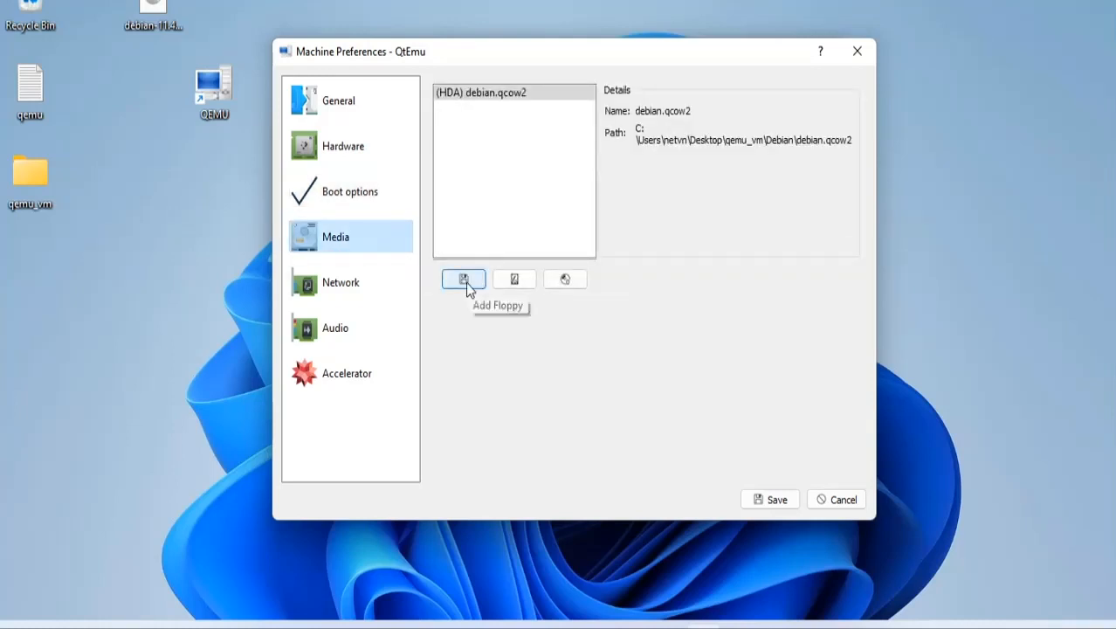
mouse_move(565, 279)
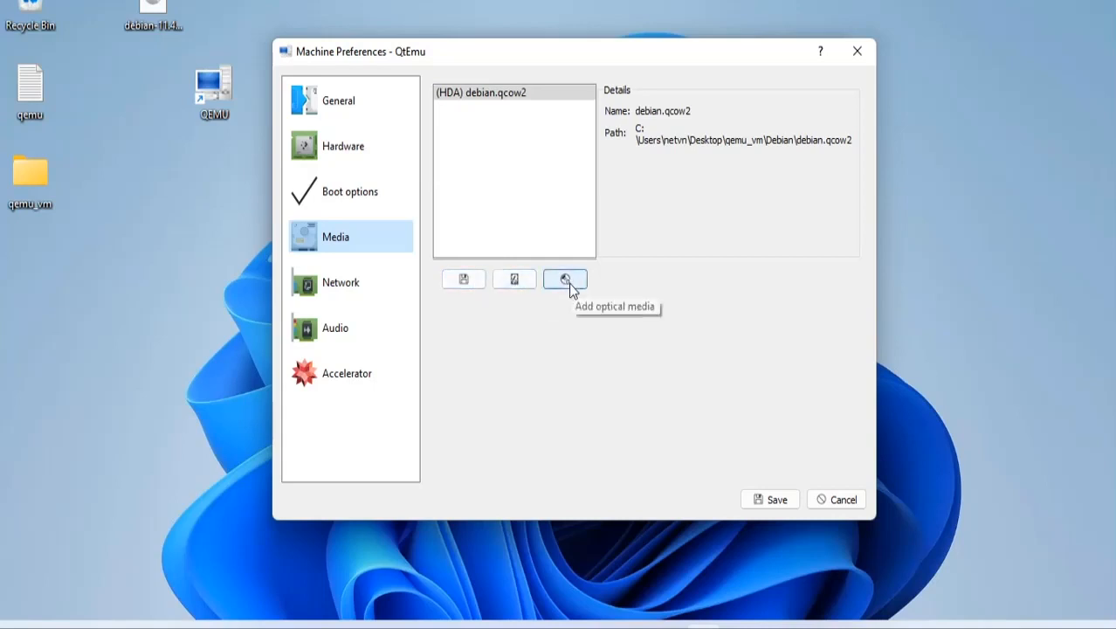
click(565, 279)
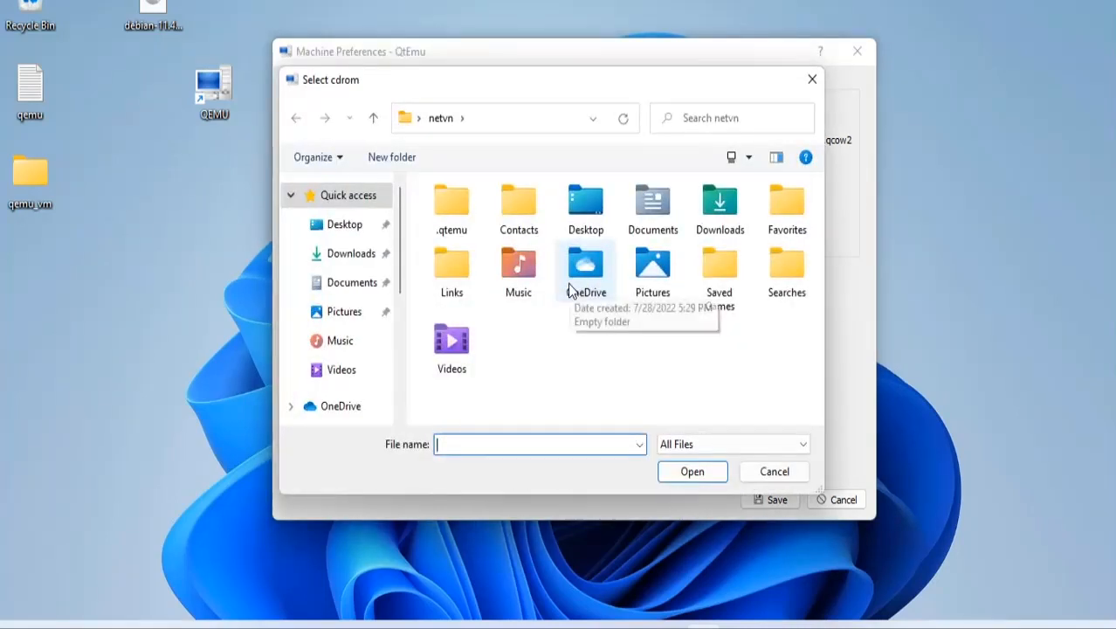
click(344, 225)
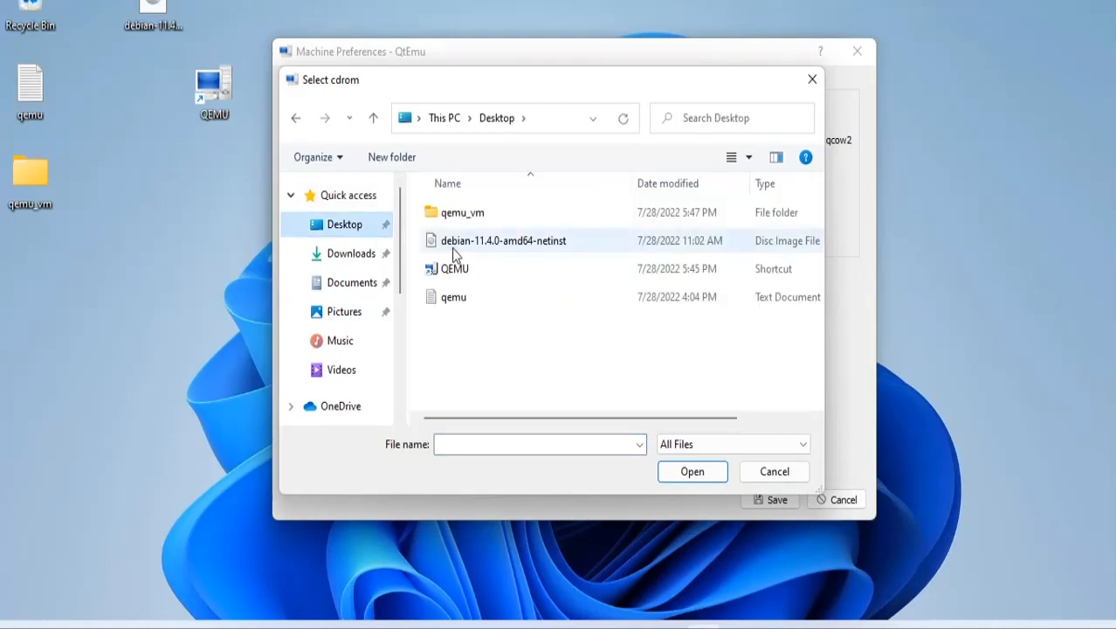
click(503, 240)
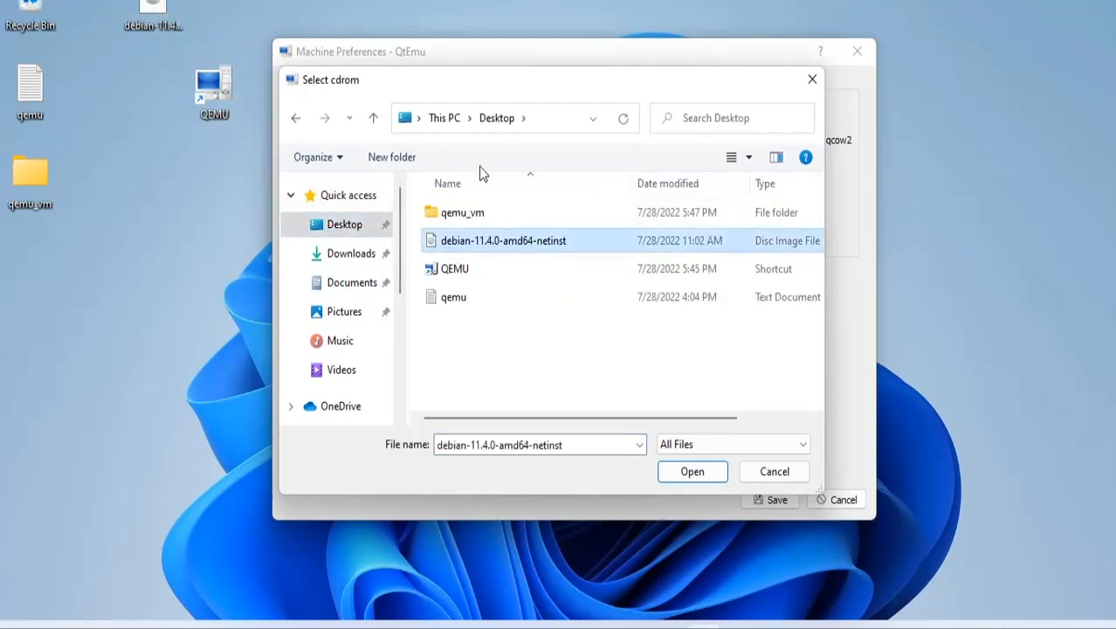
click(692, 471)
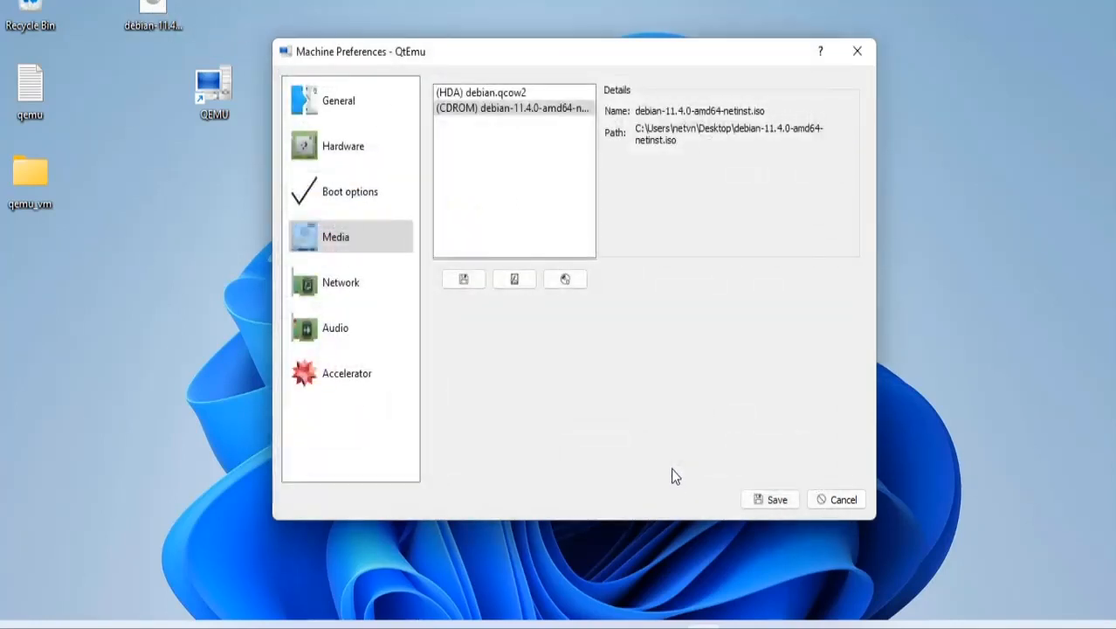
click(769, 498)
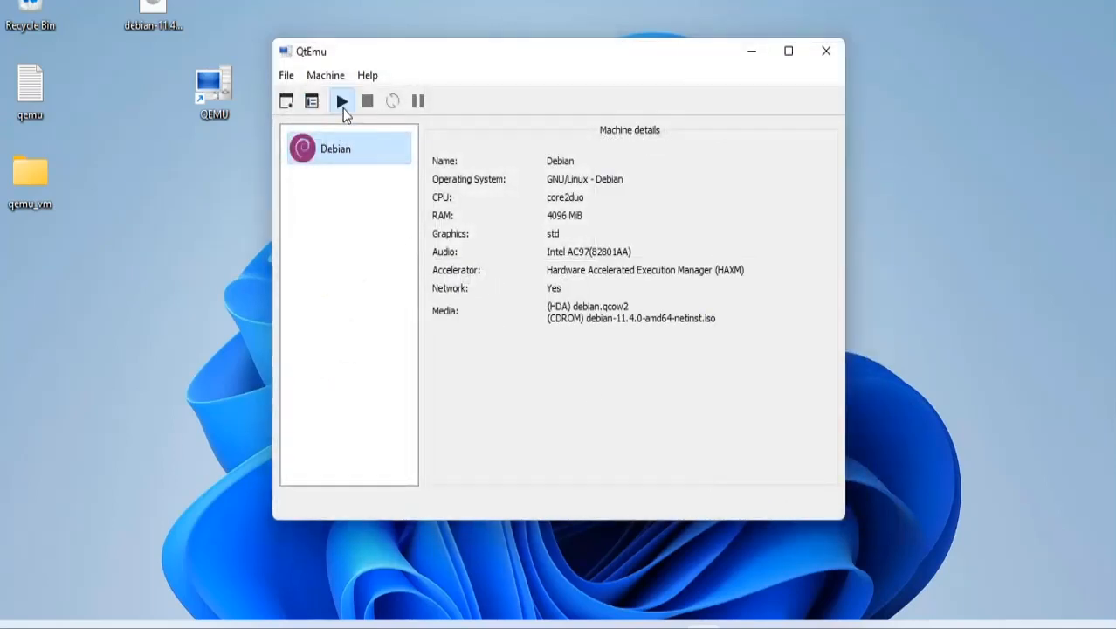
Start the Debian VM, step through the installer with English and No survey, then close QtEmu.
click(341, 101)
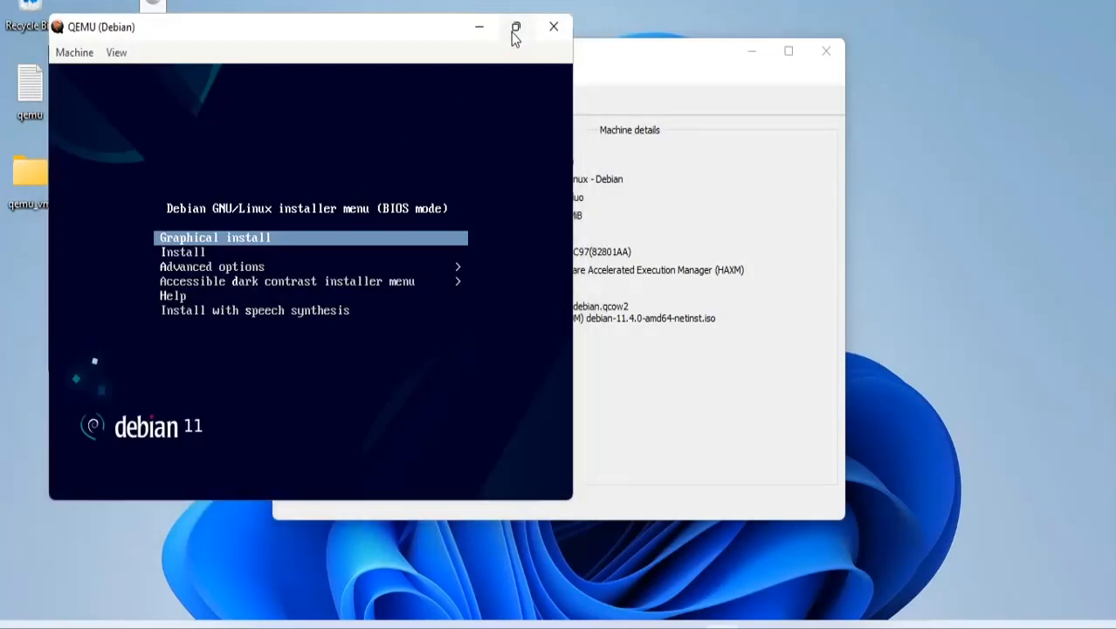
click(516, 27)
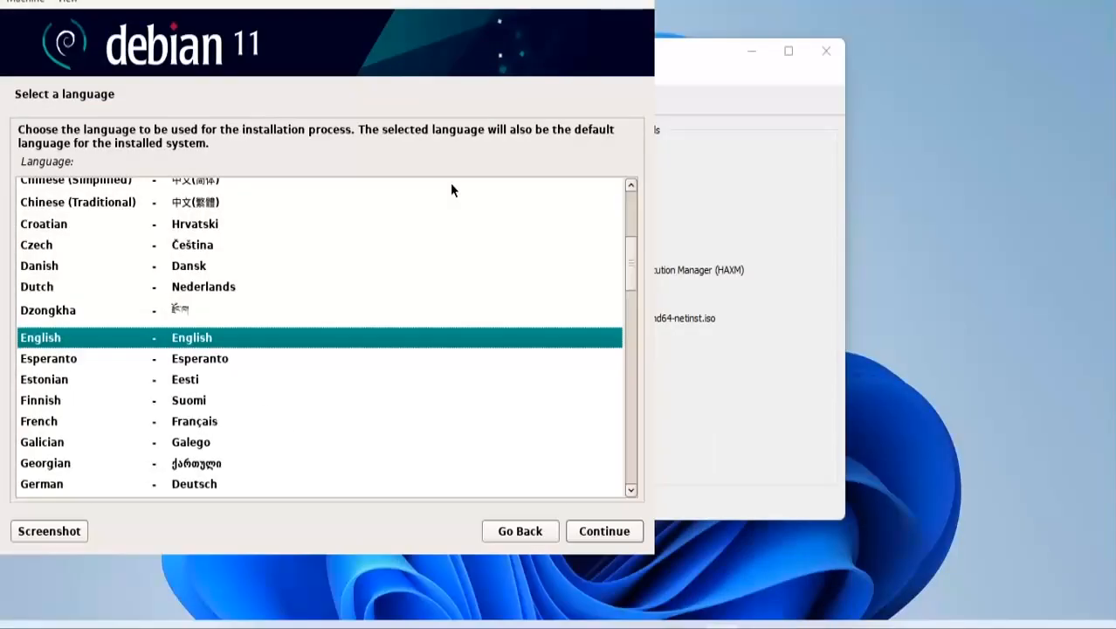
mouse_move(642, 256)
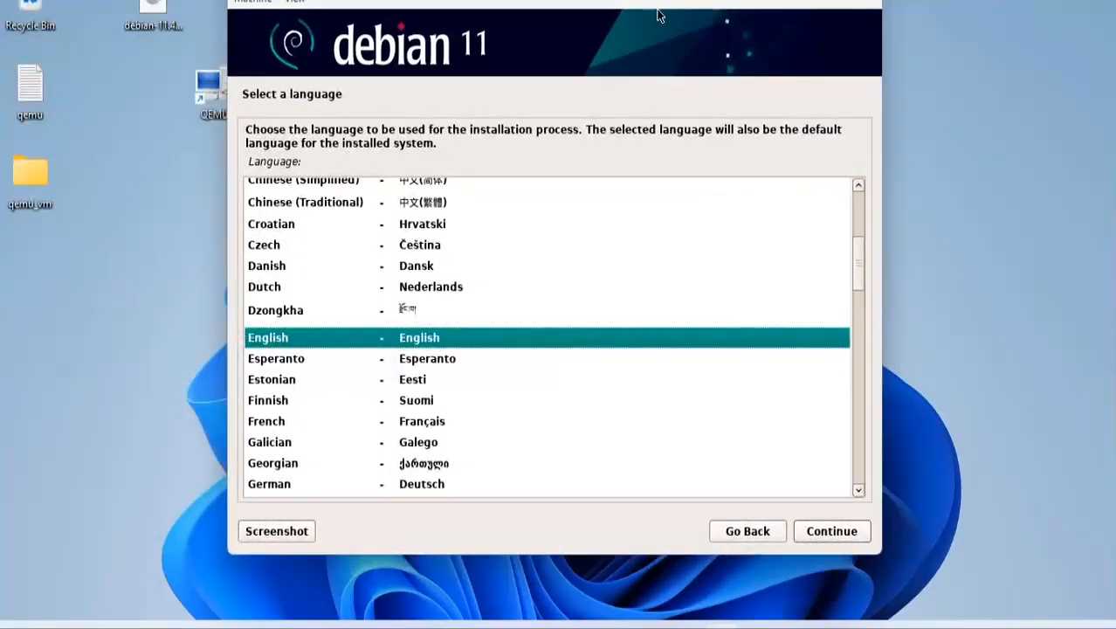
click(831, 530)
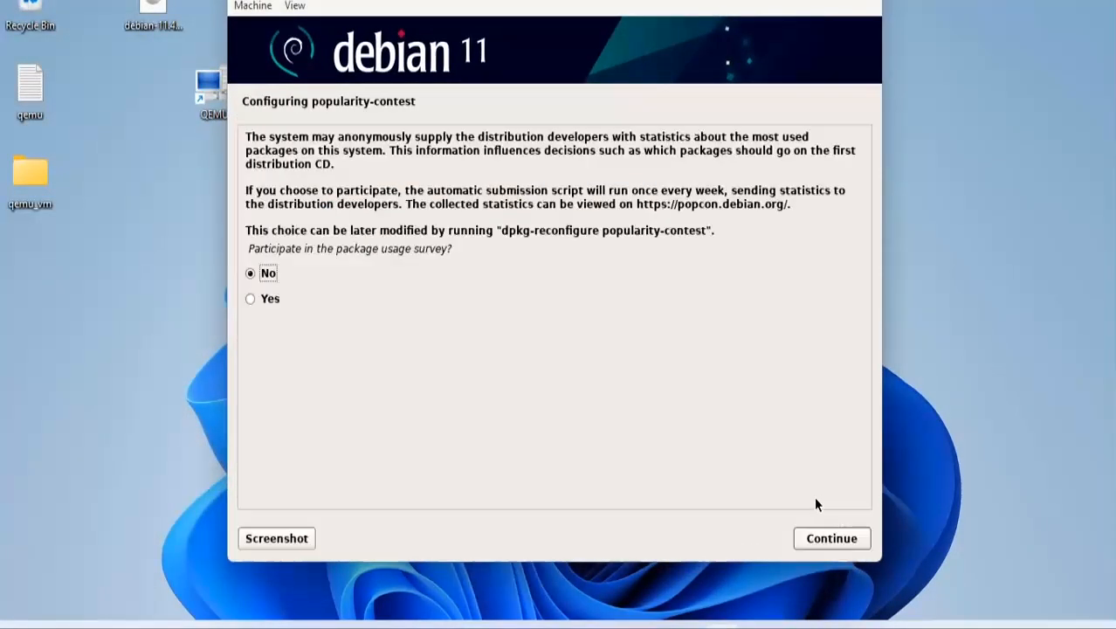
click(830, 538)
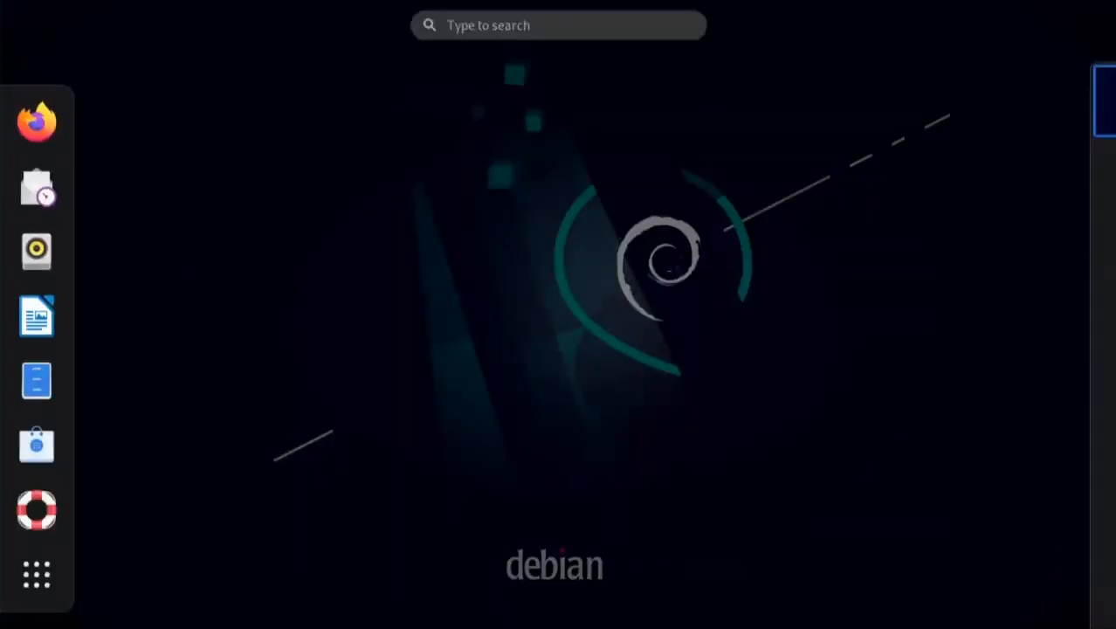
click(36, 575)
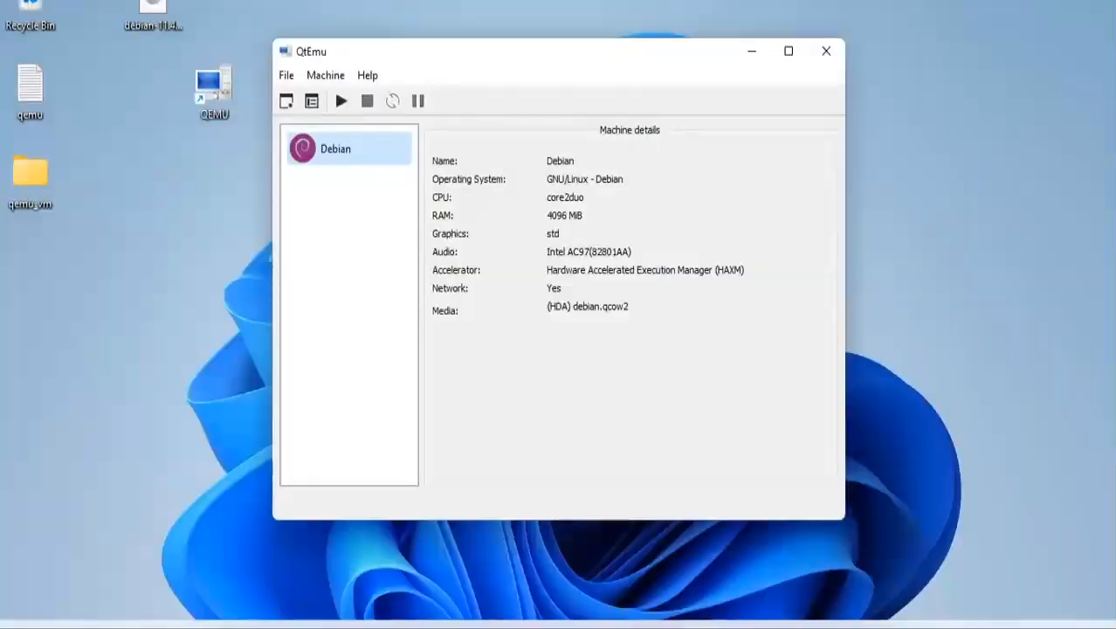
mouse_move(269, 575)
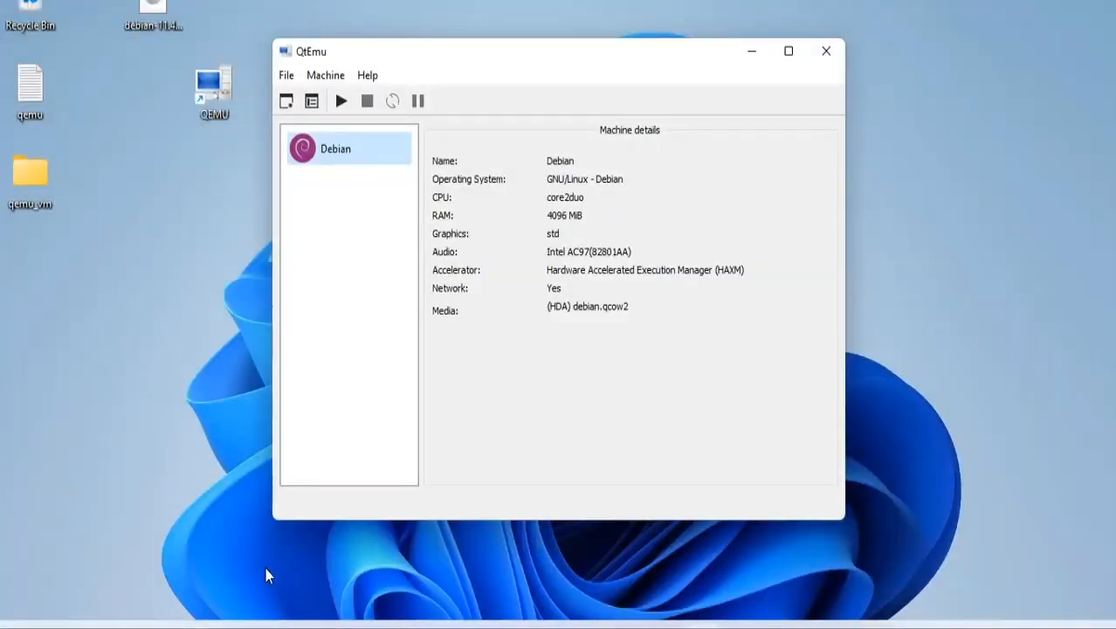
click(826, 51)
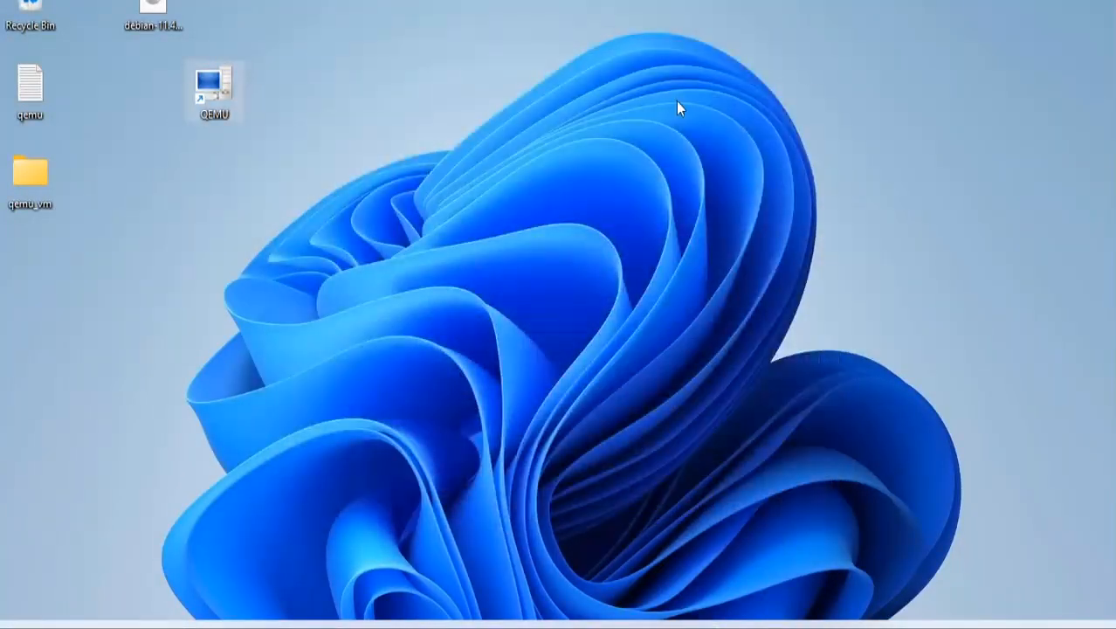
Open qemu_vm > Debian and select debian.qcow2 to confirm it is 6.24 GB.
double_click(30, 171)
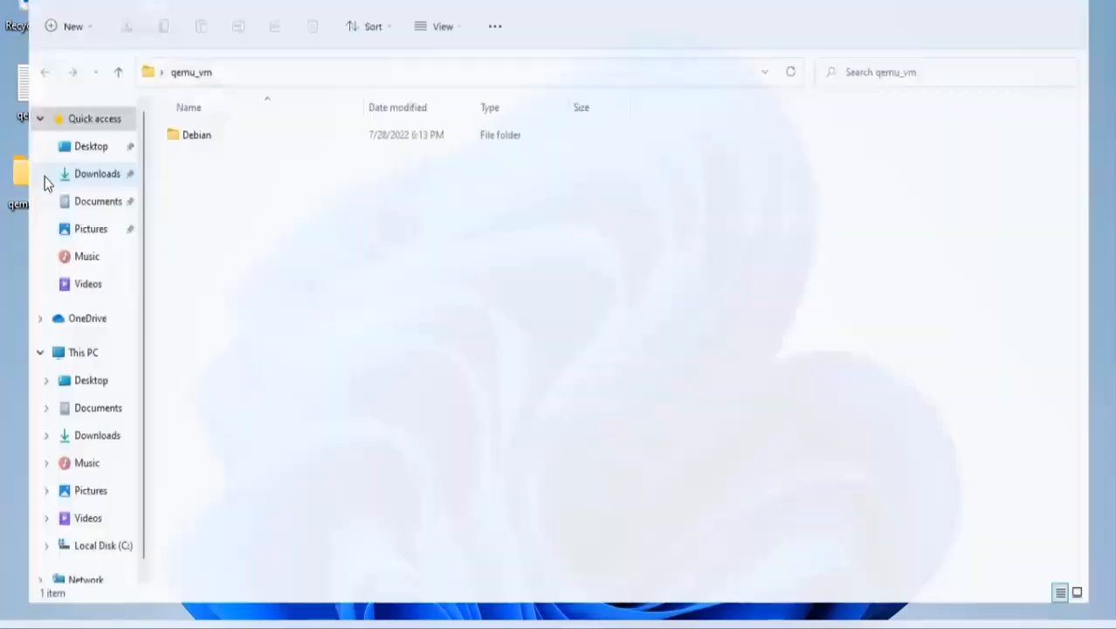
double_click(197, 135)
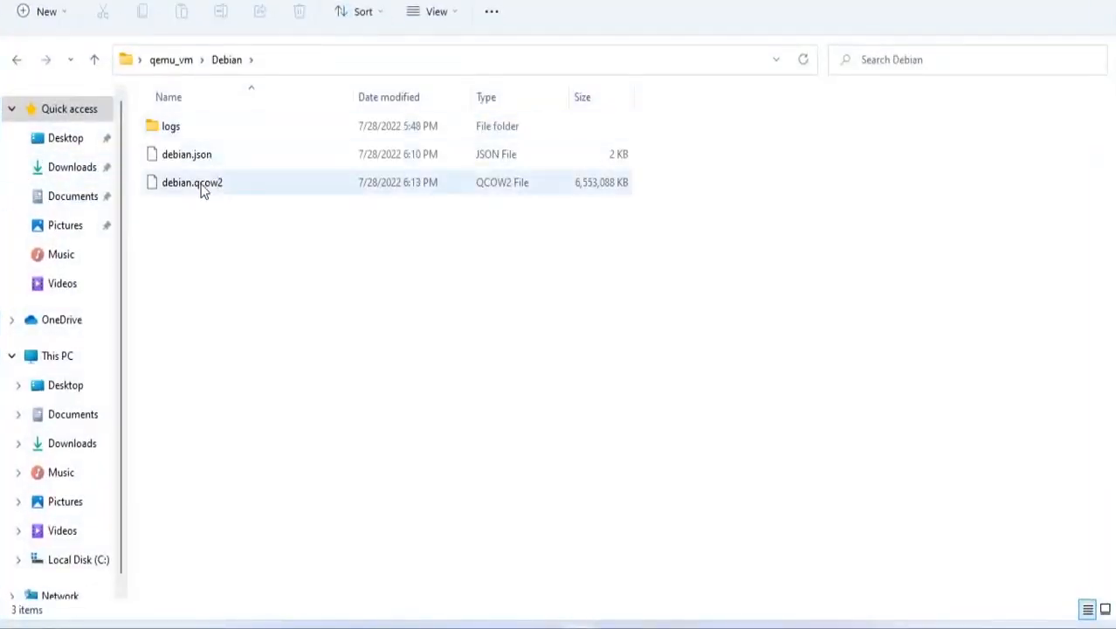
click(192, 182)
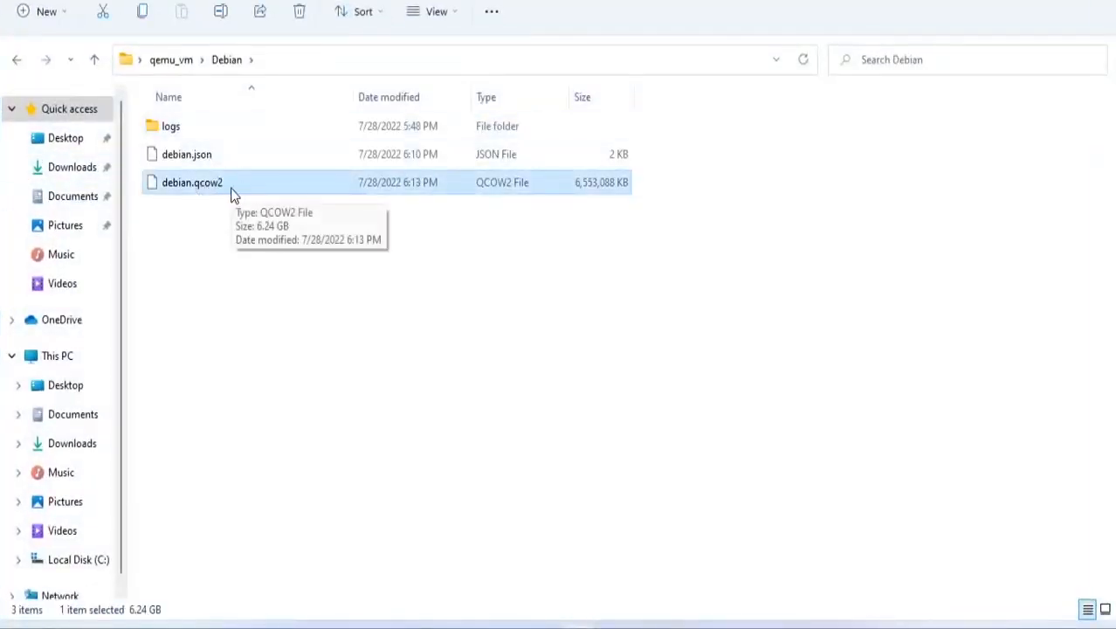
mouse_move(327, 350)
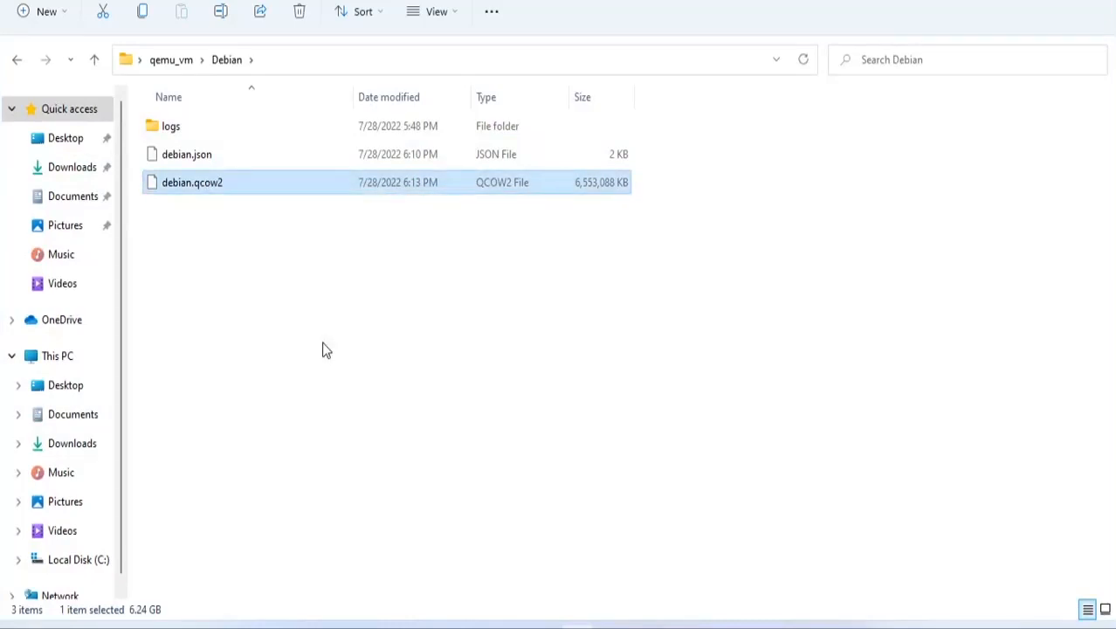